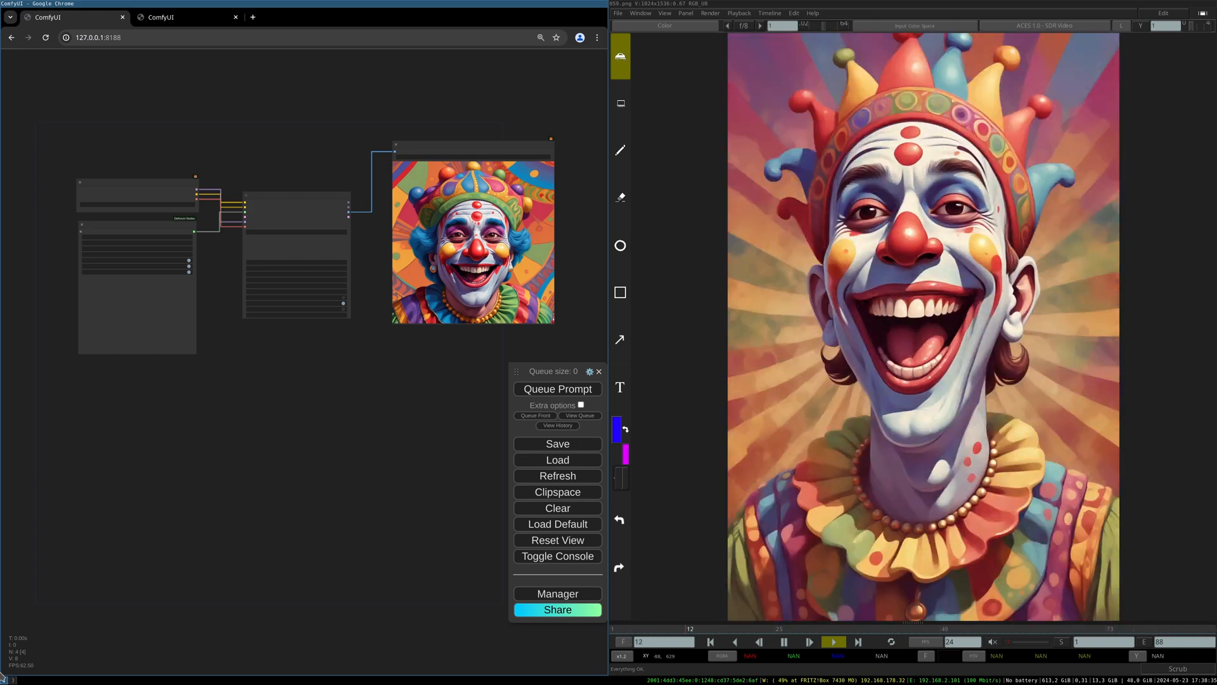
Maximize the ComfyUI browser window so the Deforum node graph fills the screen.
left_click(833, 641)
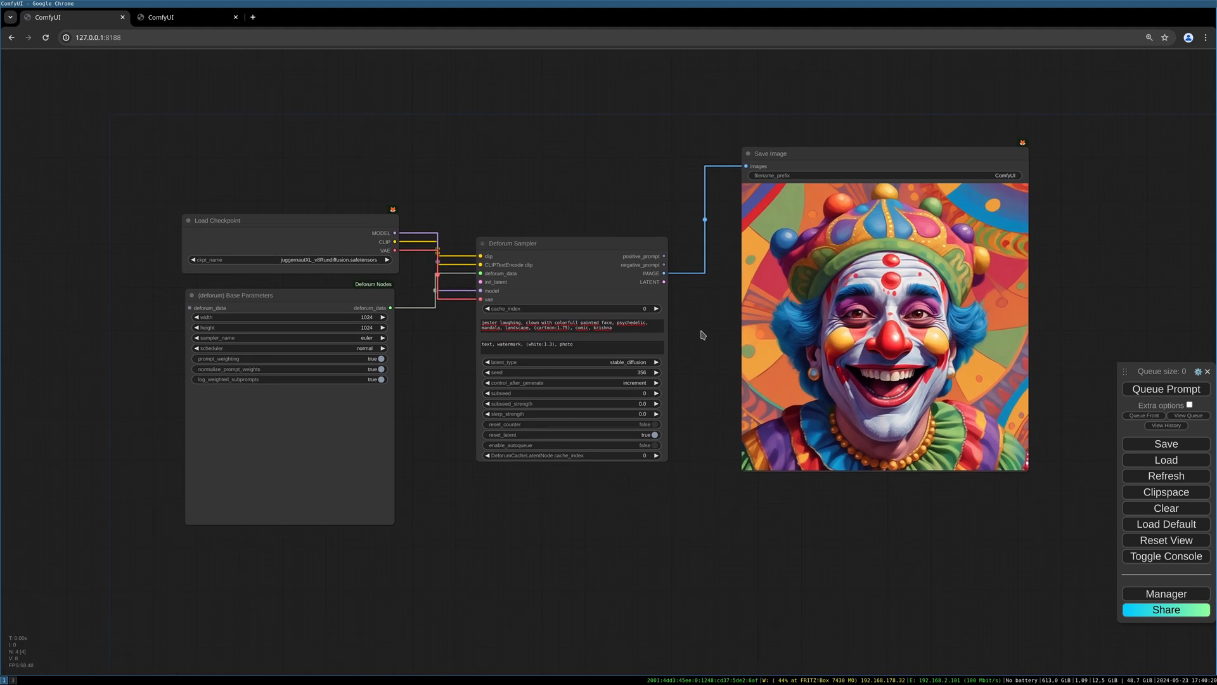
Move the Deforum Sampler and Base Parameters lower and nudge Load Checkpoint up for clearer spacing.
left_click_drag(512, 243, 520, 253)
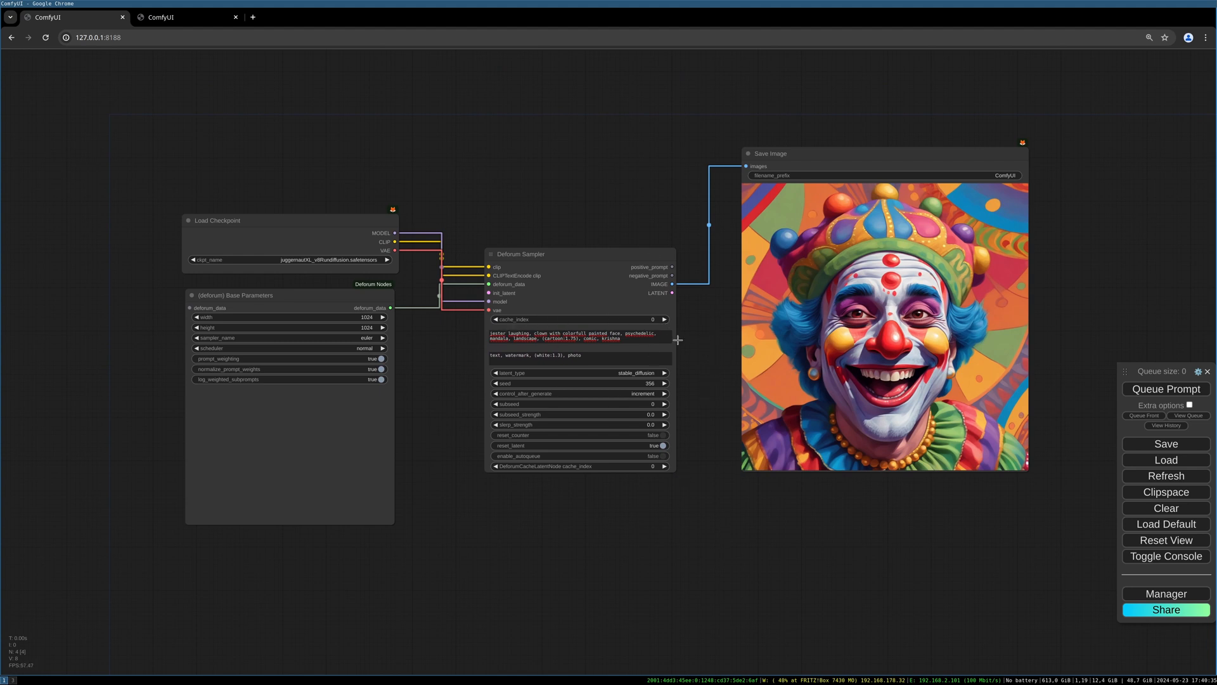
mouse_move(690, 518)
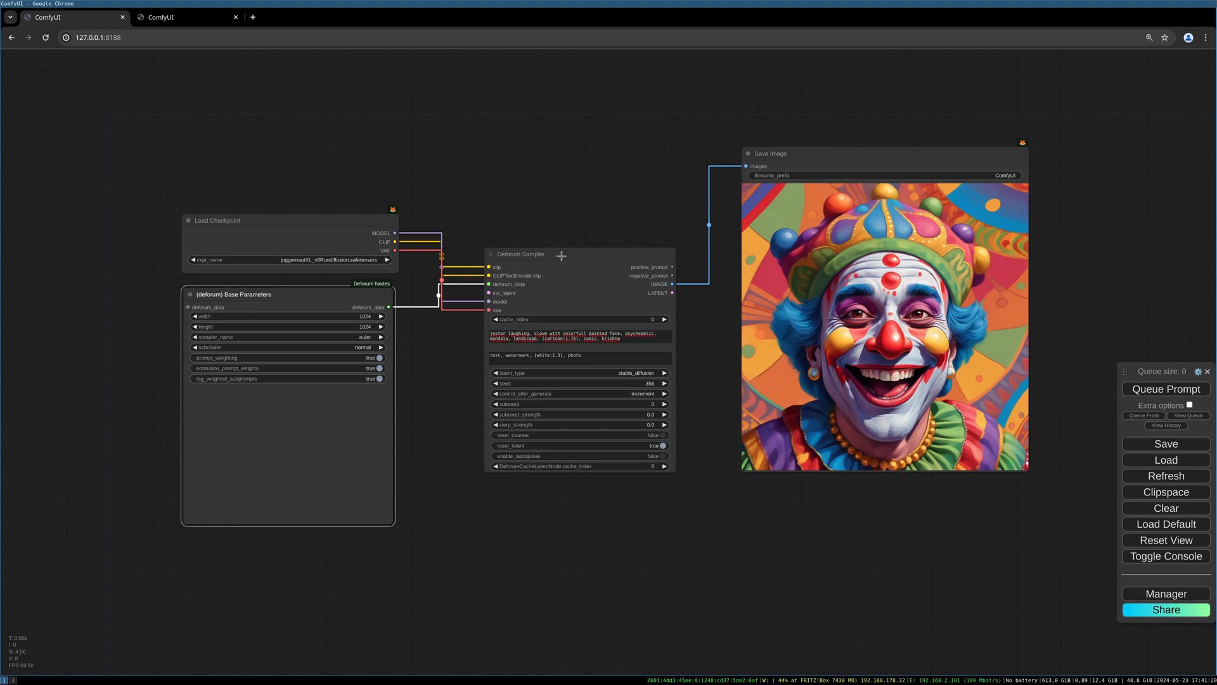
left_click_drag(216, 219, 213, 211)
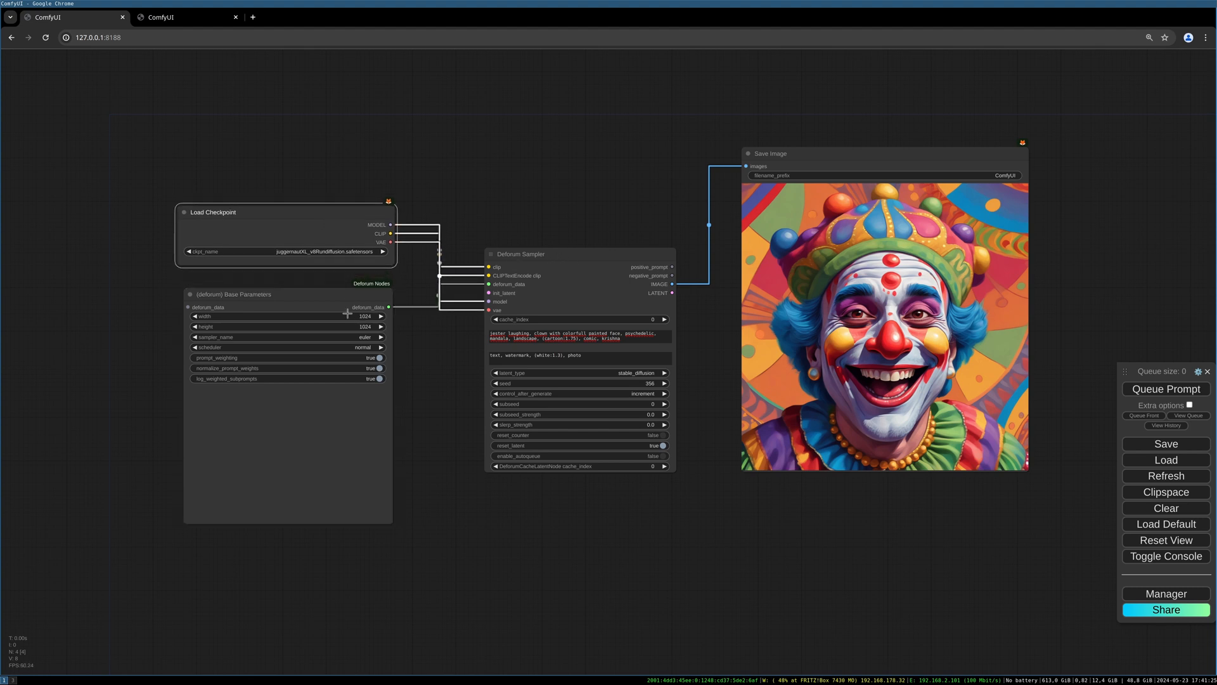
left_click_drag(233, 294, 295, 333)
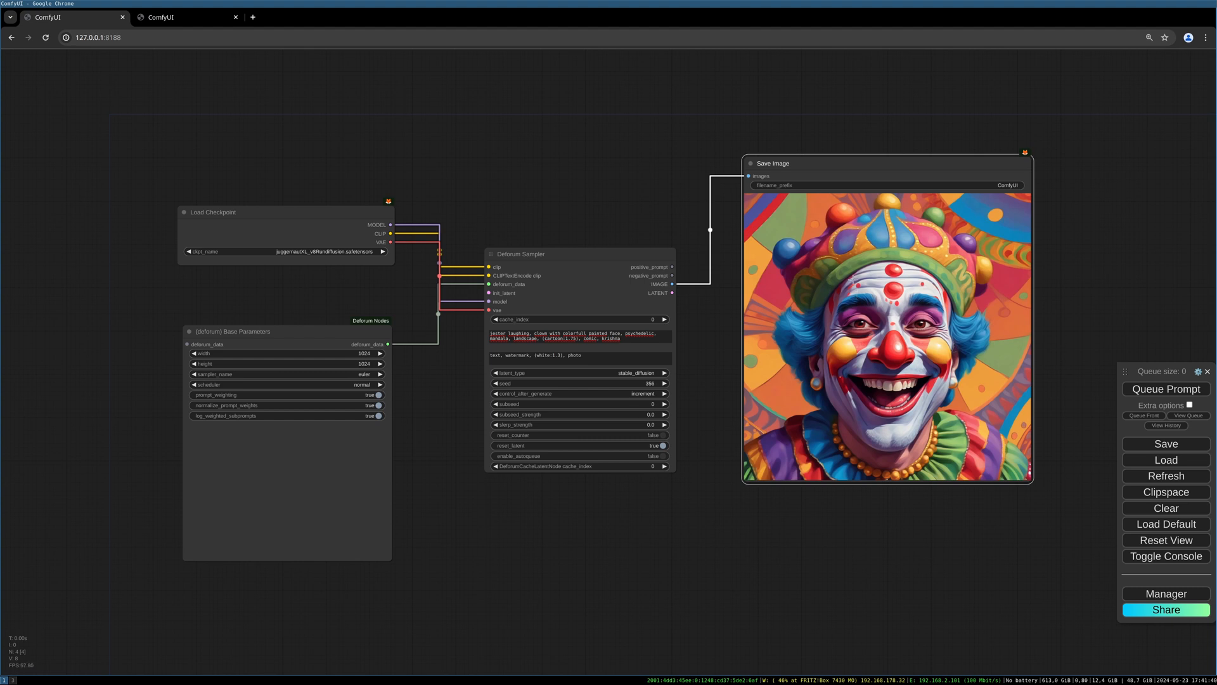
mouse_move(571, 286)
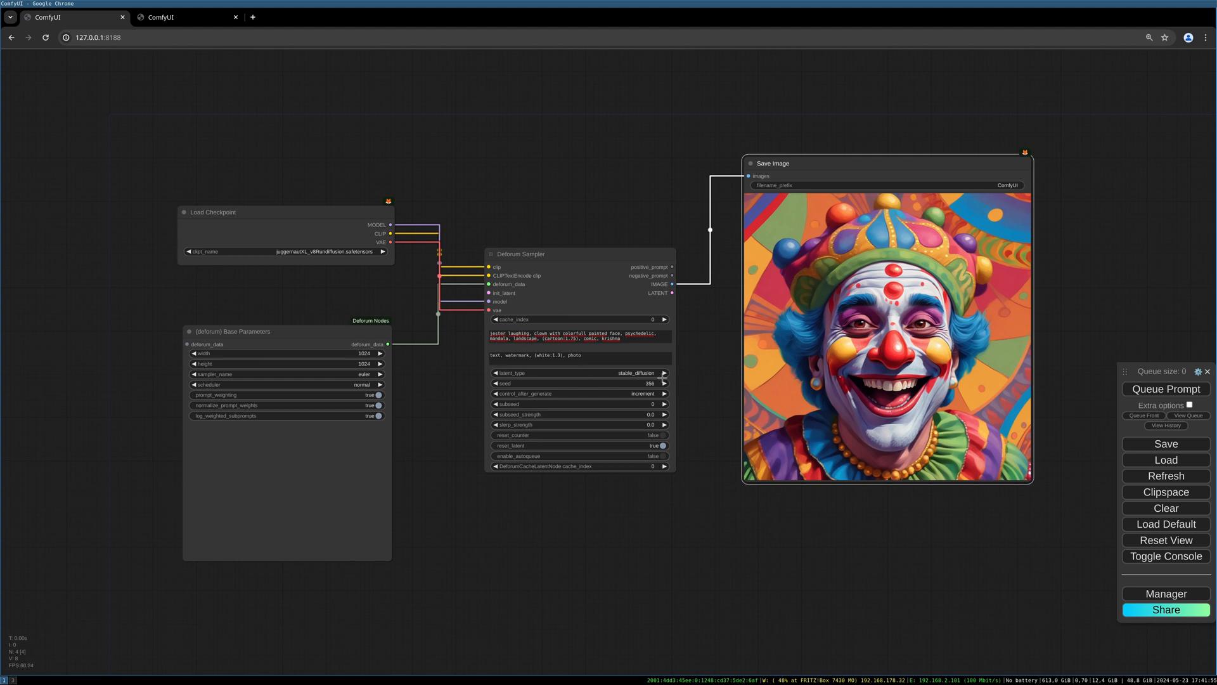
Try the stable_cascade latent type on the Deforum Sampler, then keep stable_diffusion.
left_click(635, 372)
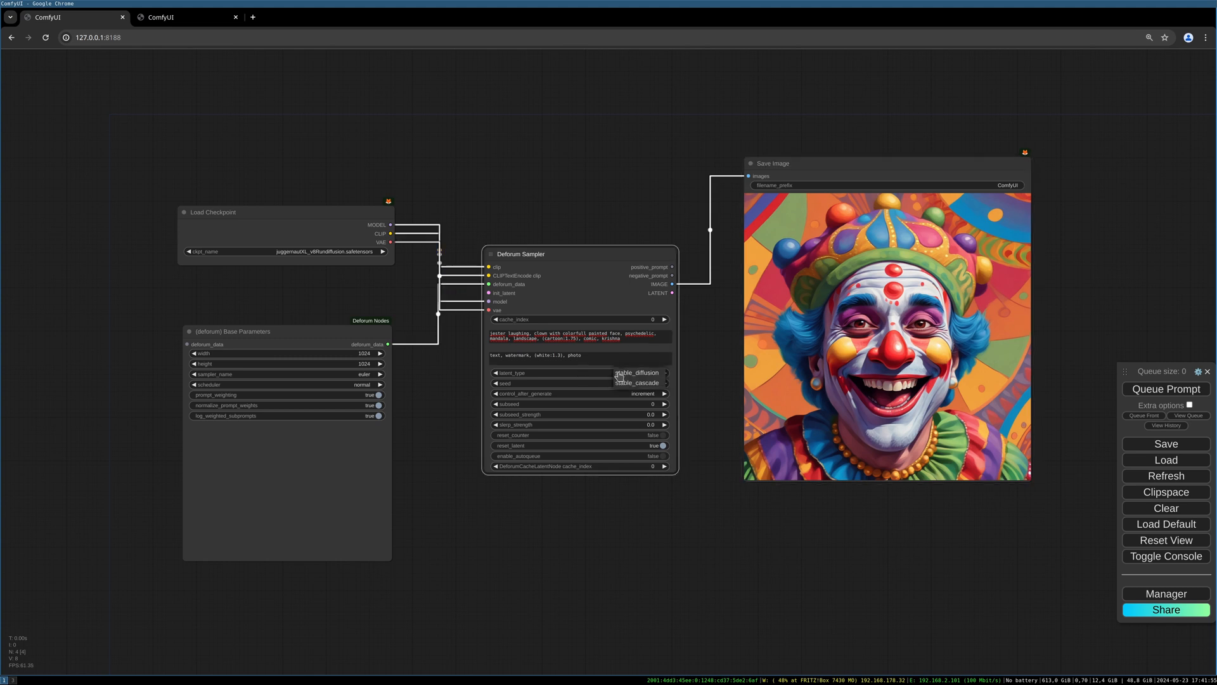
left_click(635, 381)
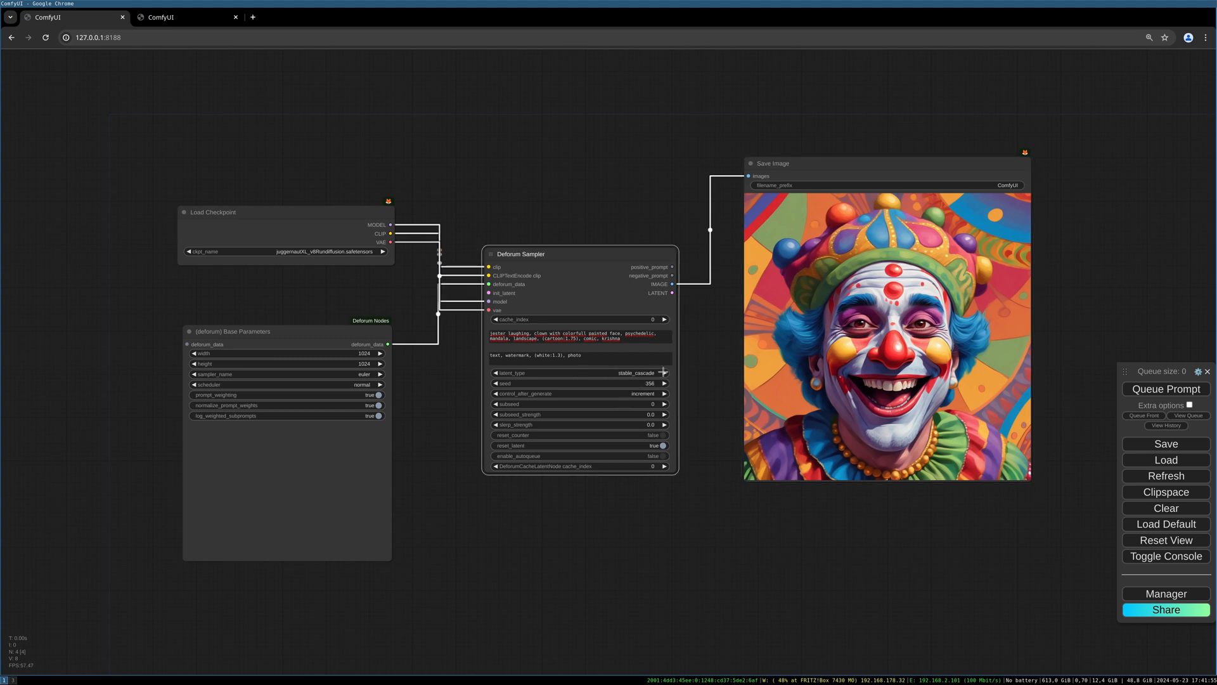
left_click(663, 373)
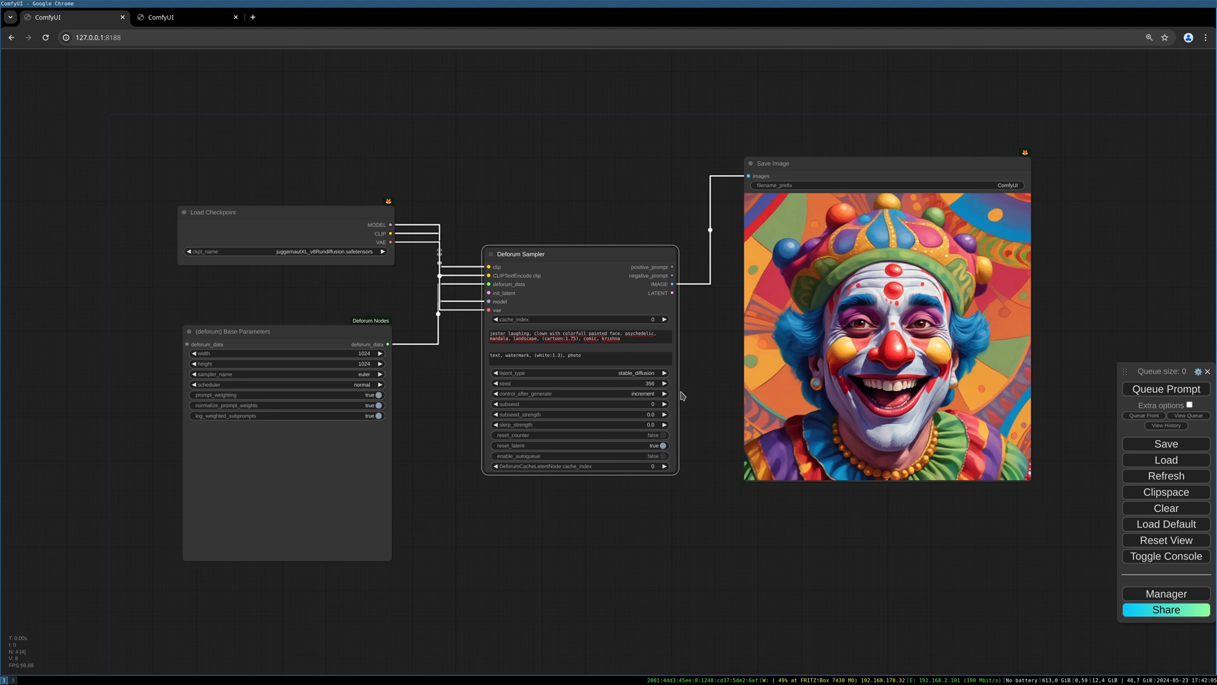
mouse_move(672, 386)
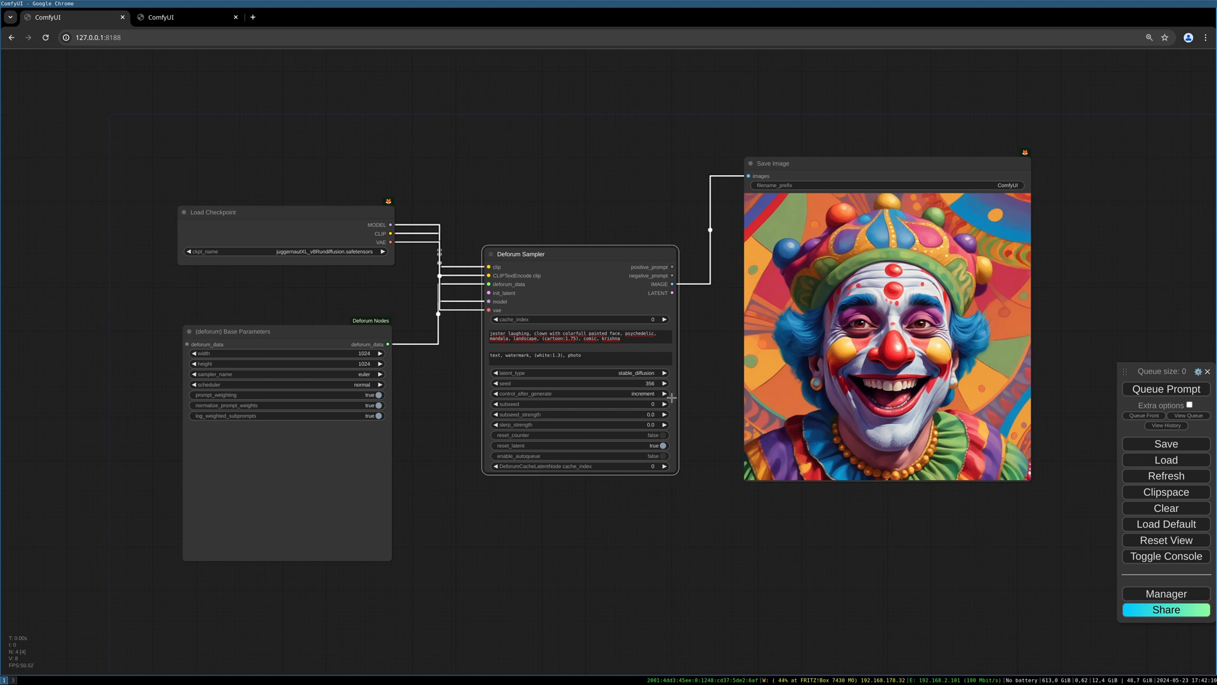
mouse_move(685, 363)
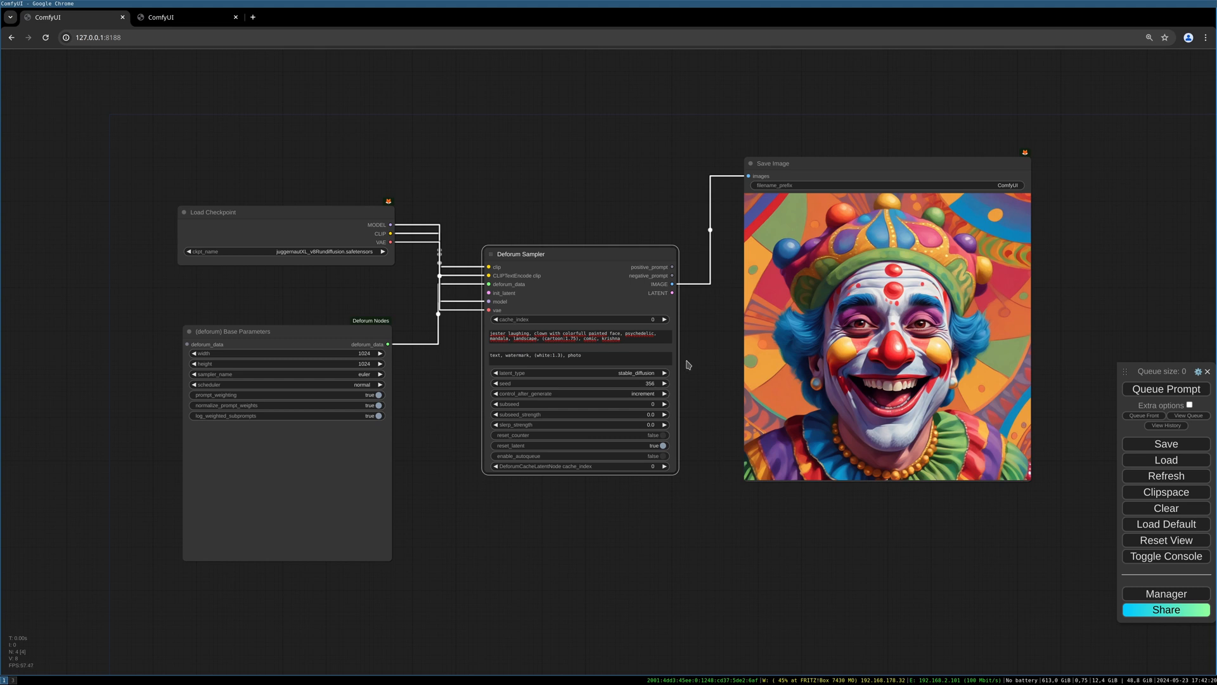
mouse_move(658, 412)
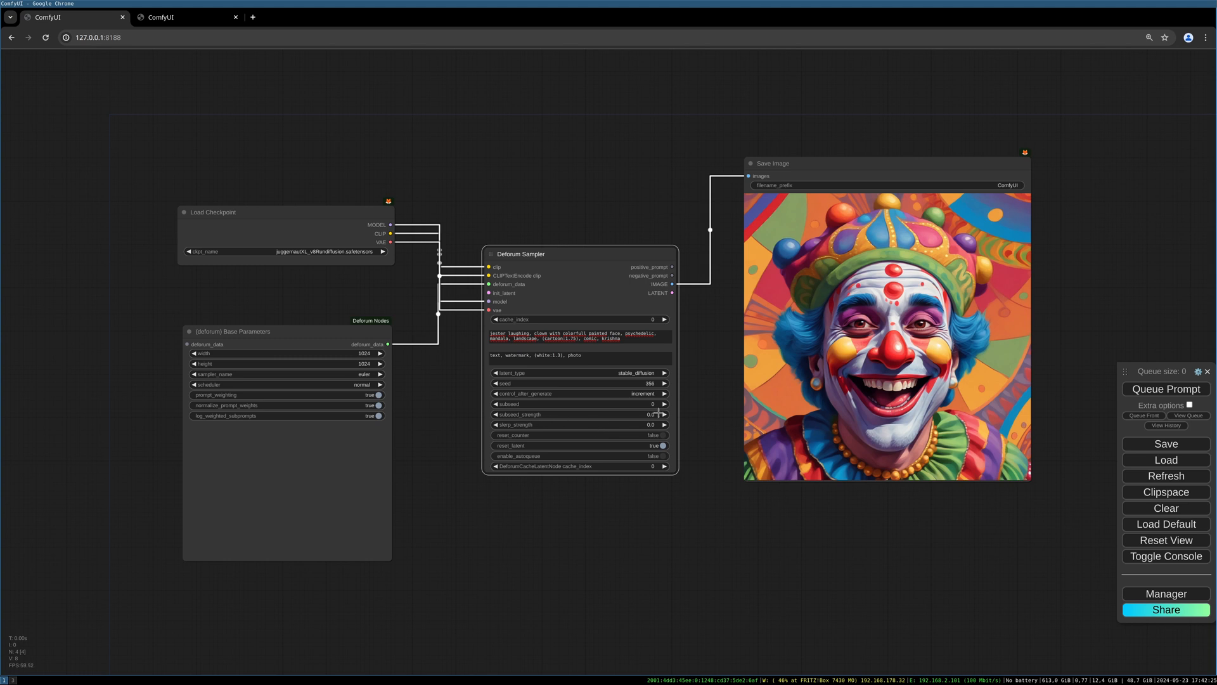
mouse_move(573, 457)
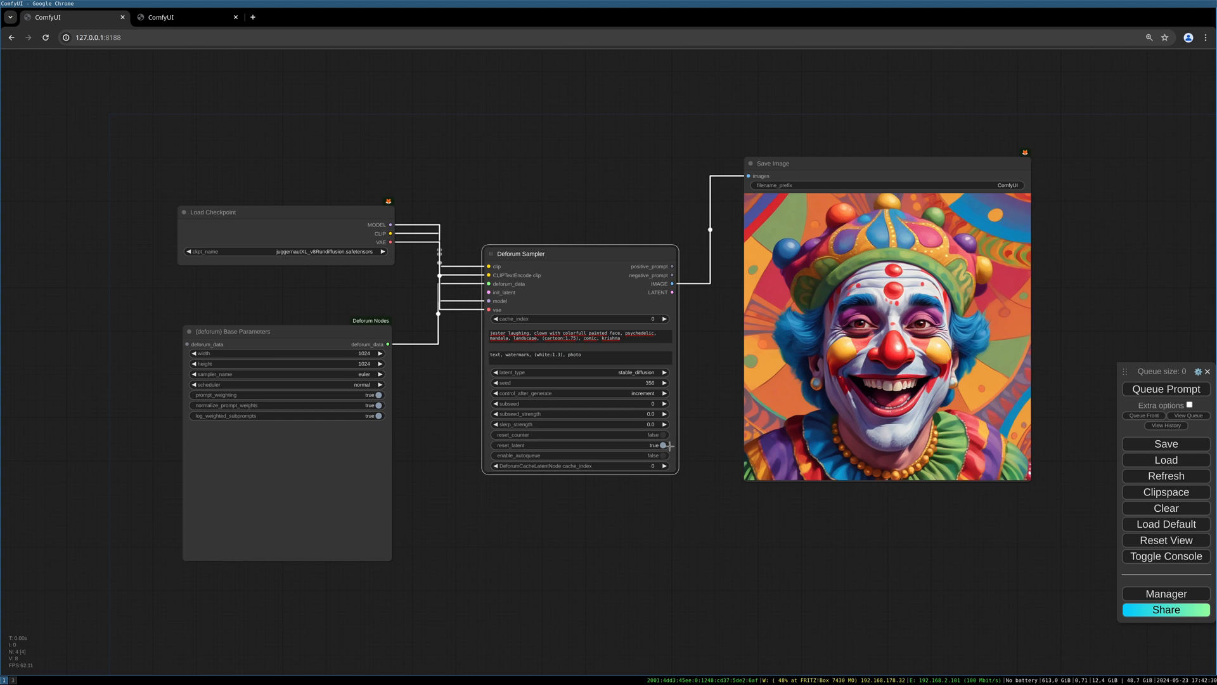
Toggle reset_counter on and back off, and switch reset_latent off.
left_click(662, 435)
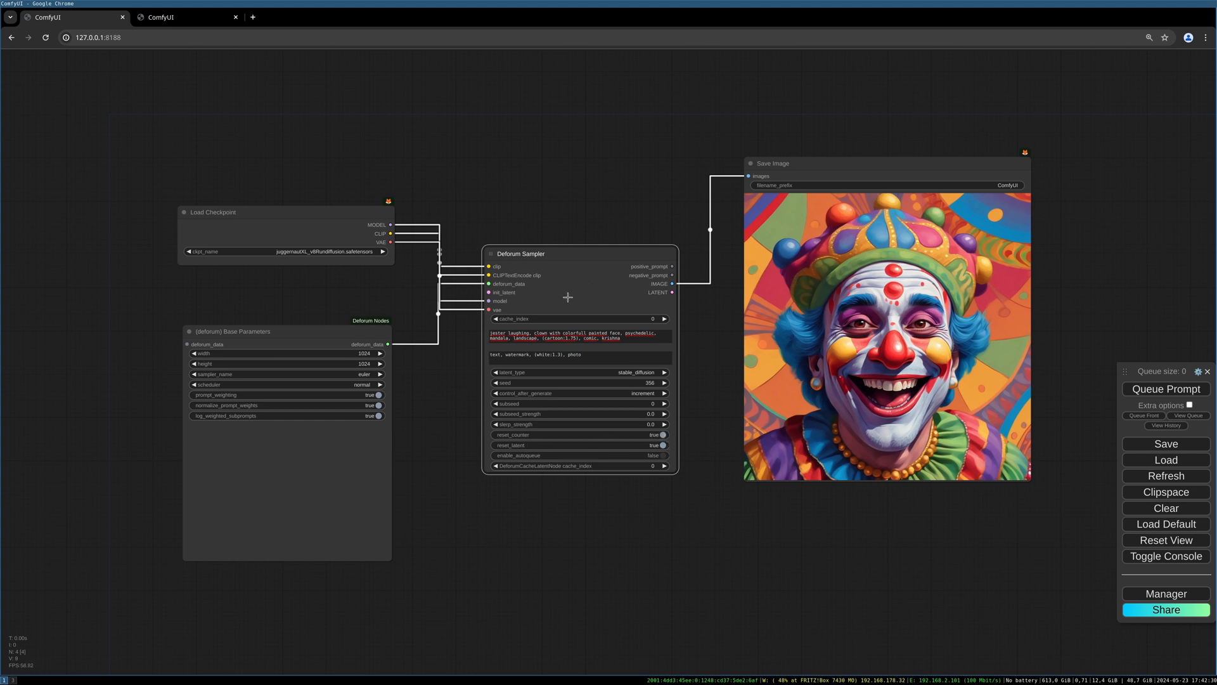
mouse_move(674, 440)
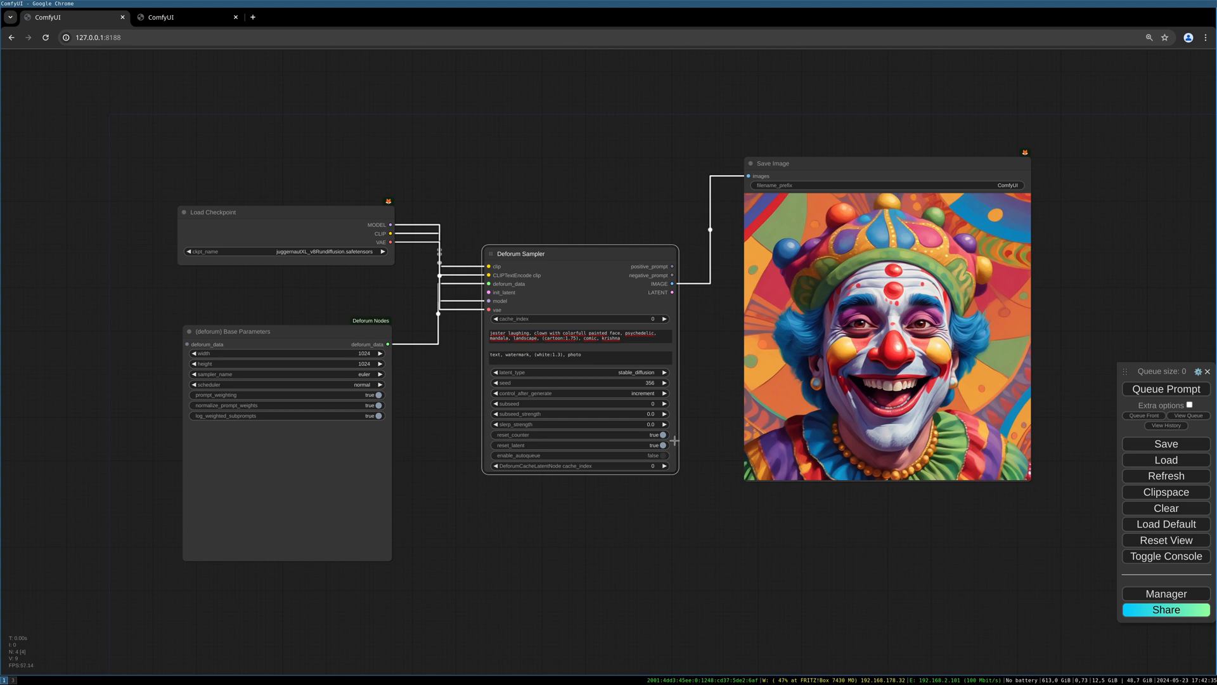
left_click(661, 435)
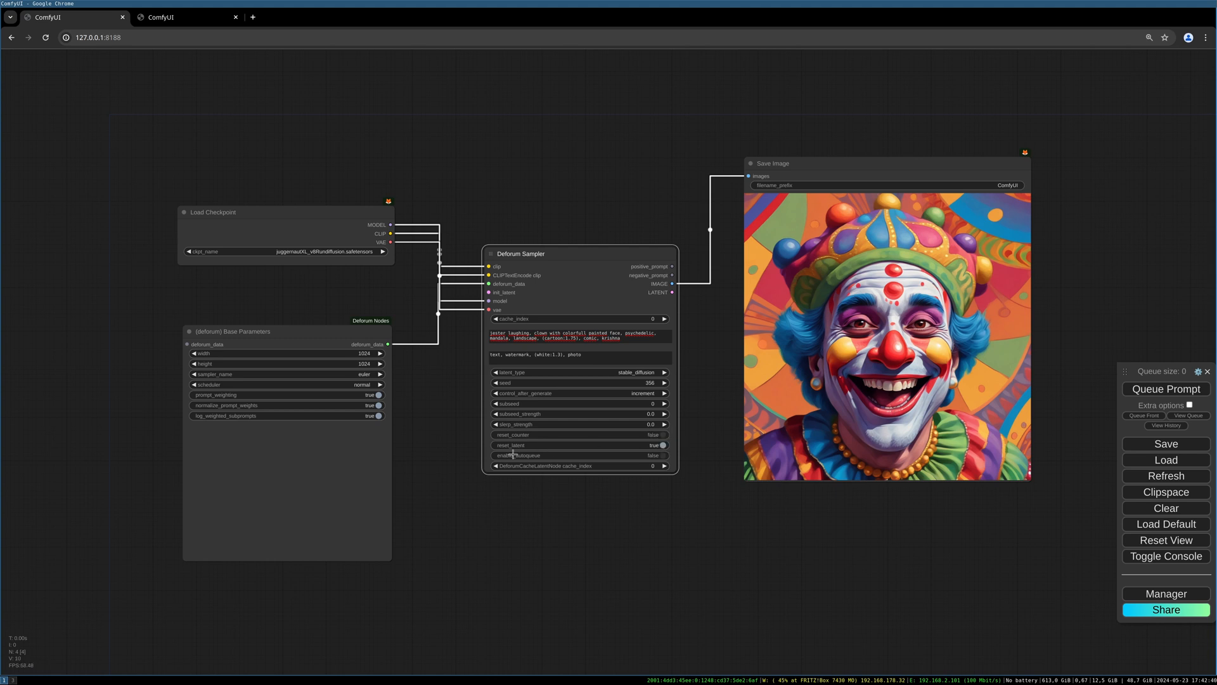
left_click(661, 445)
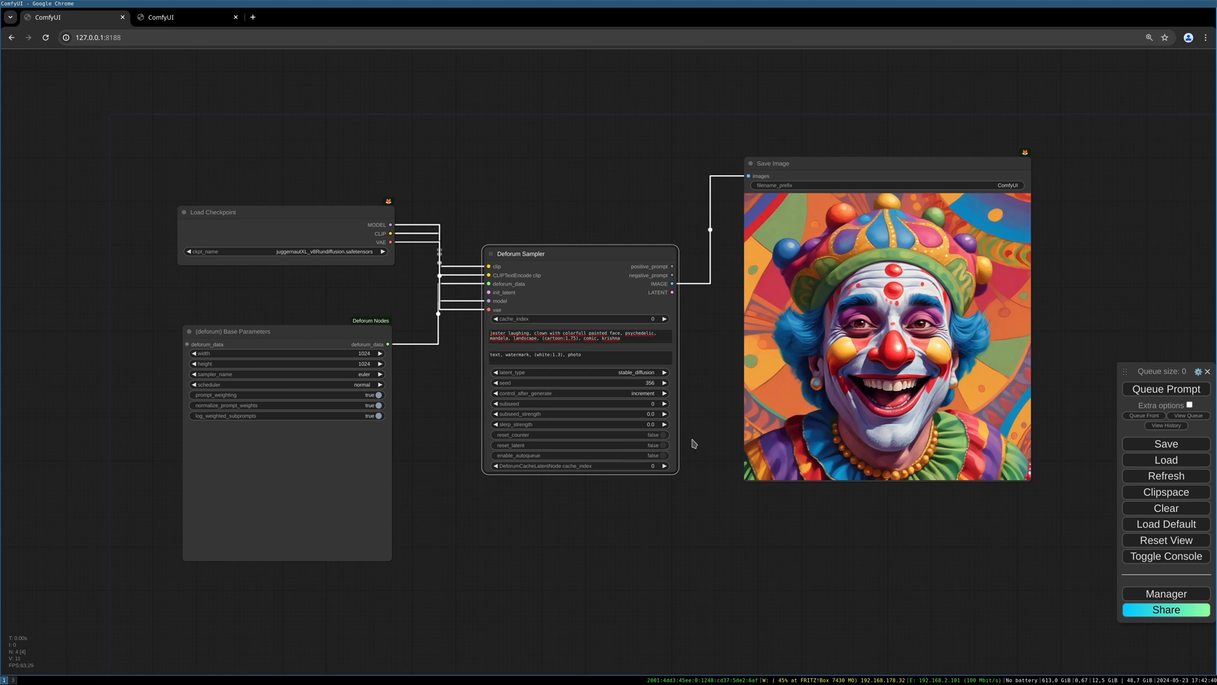
mouse_move(672, 440)
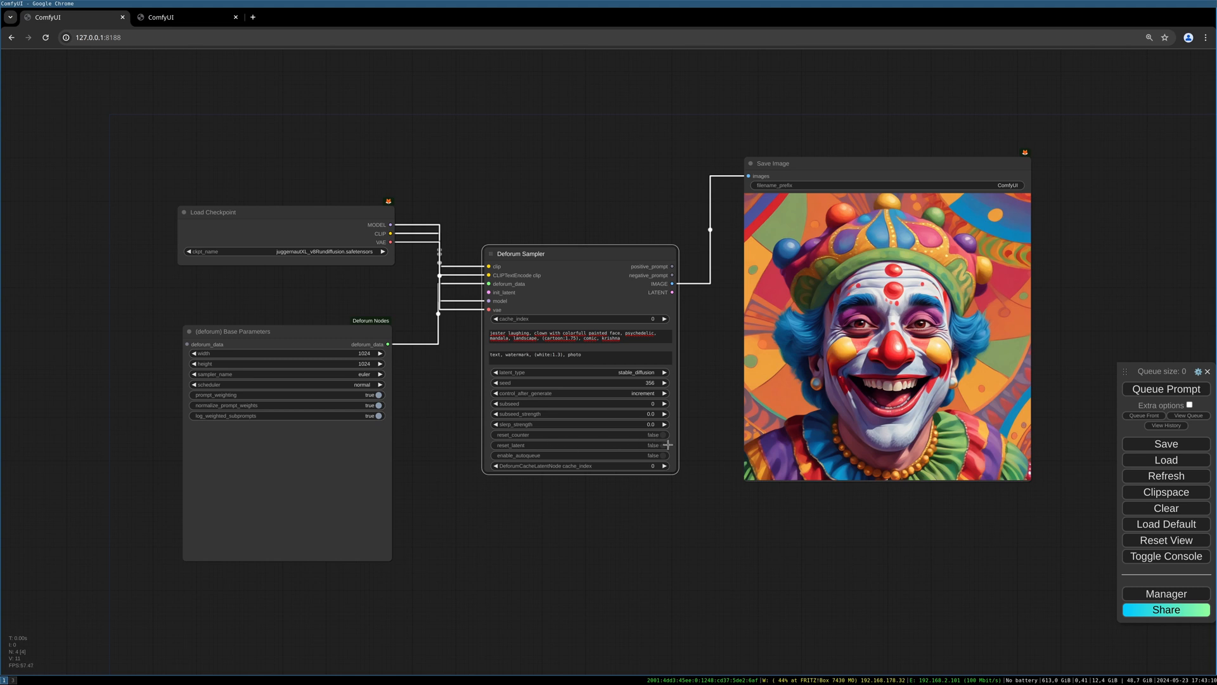
mouse_move(673, 452)
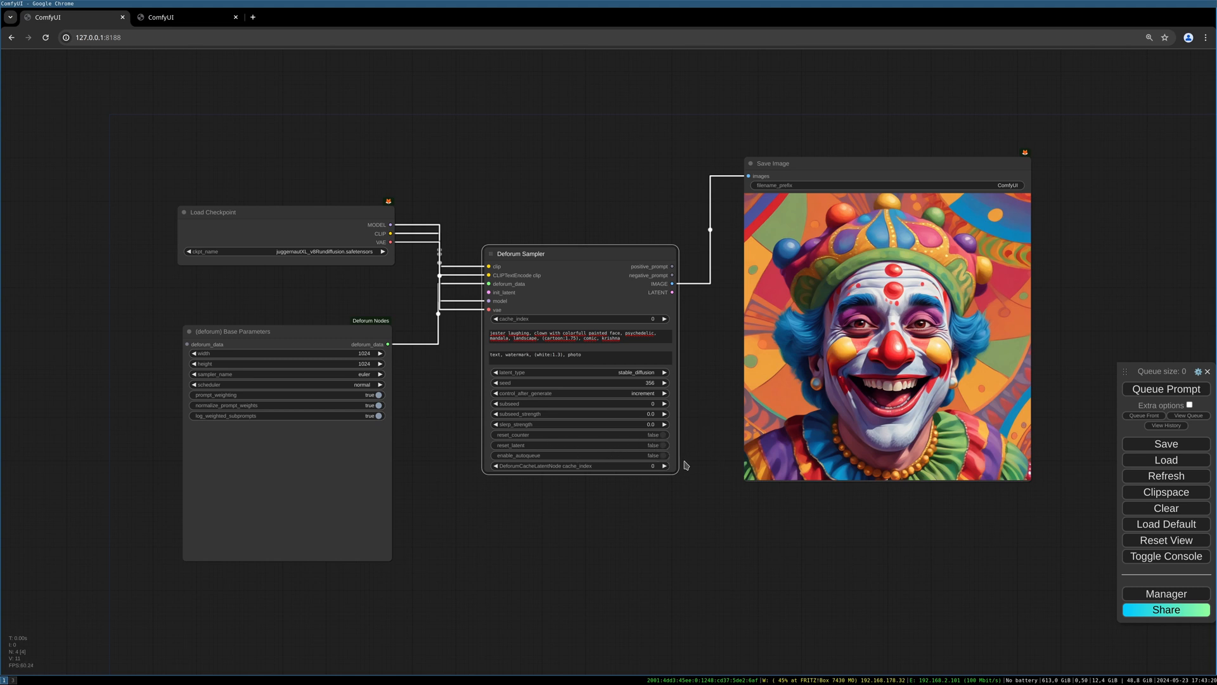
mouse_move(676, 555)
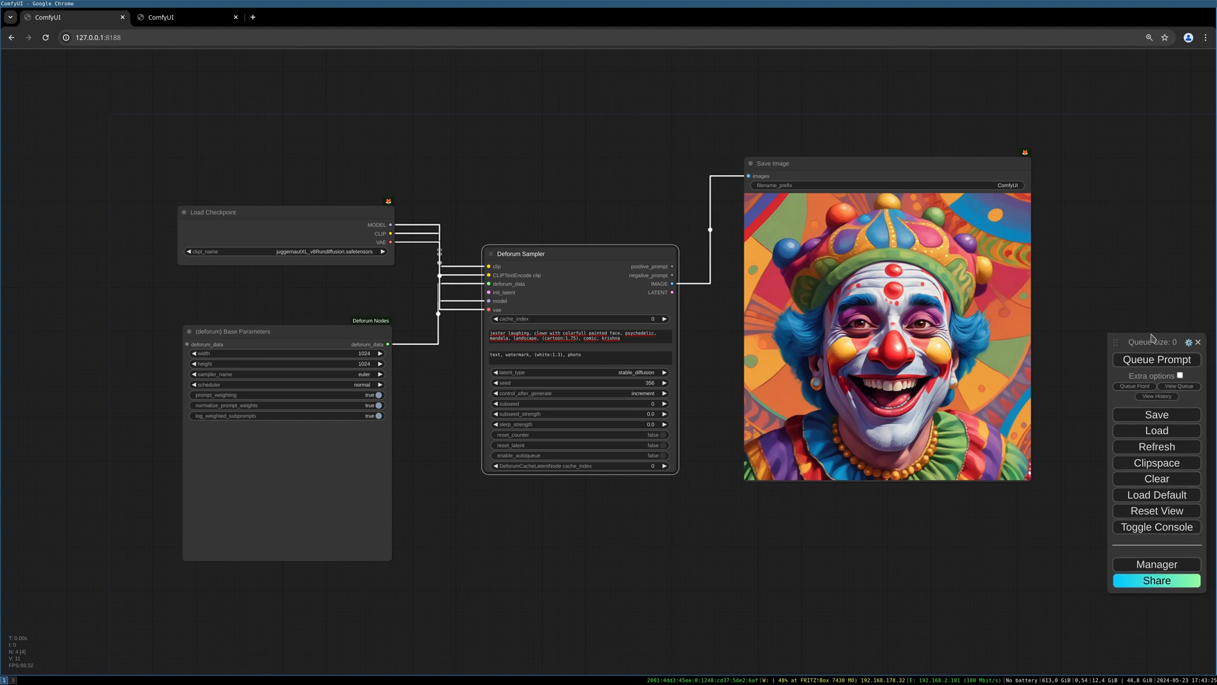
Enable Extra options in the queue panel and switch on Auto Queue.
left_click(1179, 375)
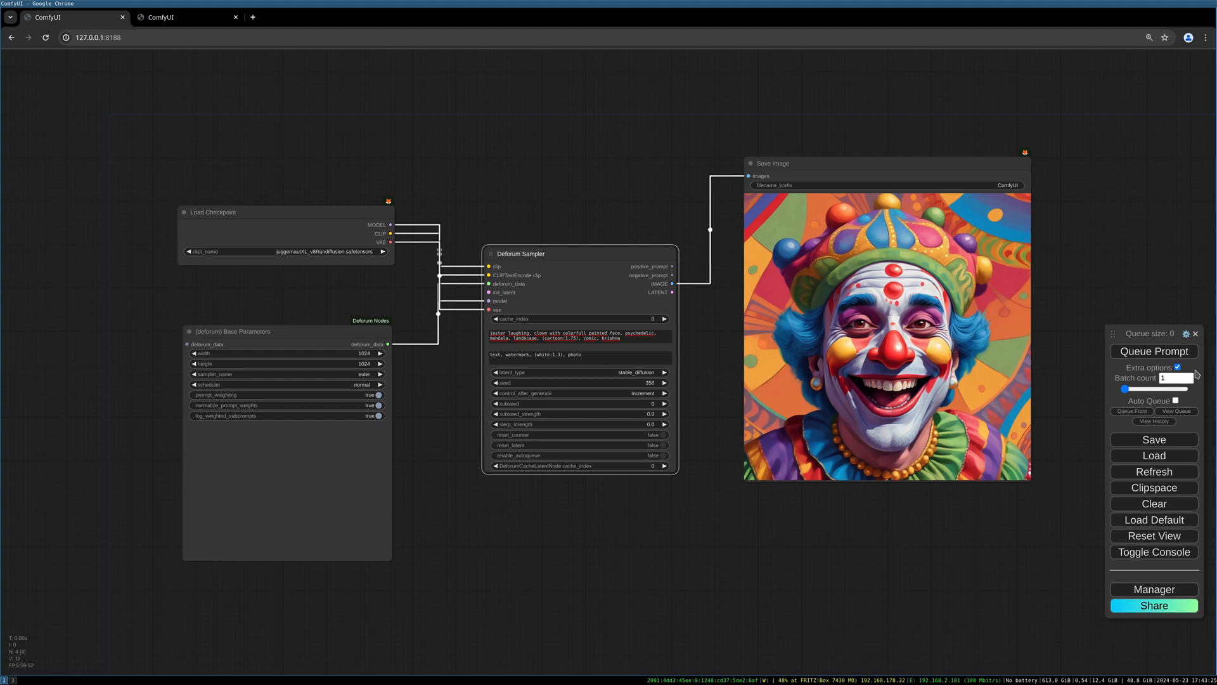
mouse_move(1179, 405)
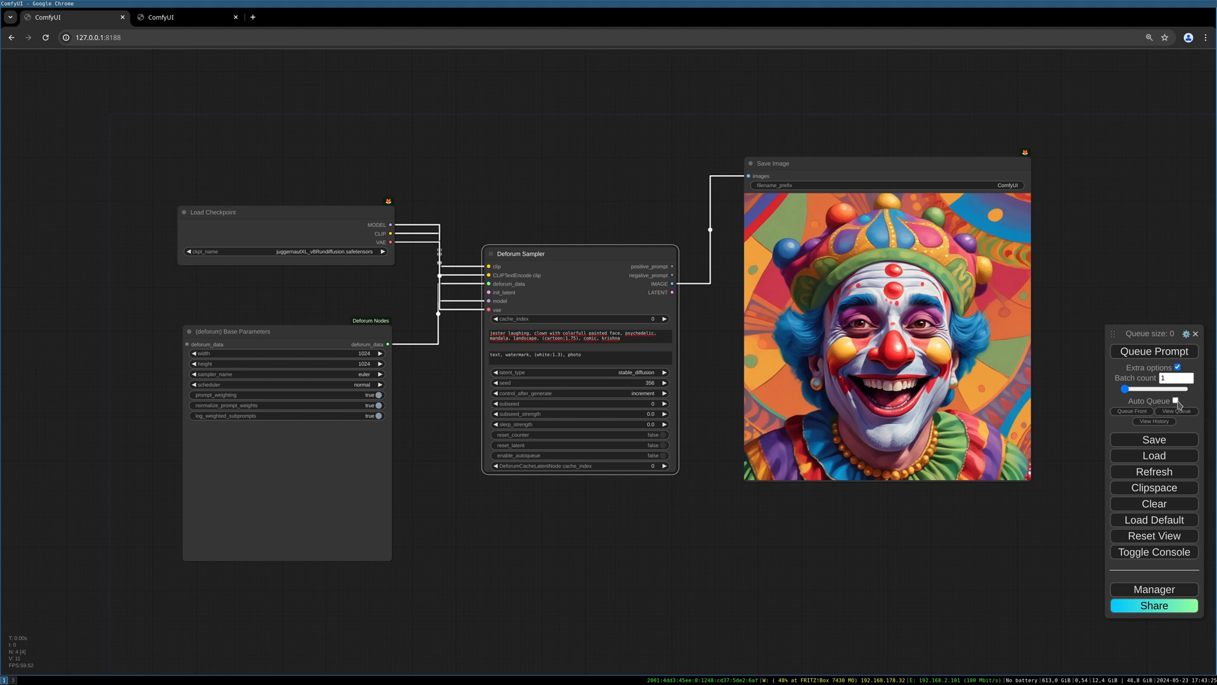
left_click(1177, 400)
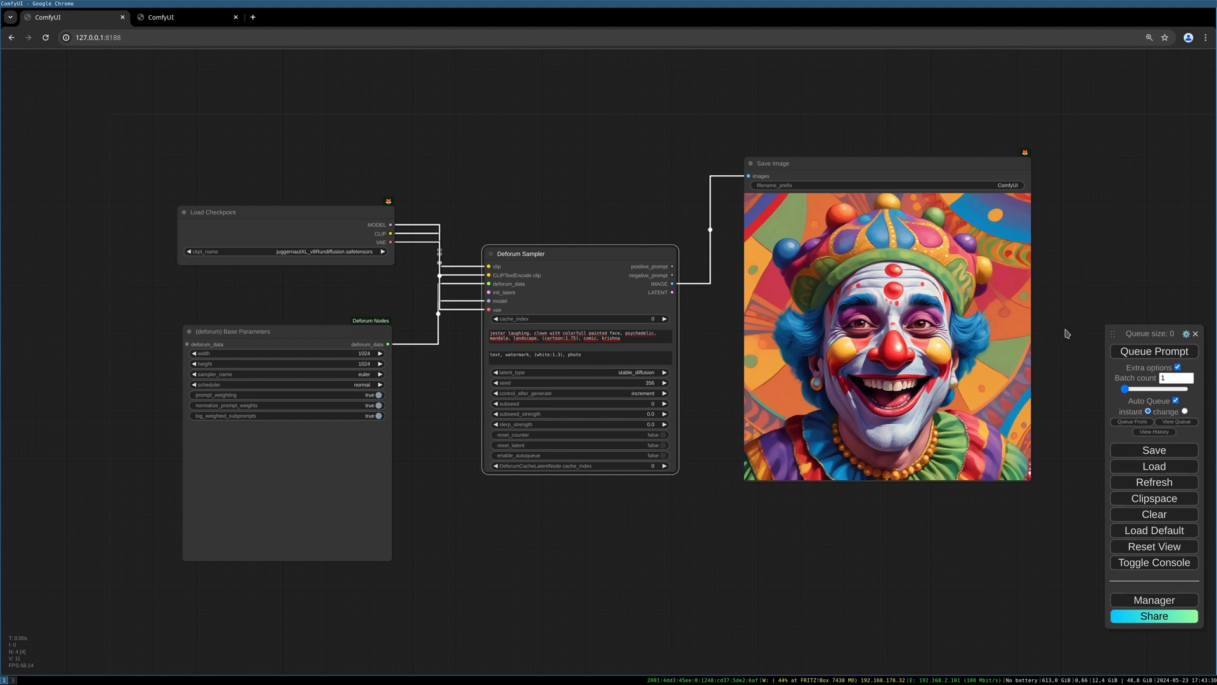
mouse_move(1079, 289)
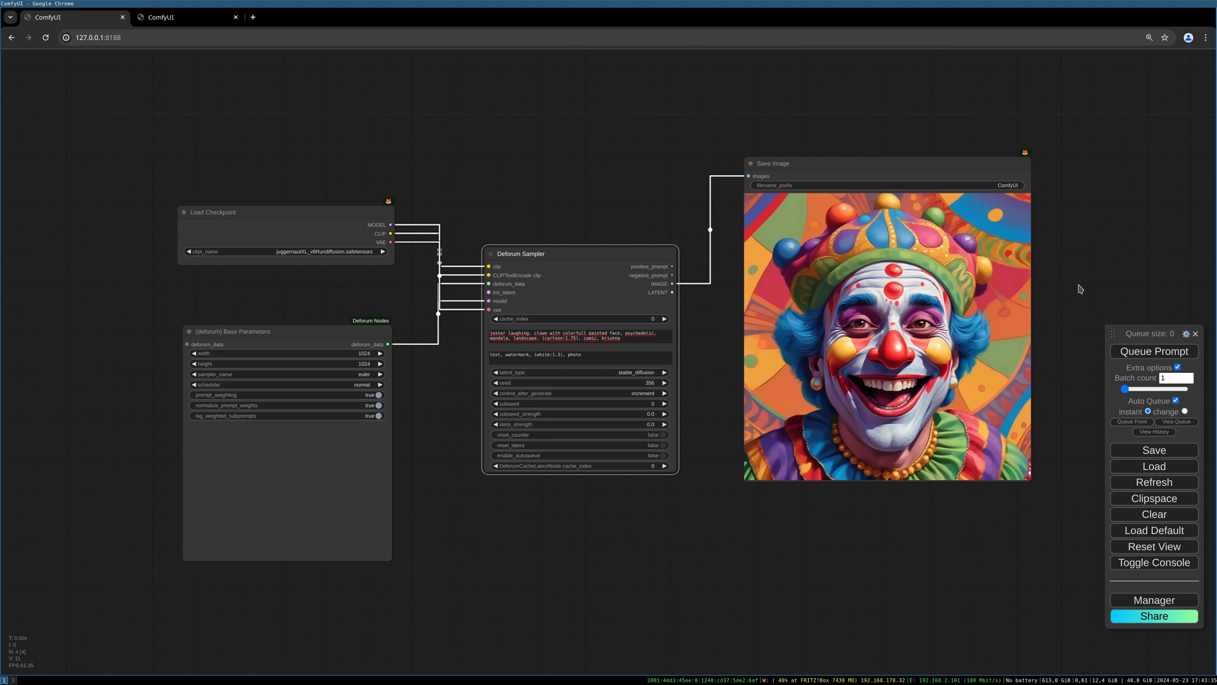
mouse_move(813, 402)
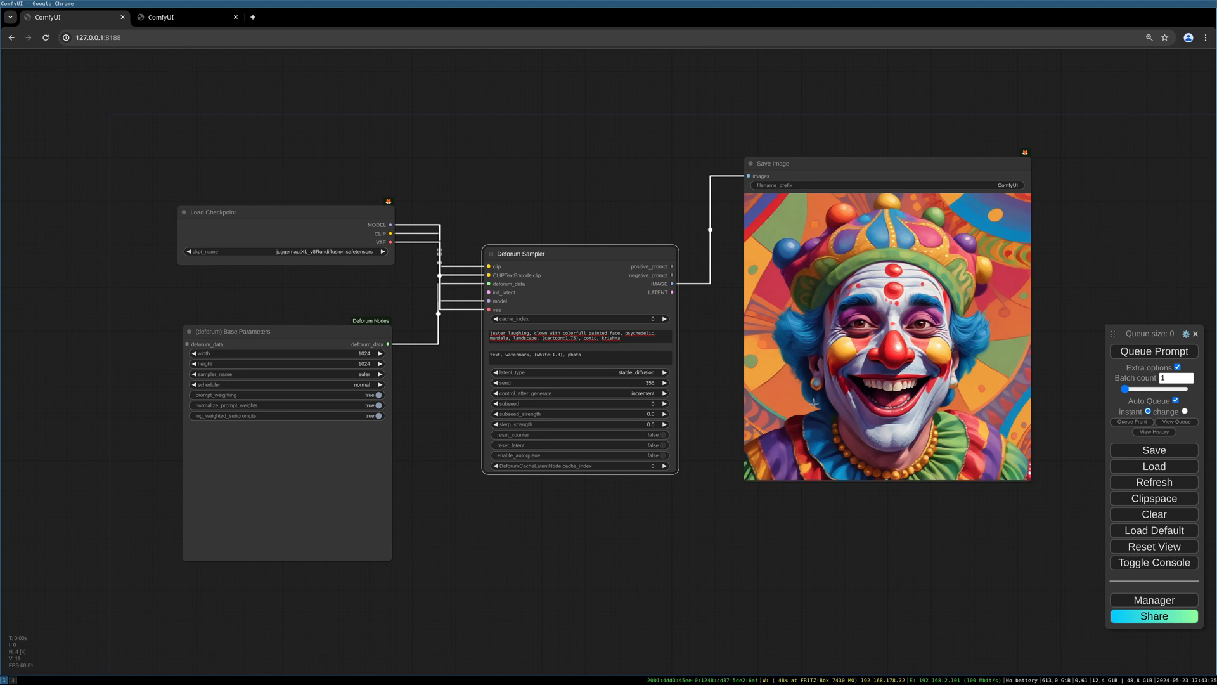
mouse_move(1045, 247)
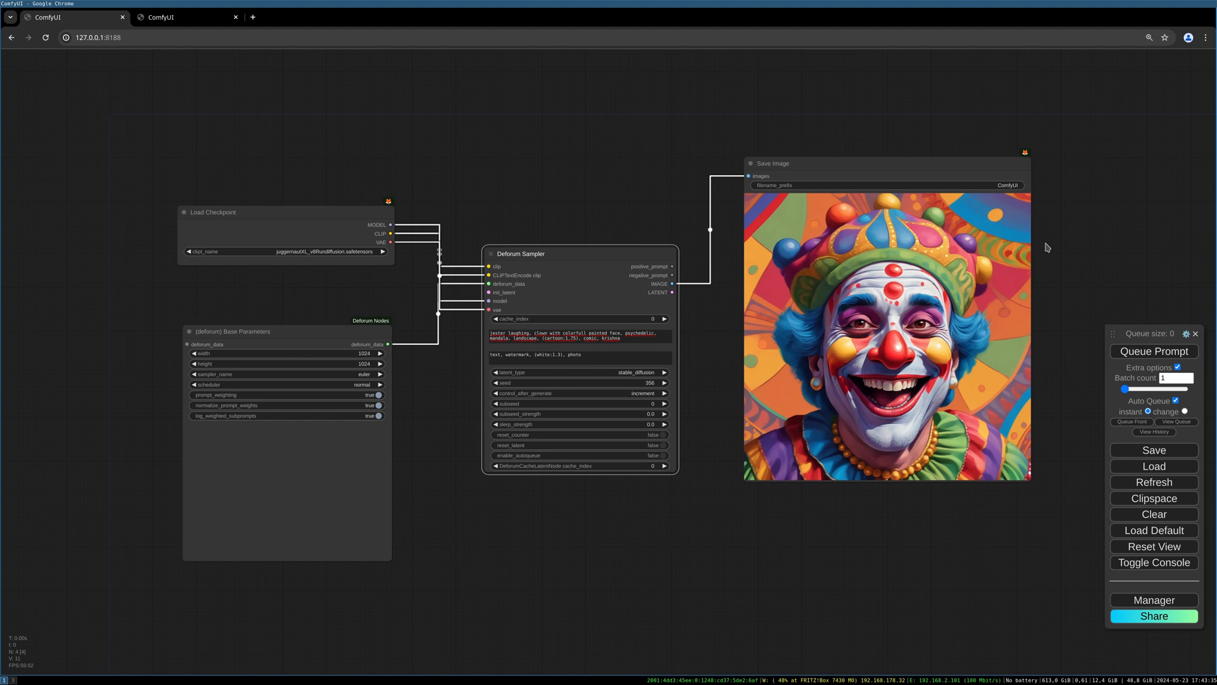
mouse_move(803, 563)
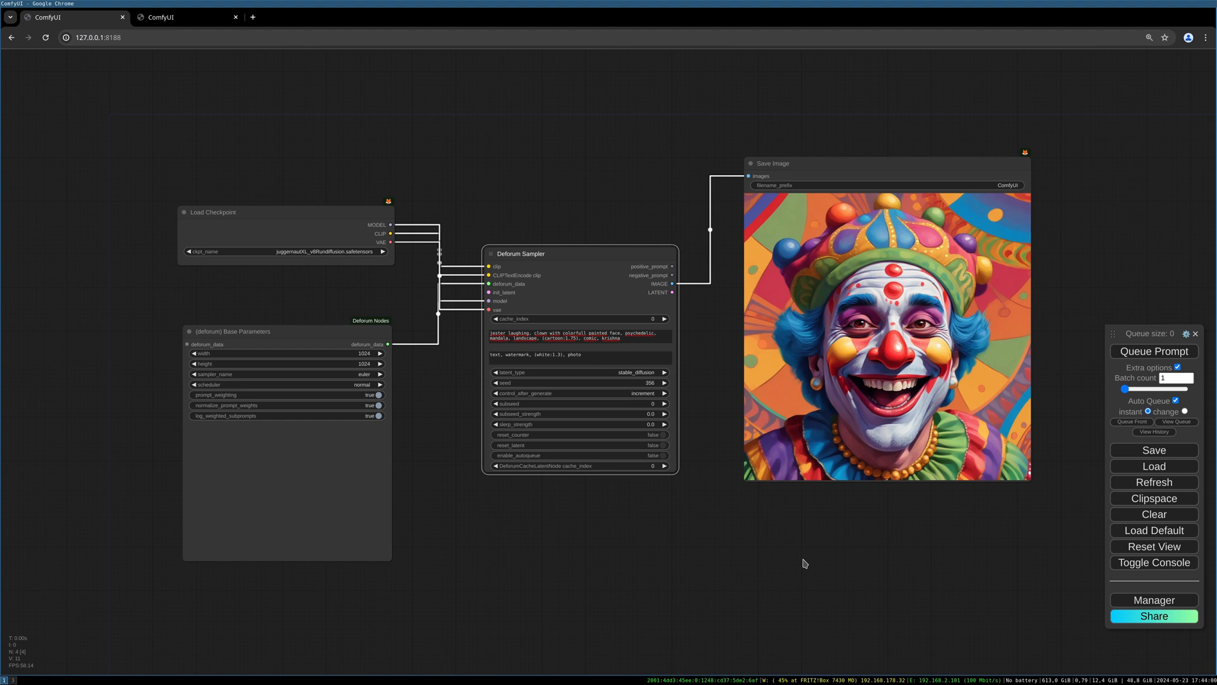
mouse_move(808, 567)
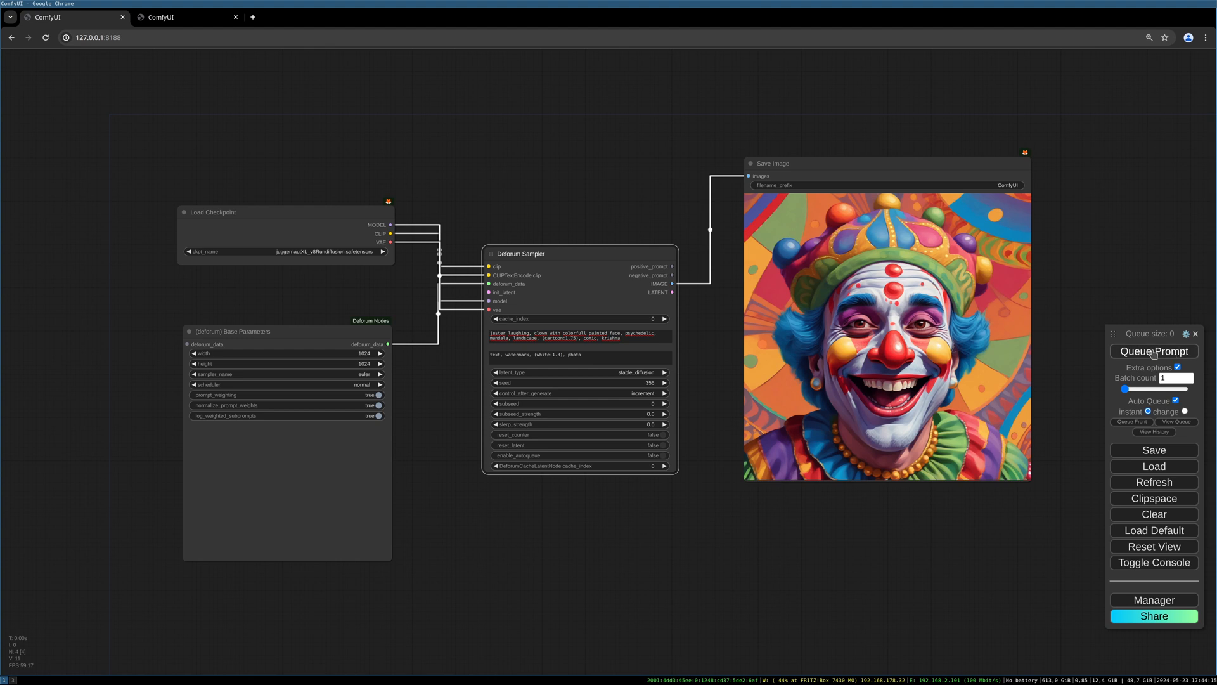
Queue the prompt so clown frames keep generating with an increasing seed.
left_click(1154, 351)
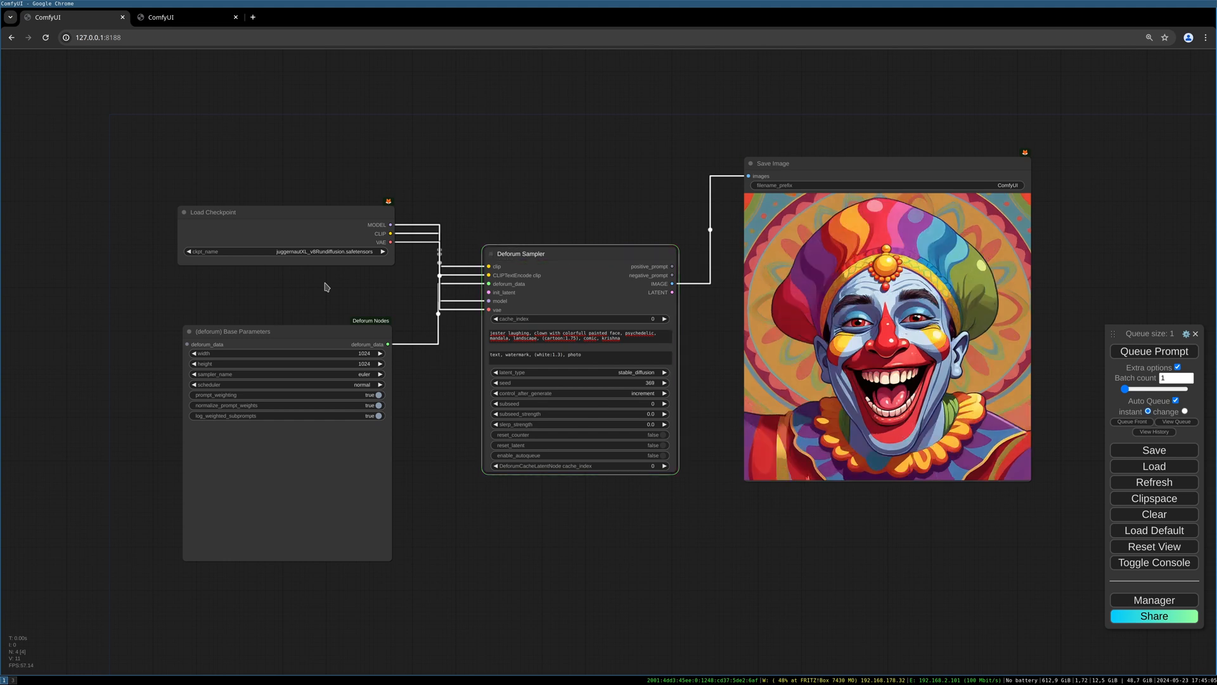
left_click(1153, 351)
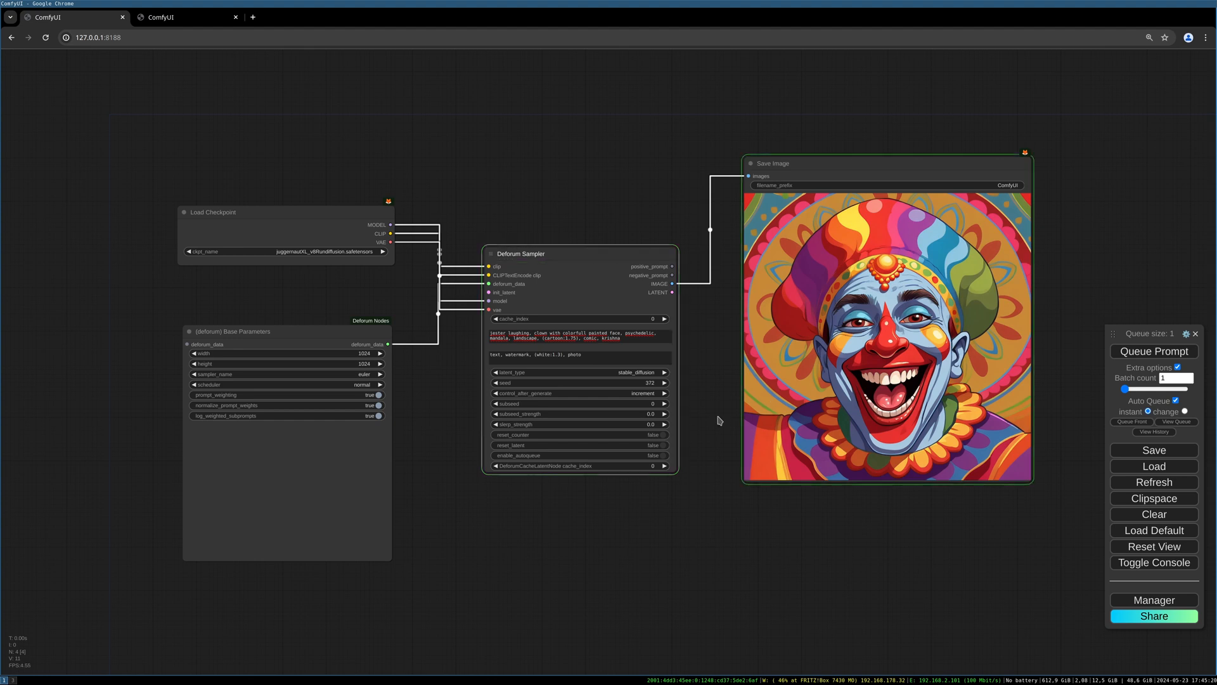
left_click(1153, 351)
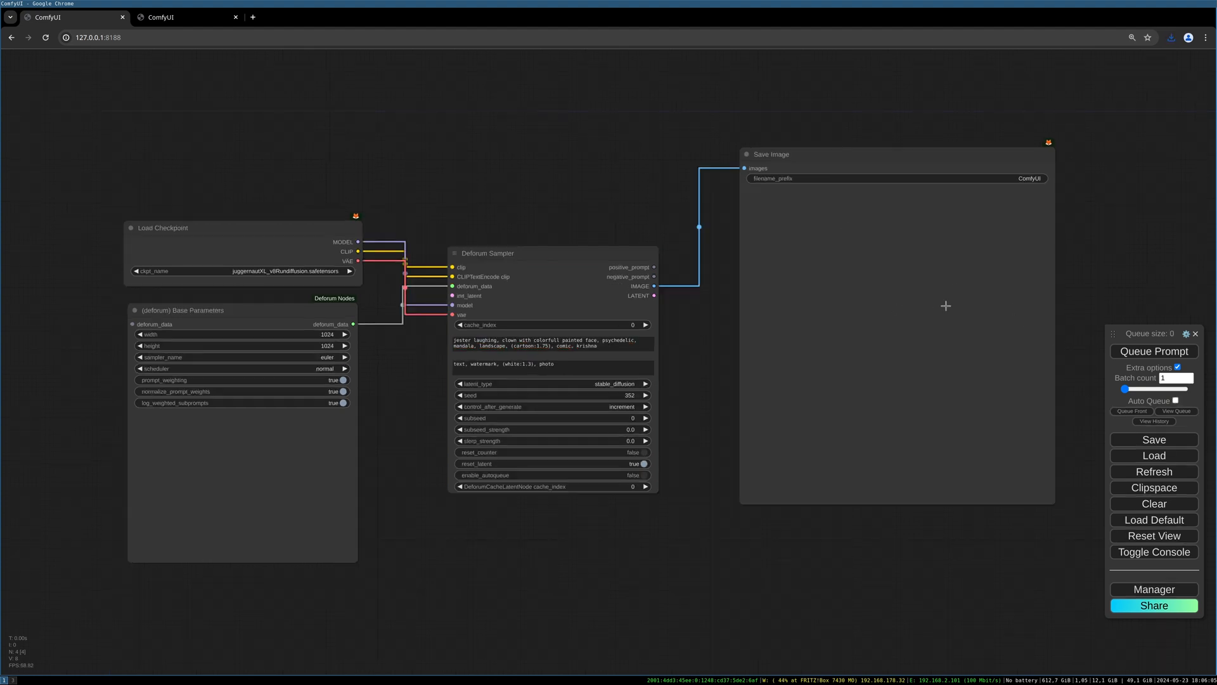
mouse_move(518, 195)
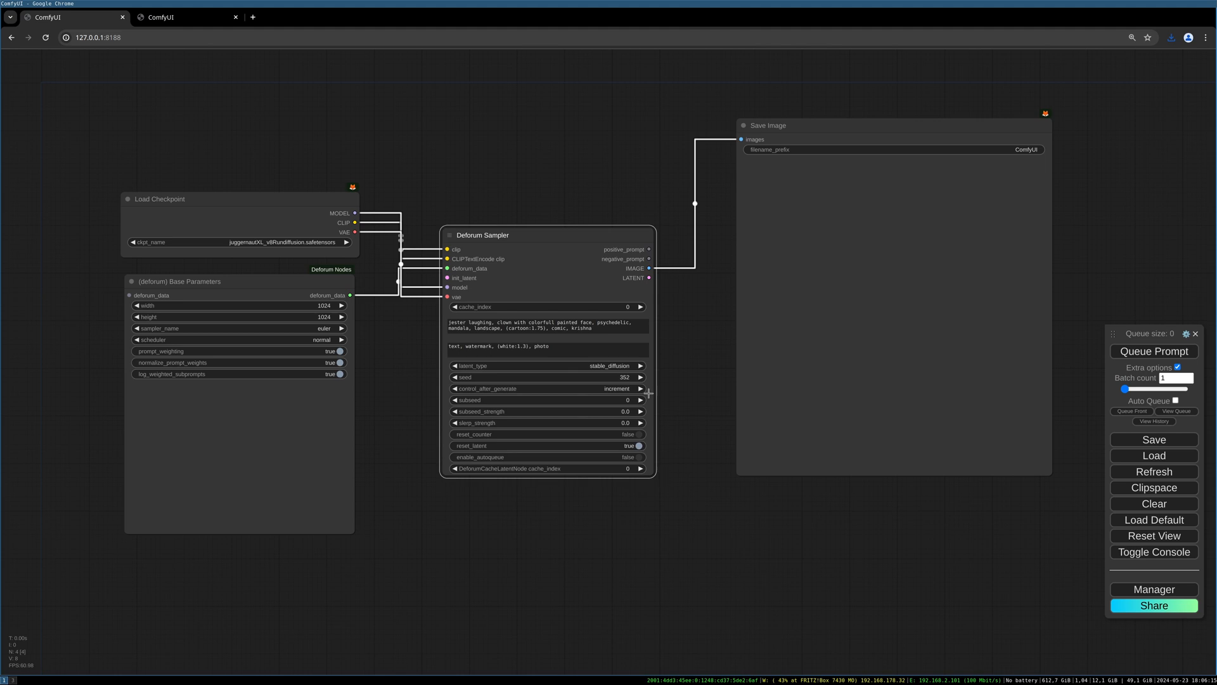
mouse_move(635, 367)
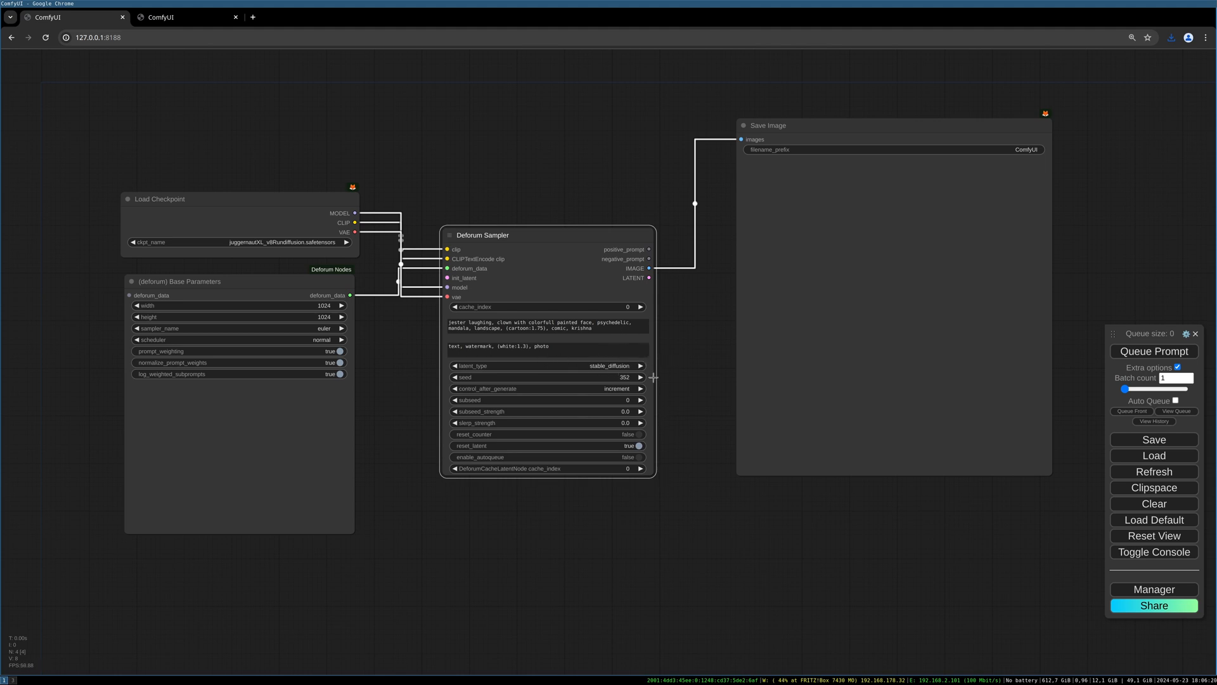
left_click(640, 365)
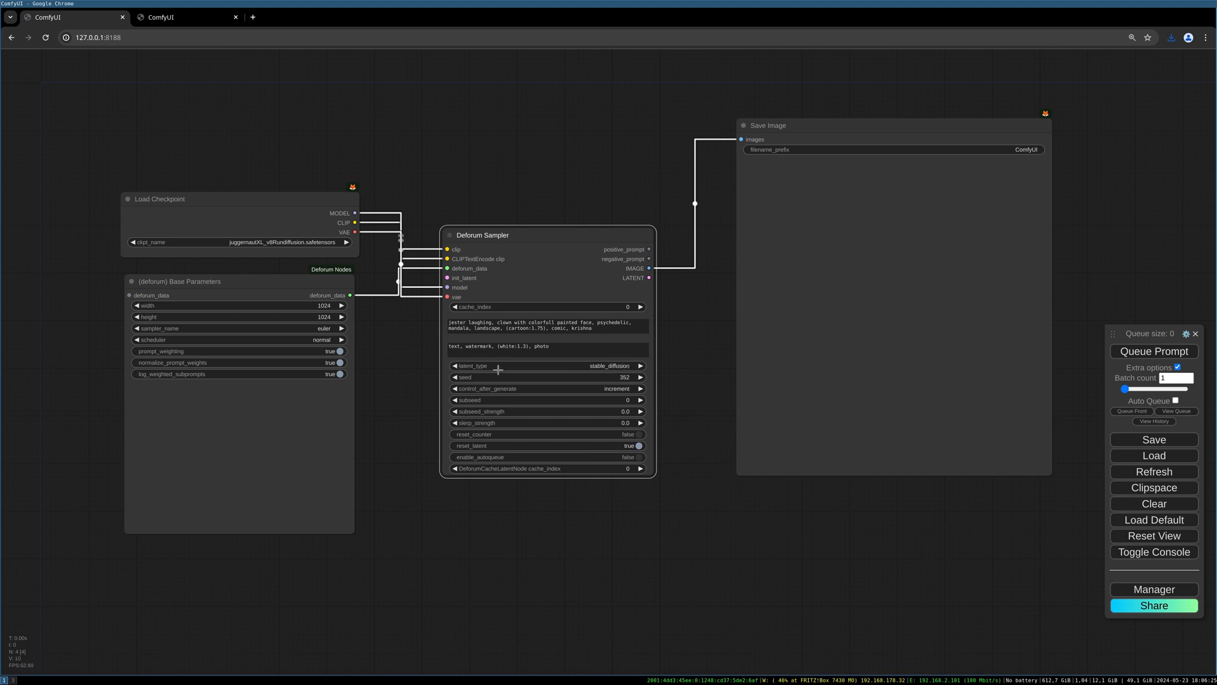
mouse_move(617, 366)
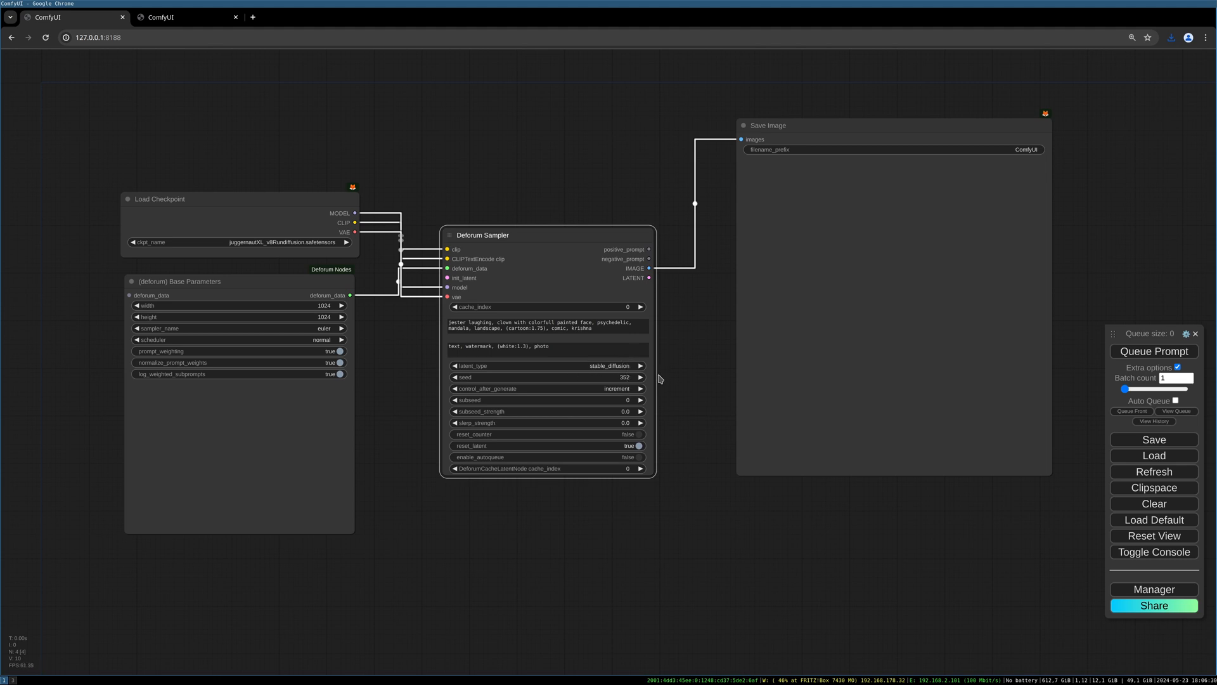
mouse_move(666, 402)
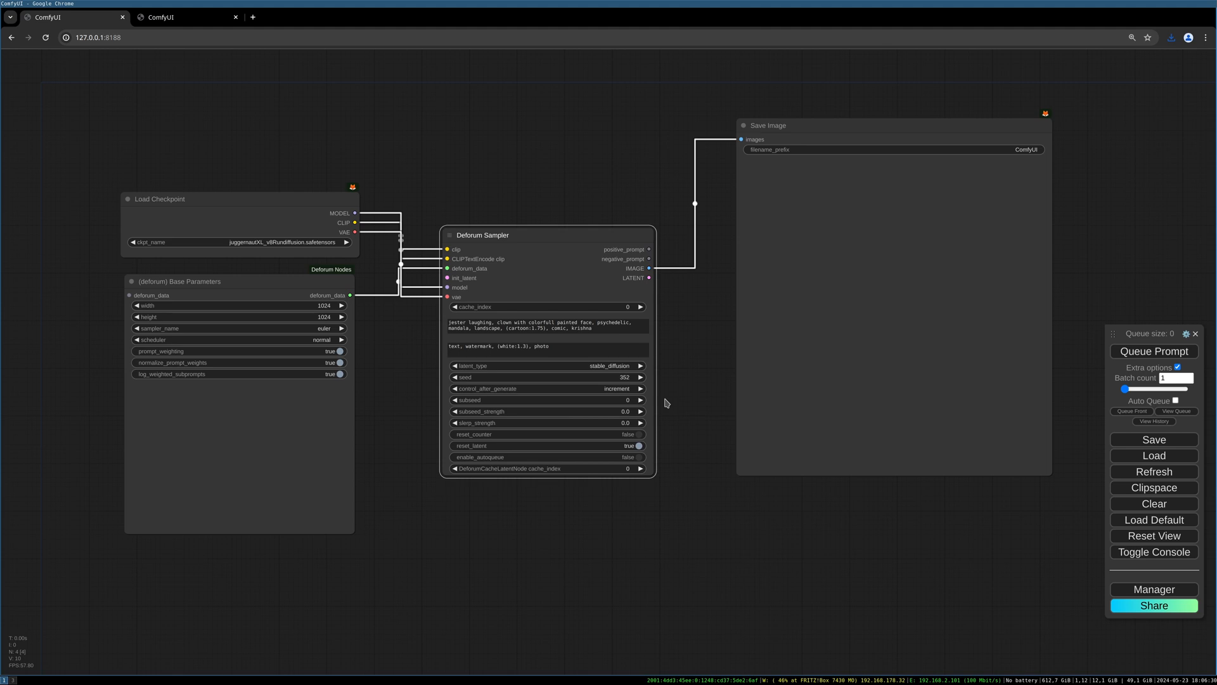
mouse_move(597, 247)
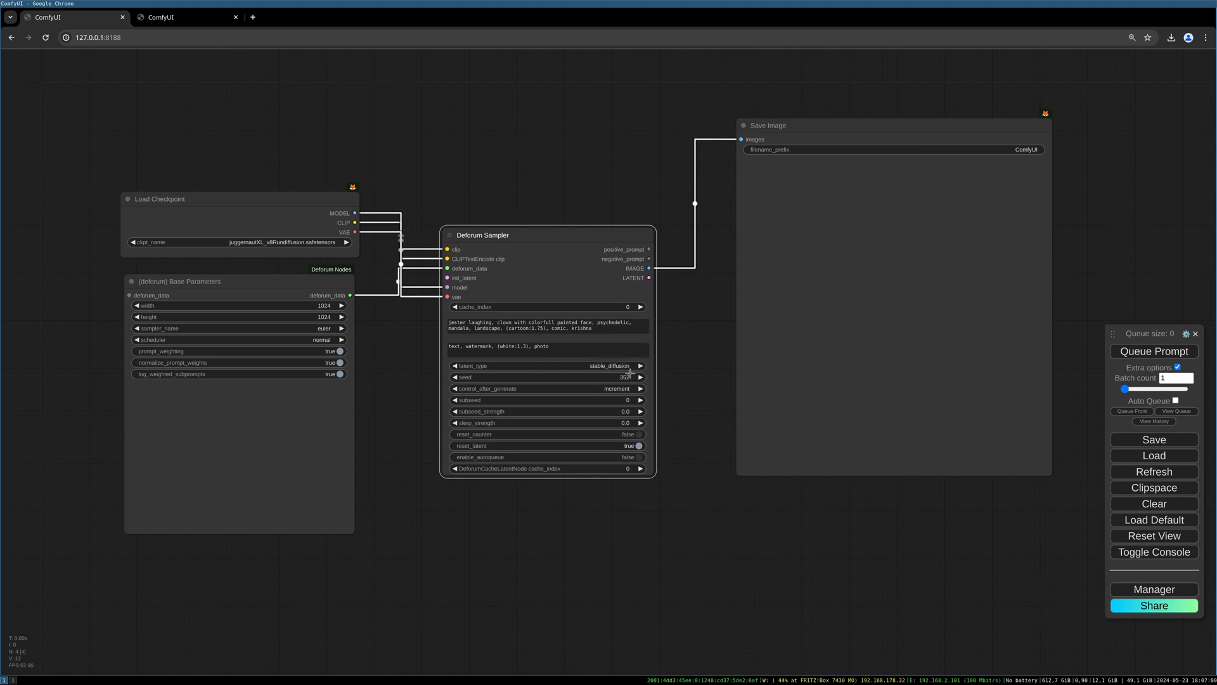
left_click(617, 388)
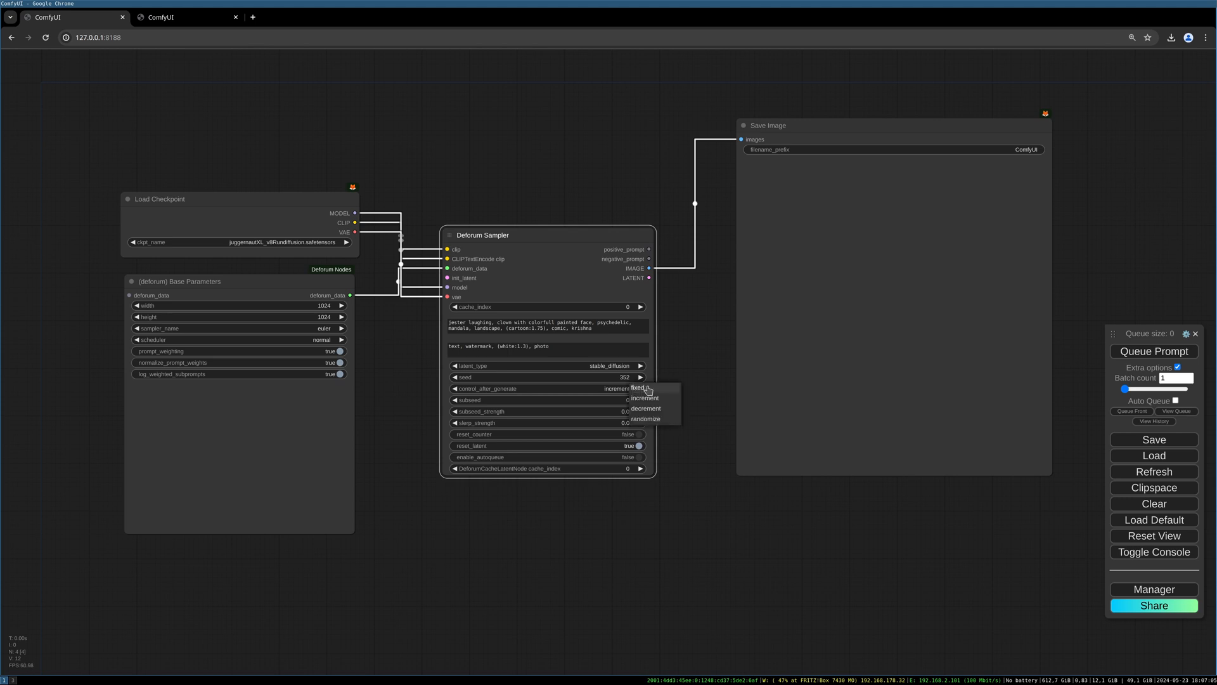
left_click(645, 397)
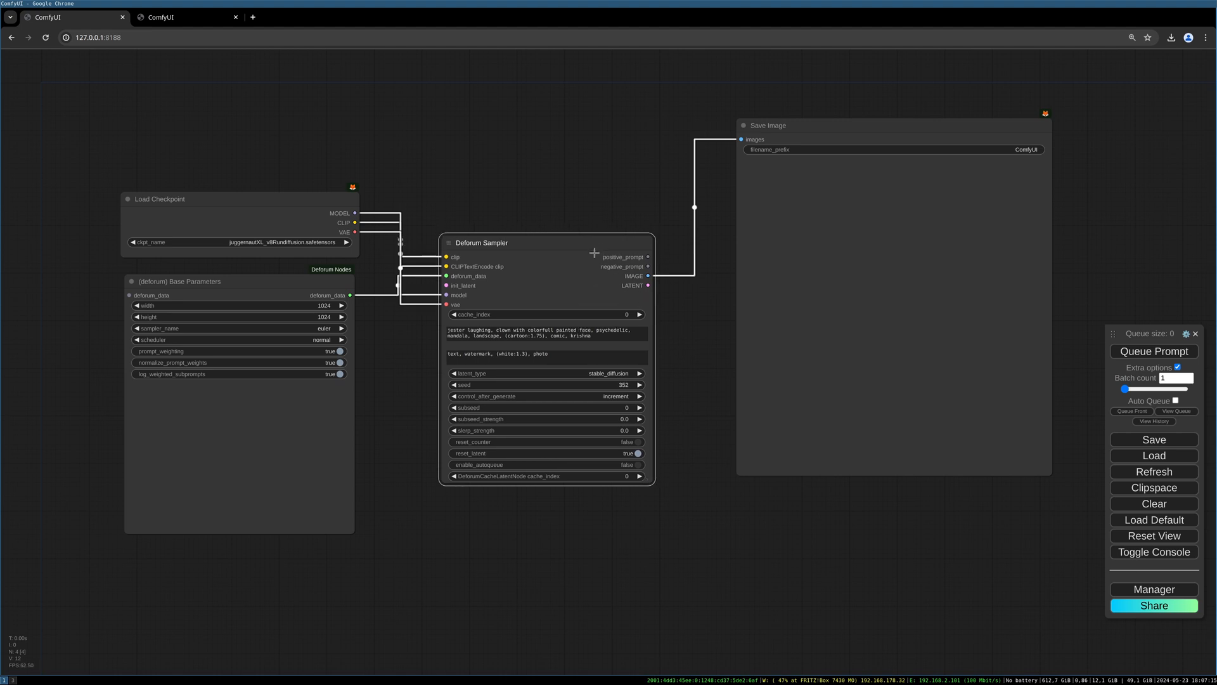
mouse_move(555, 244)
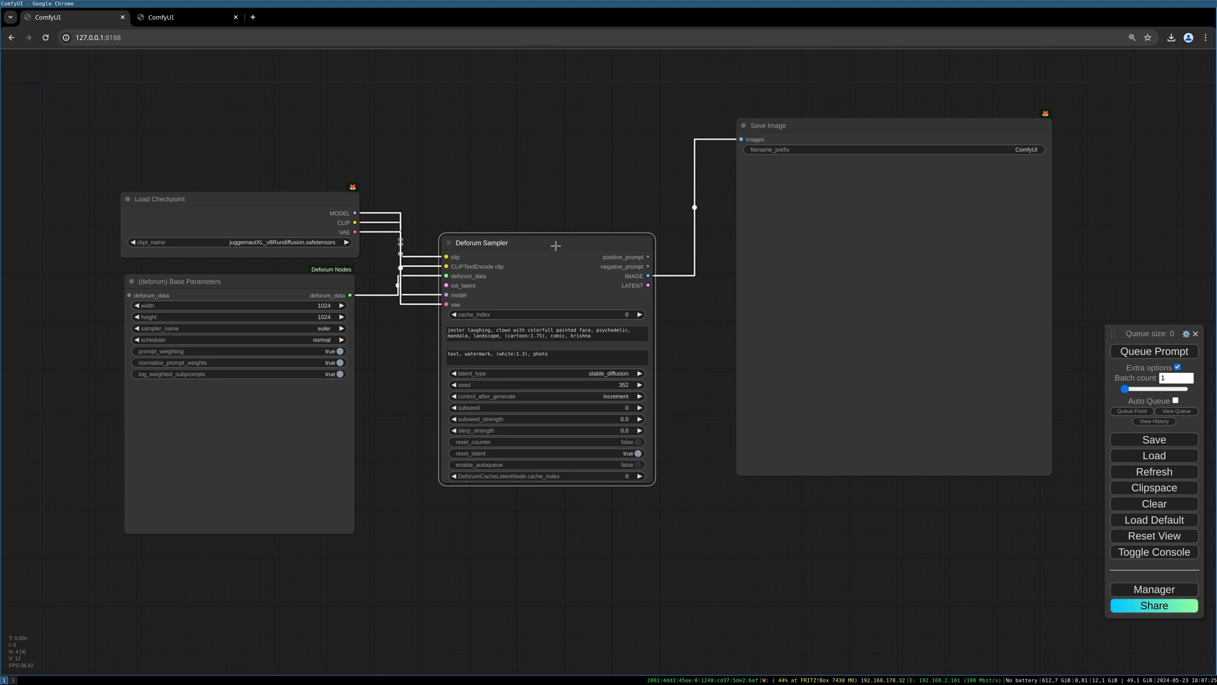
Nudge the Deforum Sampler node, then clear all nodes from the canvas.
left_click_drag(505, 243, 505, 233)
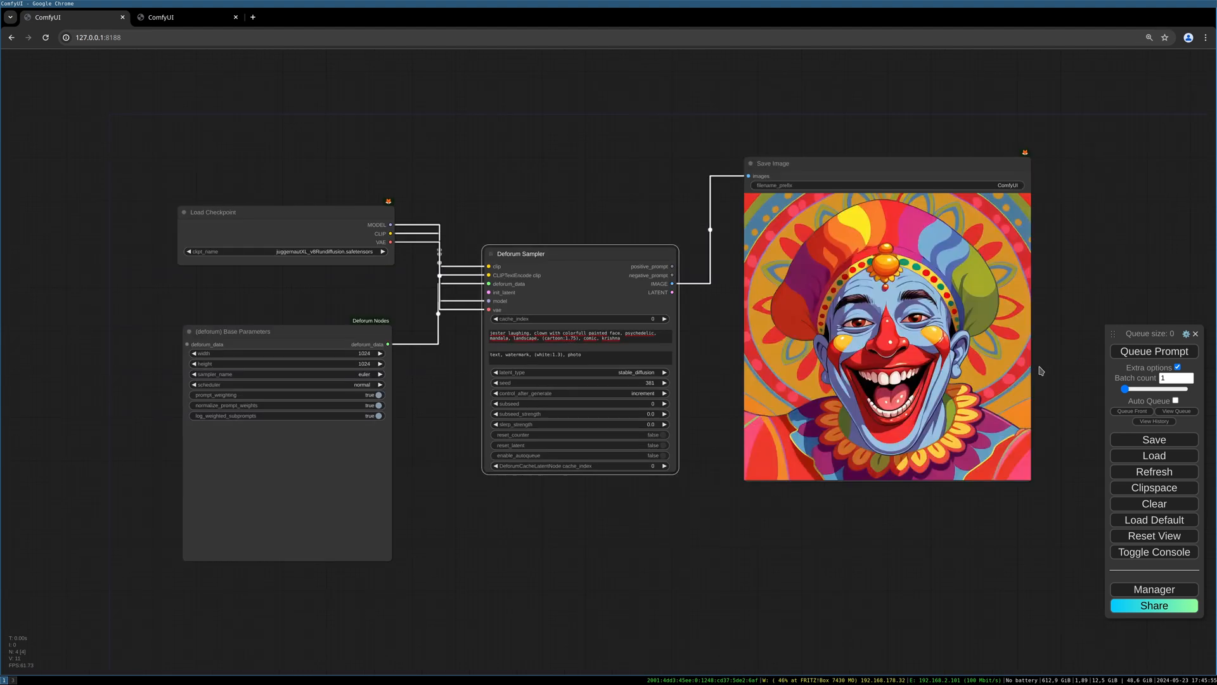
left_click(1153, 503)
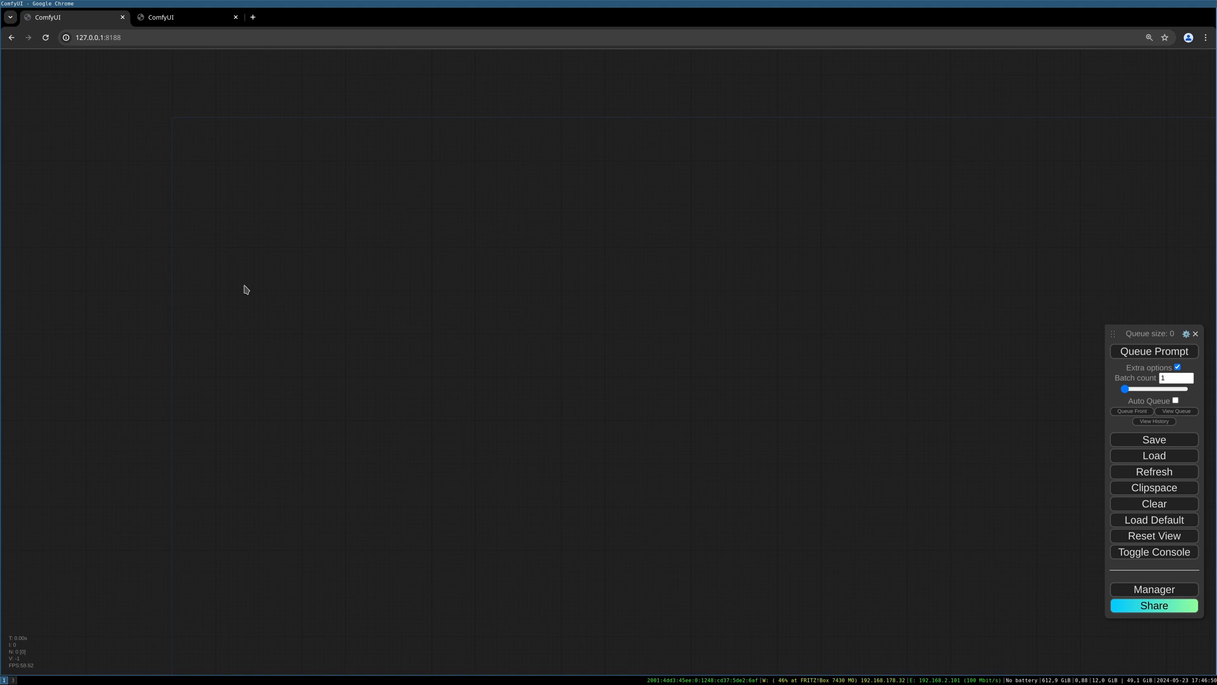
mouse_move(554, 298)
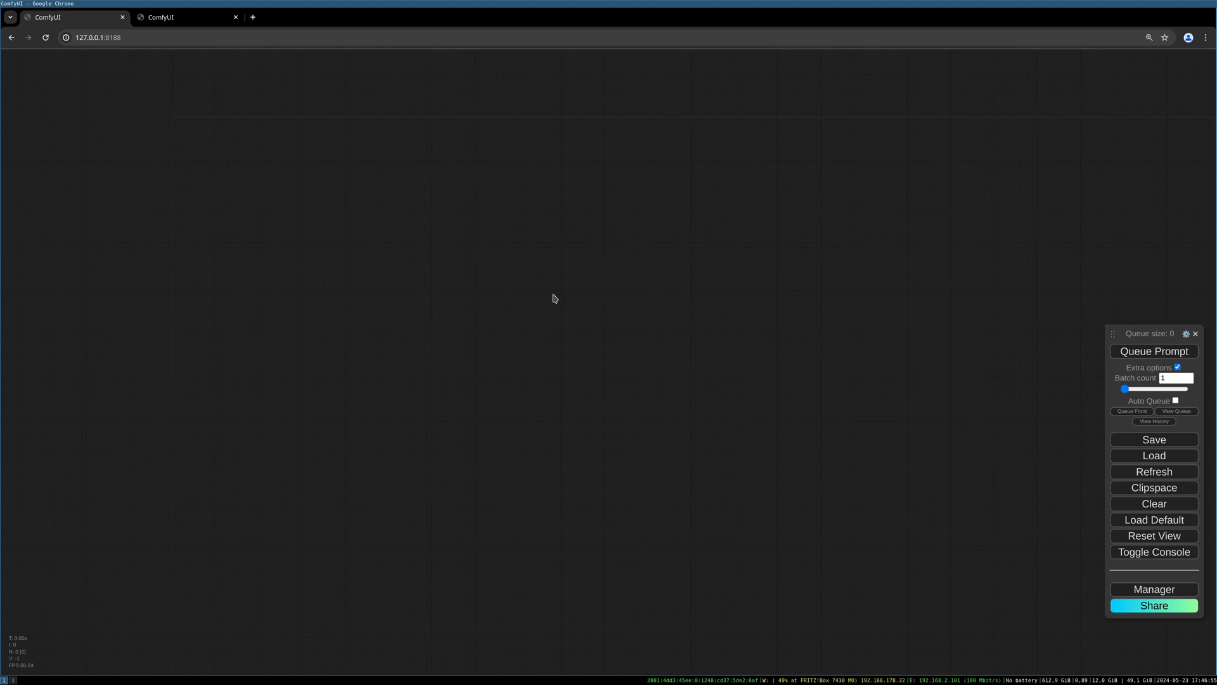
mouse_move(619, 303)
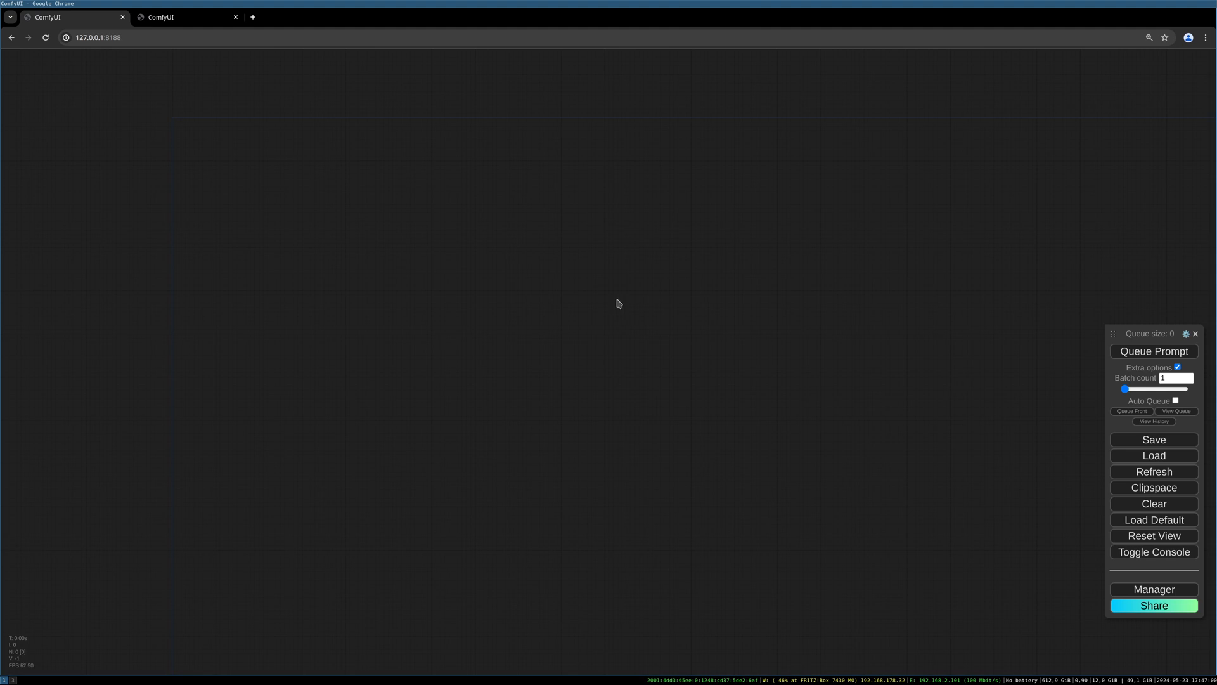
mouse_move(365, 265)
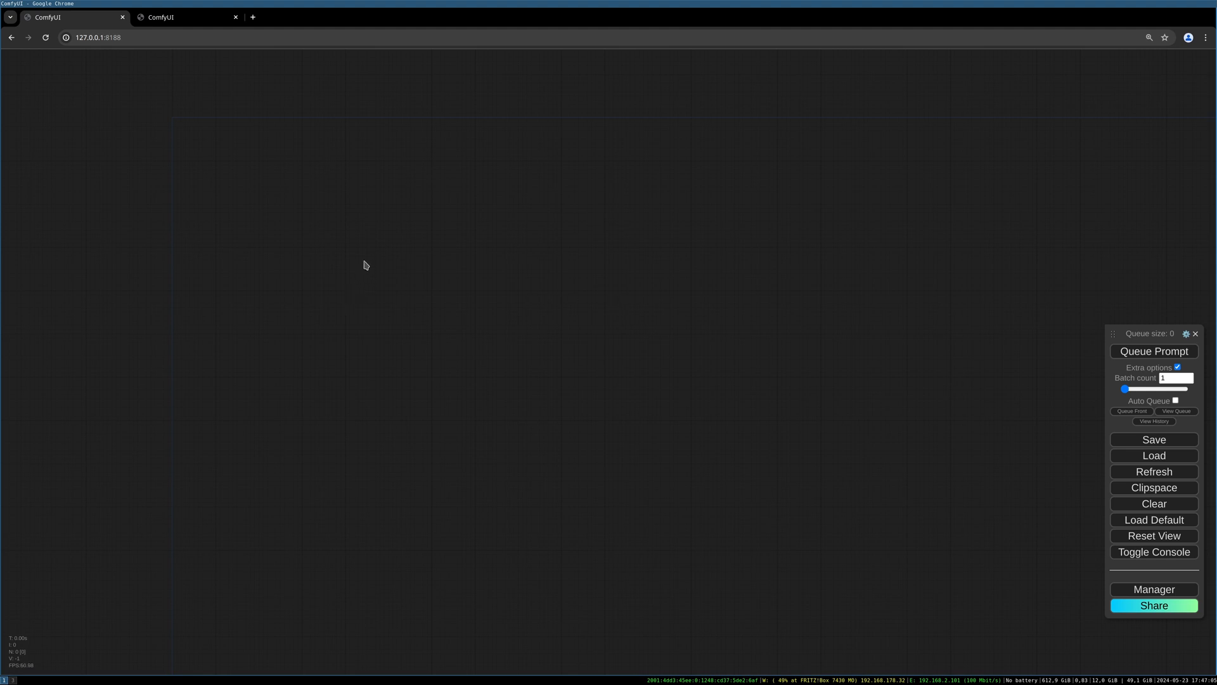
mouse_move(275, 243)
type("deforum")
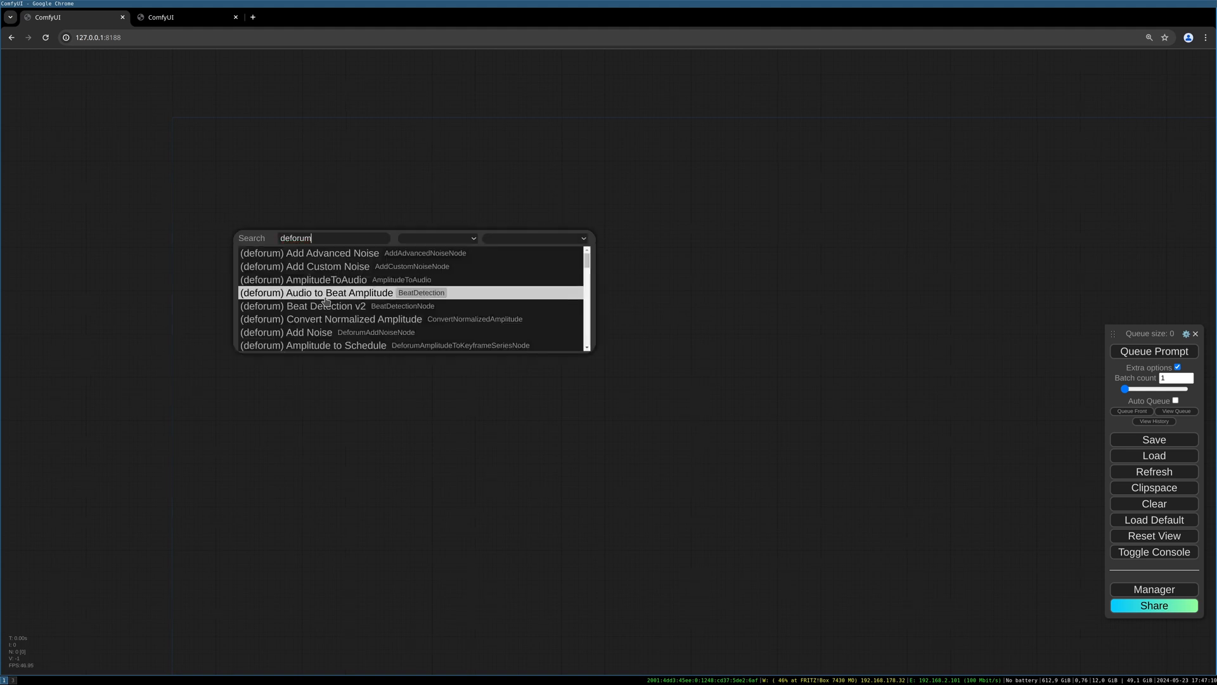
Scroll down through the node search results looking for the Deforum Prompt node.
scroll("down", 3)
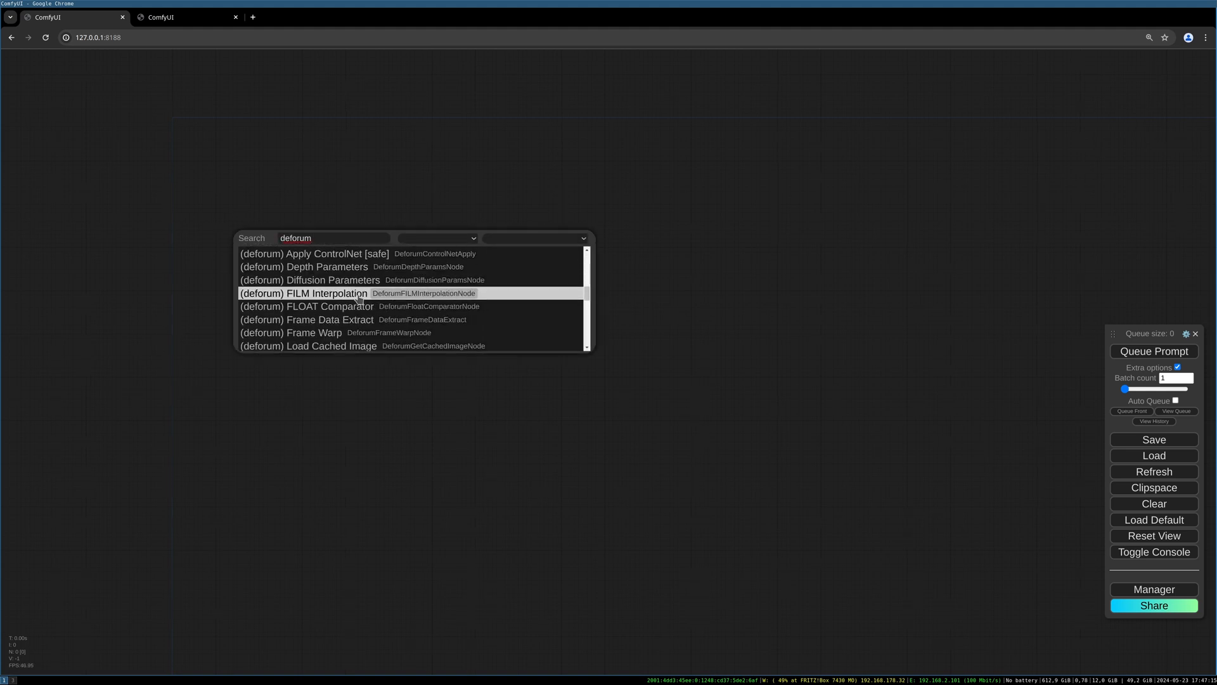
mouse_move(369, 293)
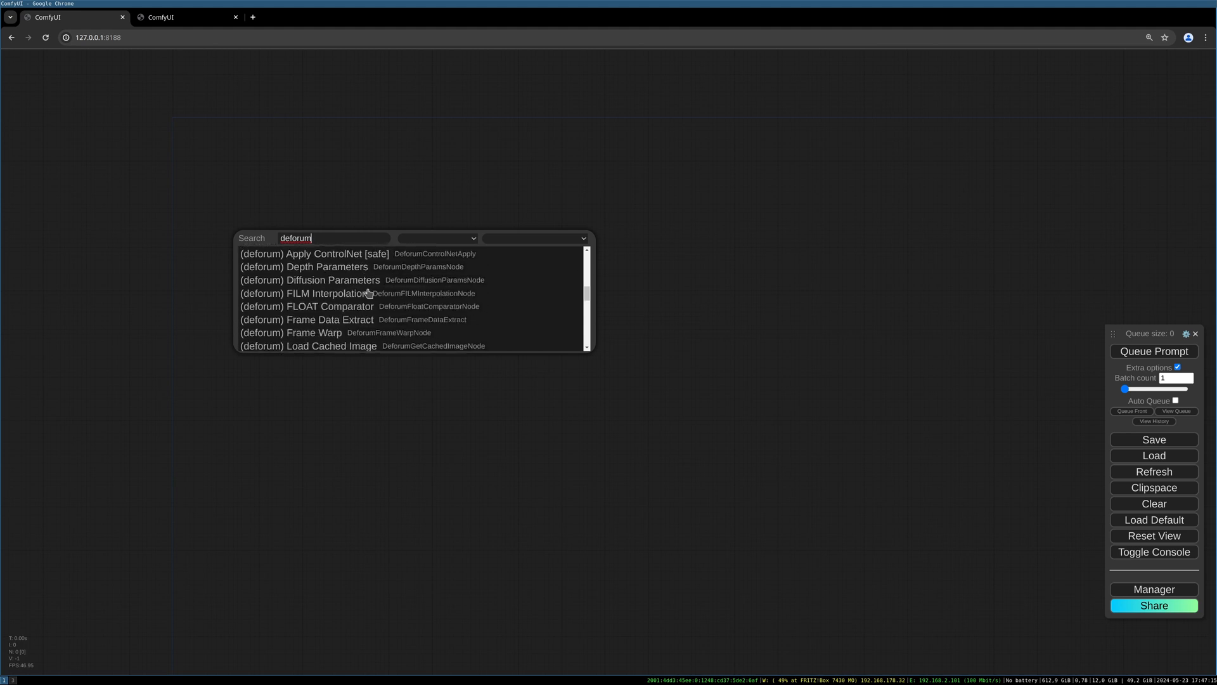
scroll("down", 3)
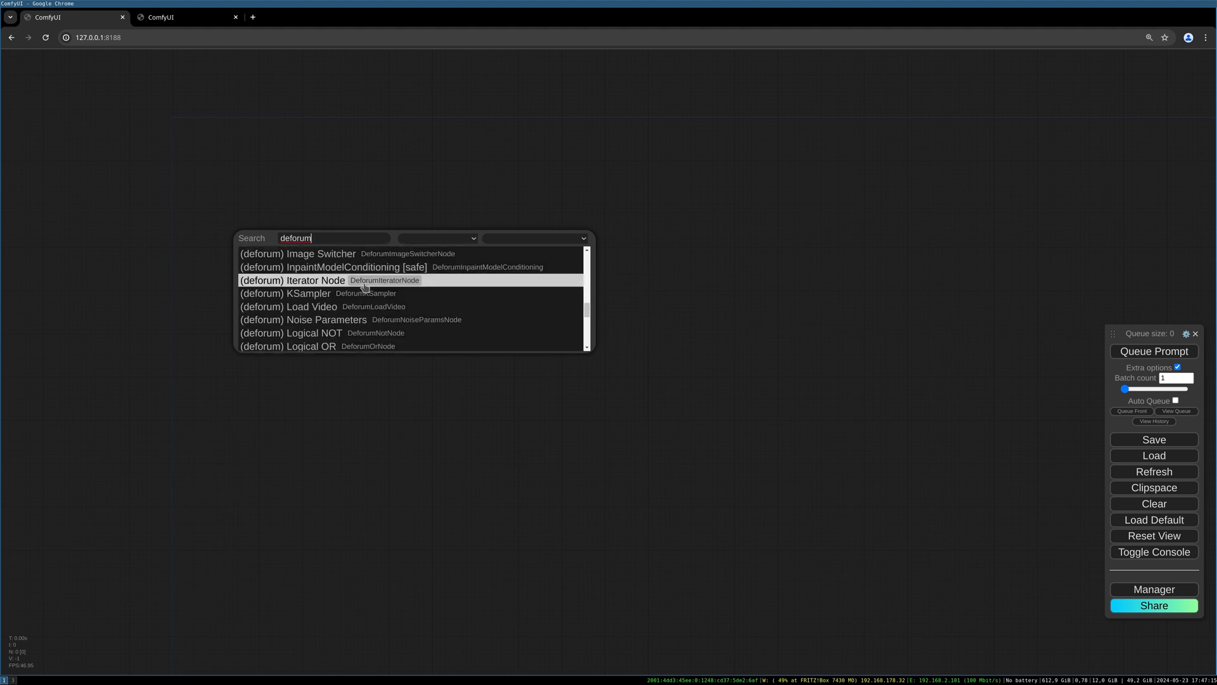
scroll("down", 3)
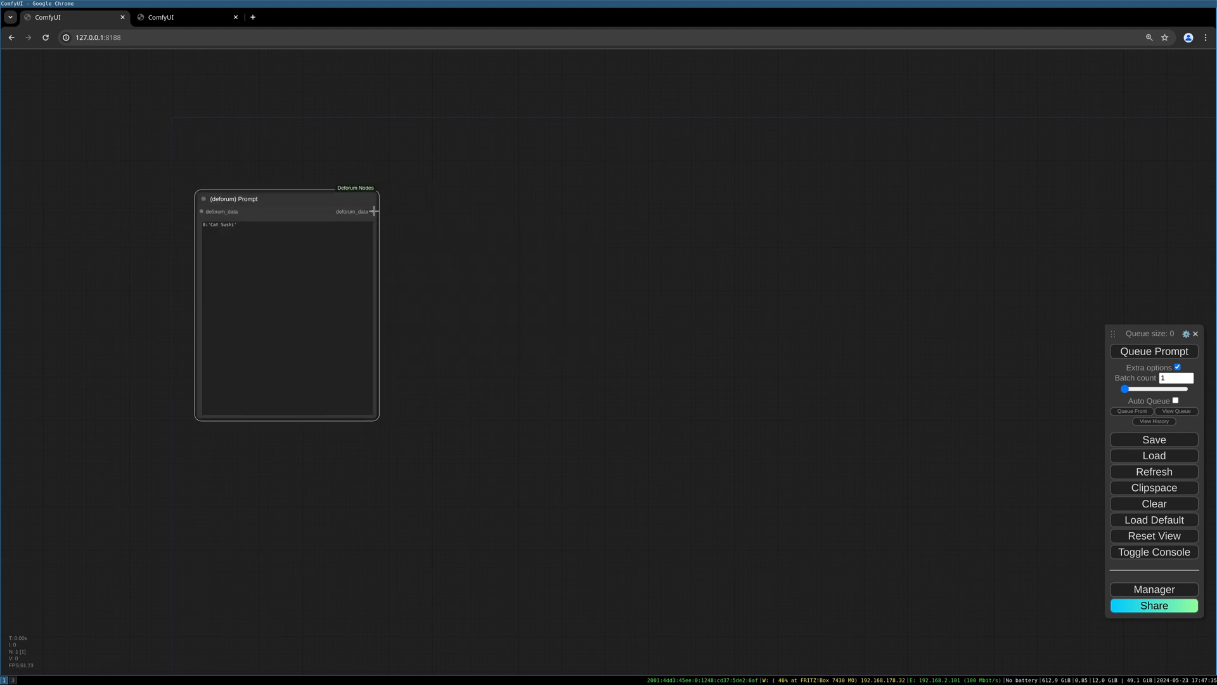
Link the Prompt's deforum_data output to a new Deforum Diffusion Parameters node via '(de' search.
left_click_drag(373, 212, 469, 216)
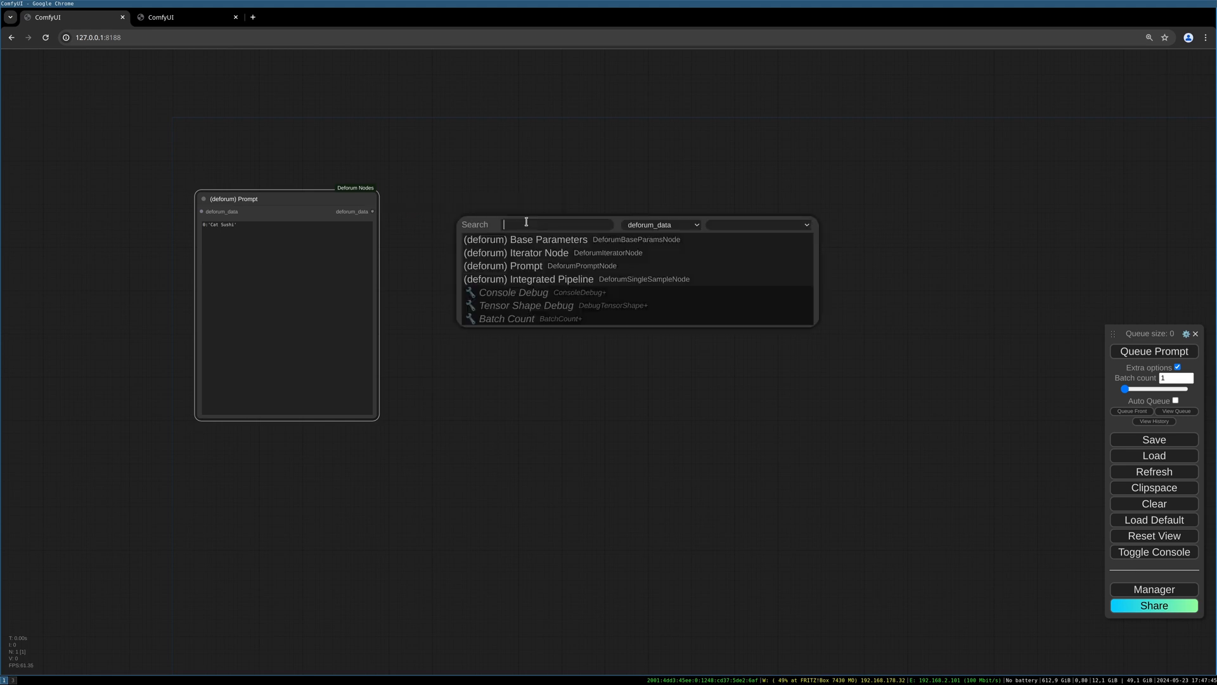
type("(deforum")
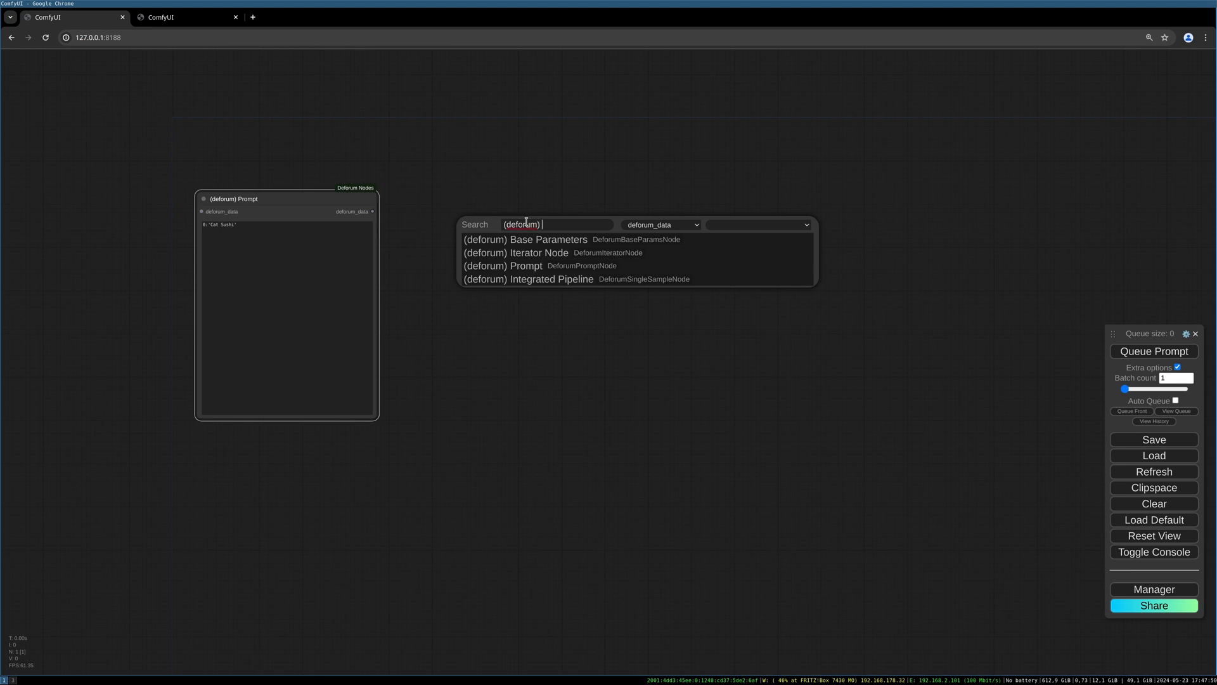
left_click(516, 252)
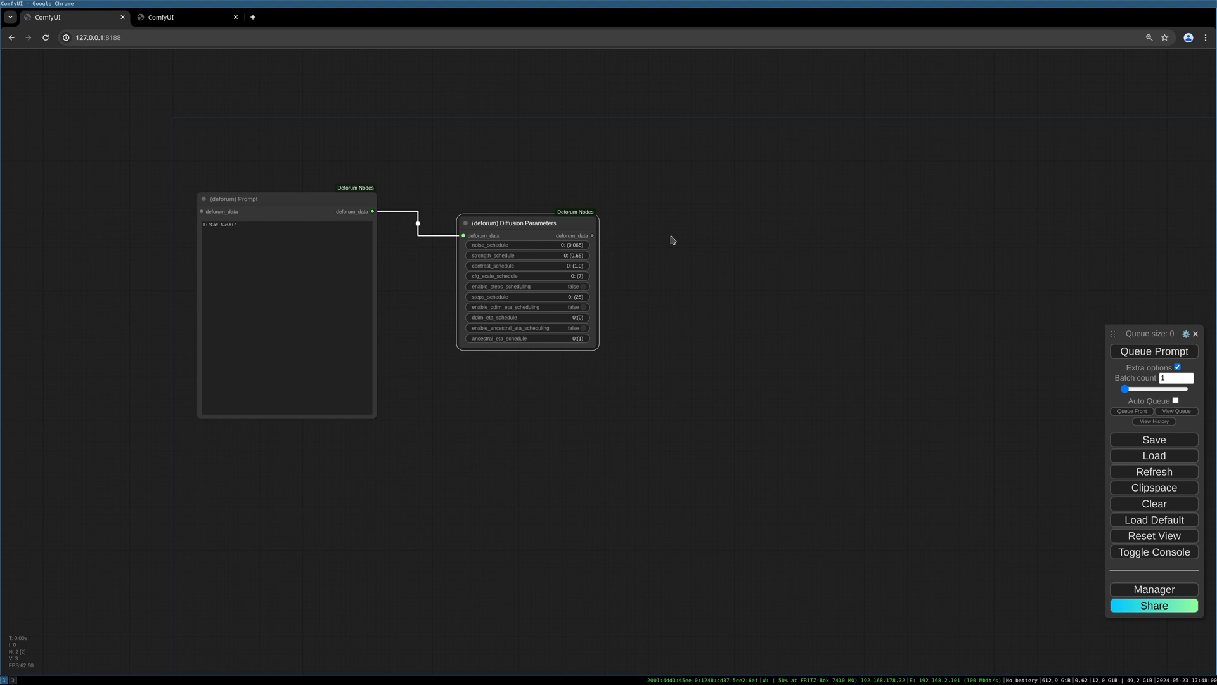
mouse_move(578, 282)
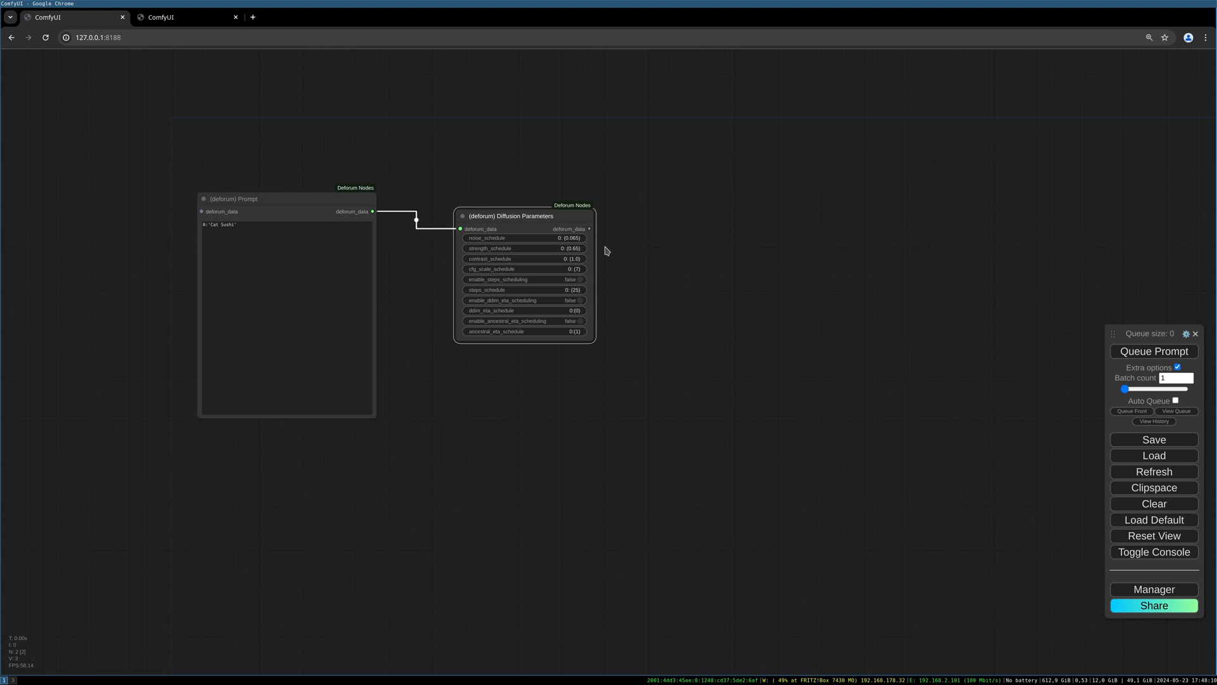
mouse_move(578, 249)
type("(deforum) anim")
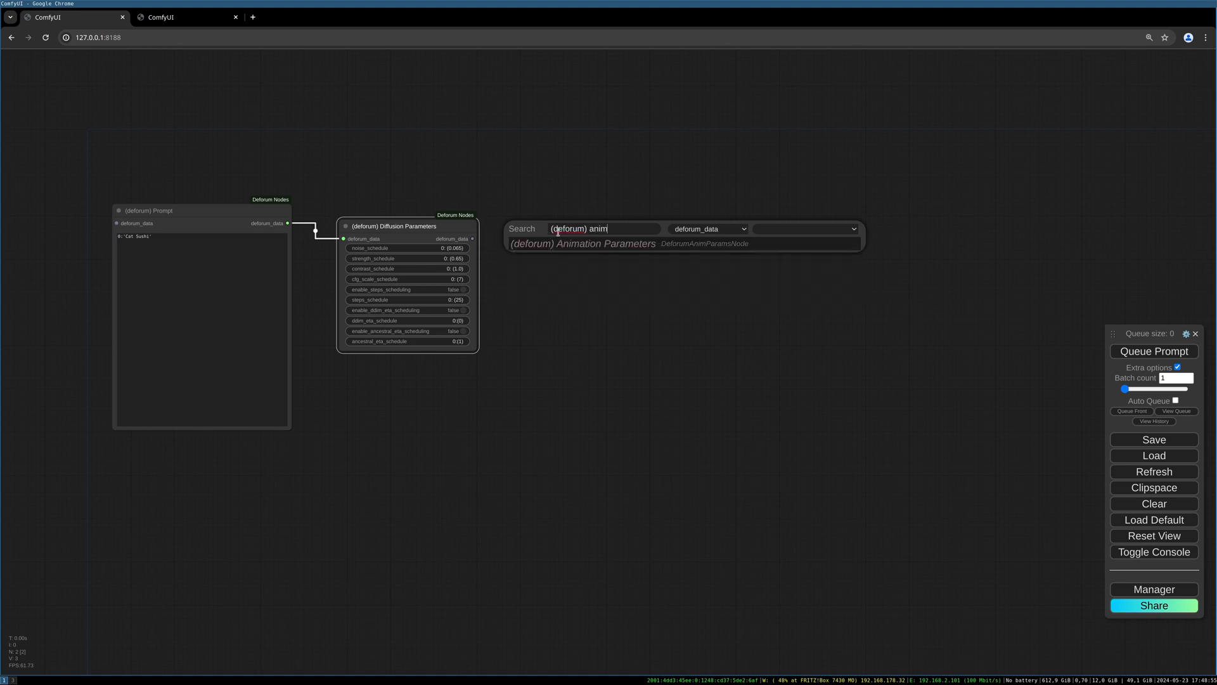
Add Deforum Animation Parameters beside the diffusion node and set animation_mode to 3D.
left_click(582, 243)
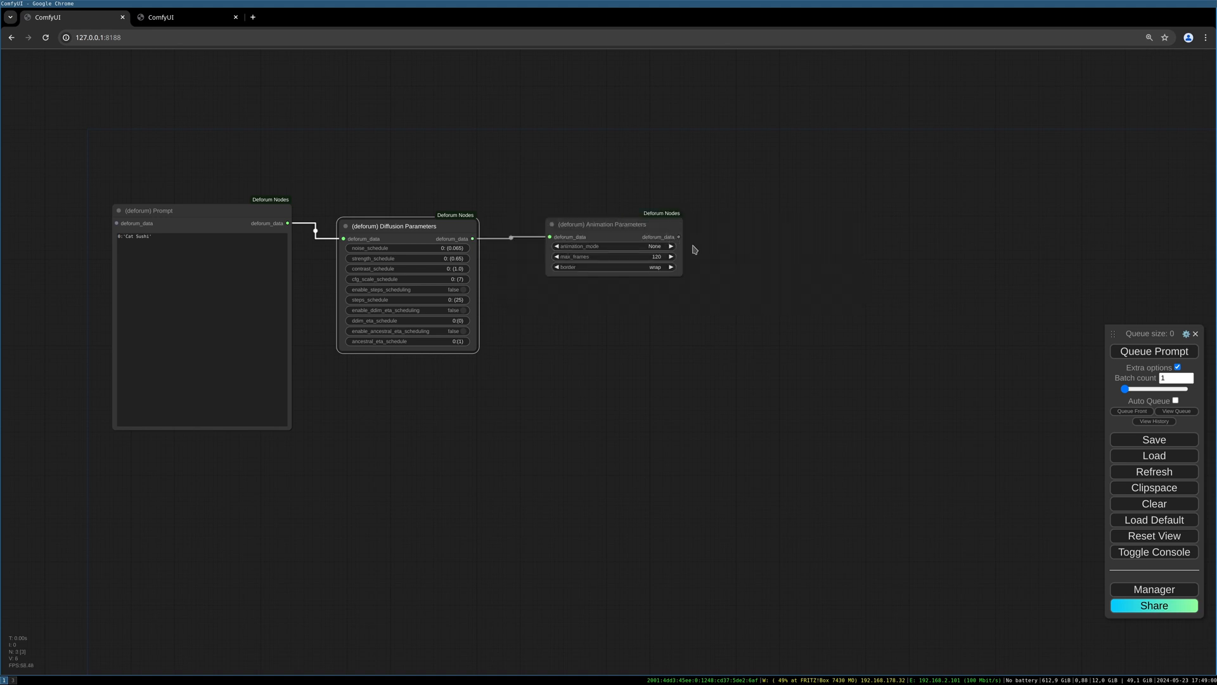
left_click_drag(601, 224, 590, 218)
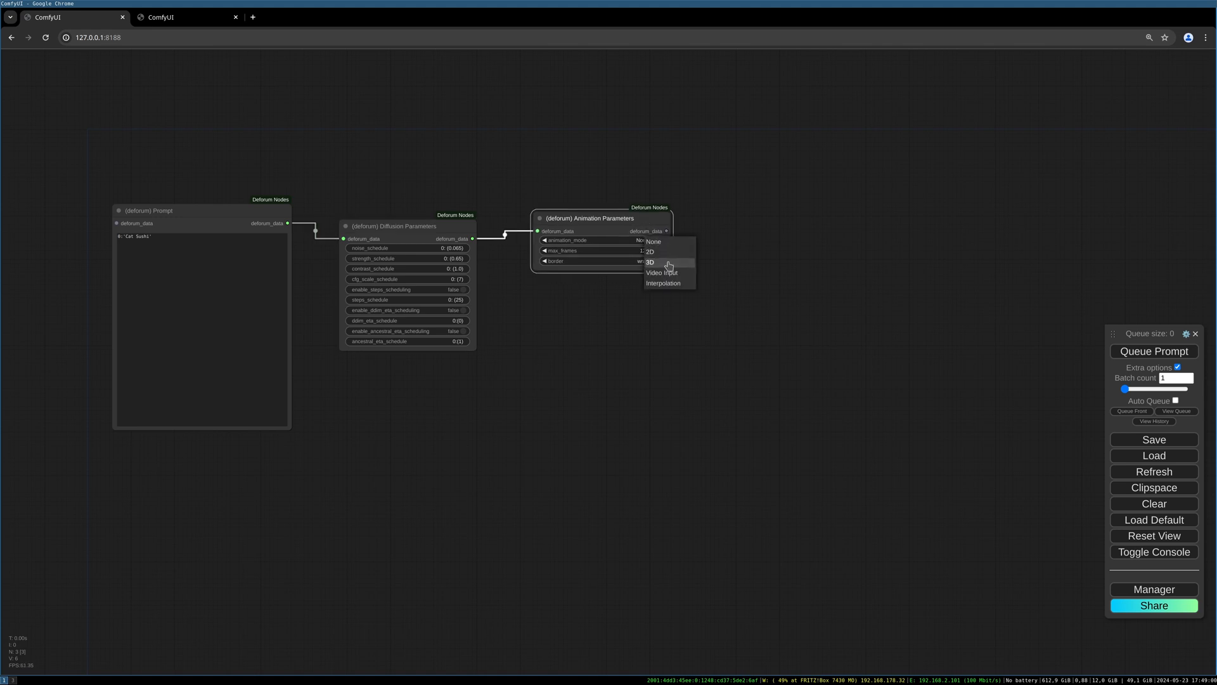
mouse_move(663, 283)
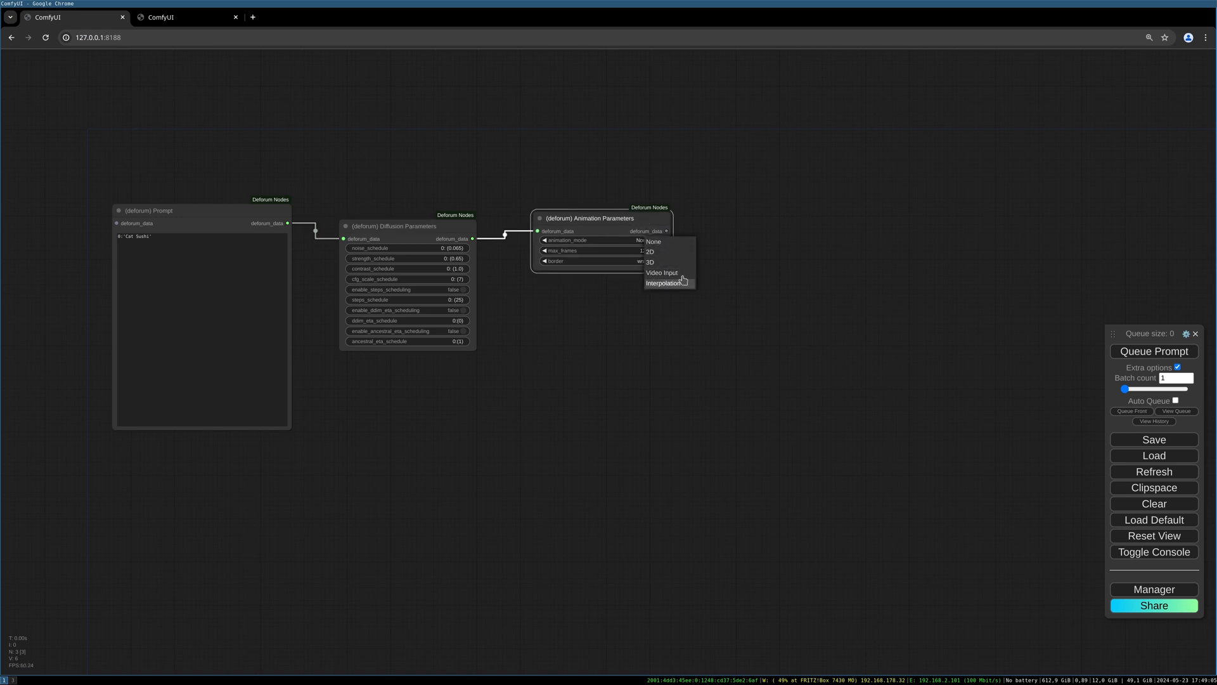
mouse_move(662, 266)
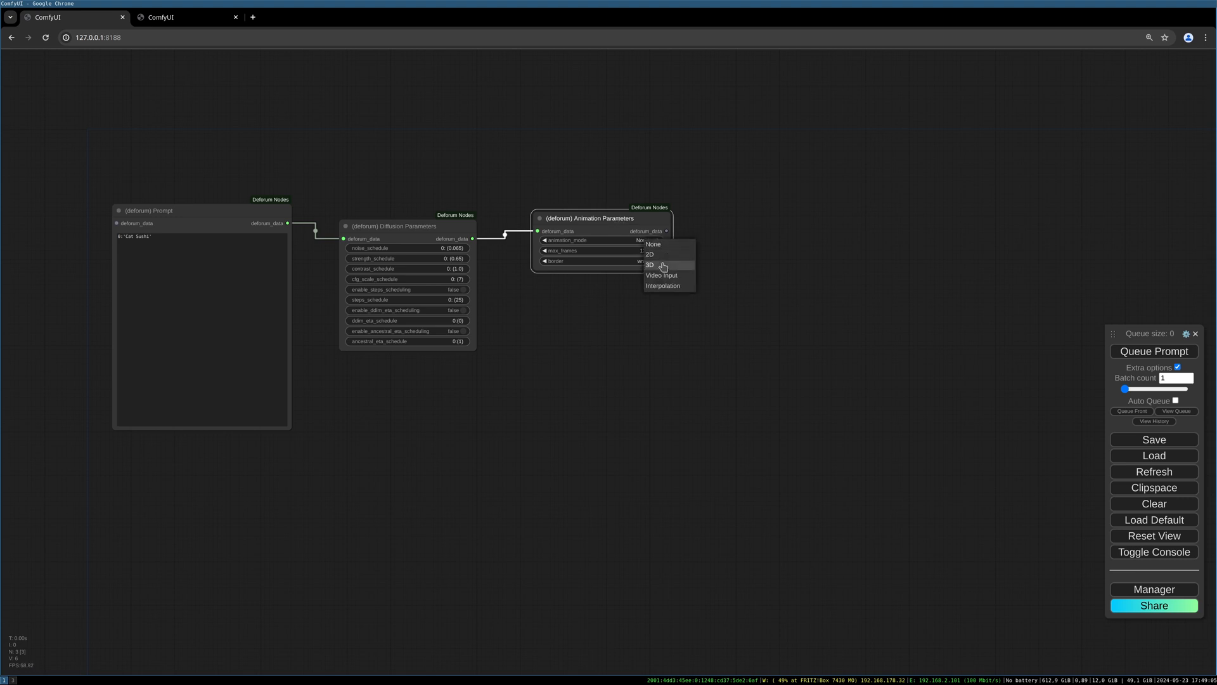
left_click(649, 265)
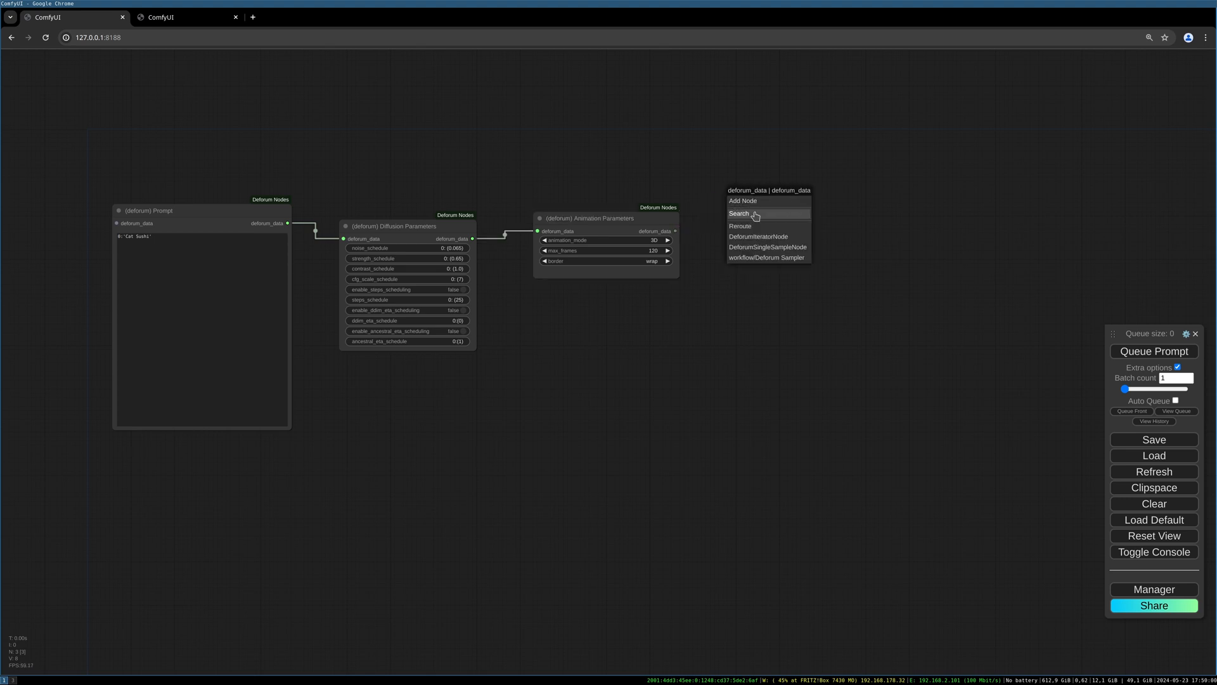
Attach Translate Parameters to the animation output, setting translation_z to 0:(5) and zoom to 0:(0).
left_click(738, 213)
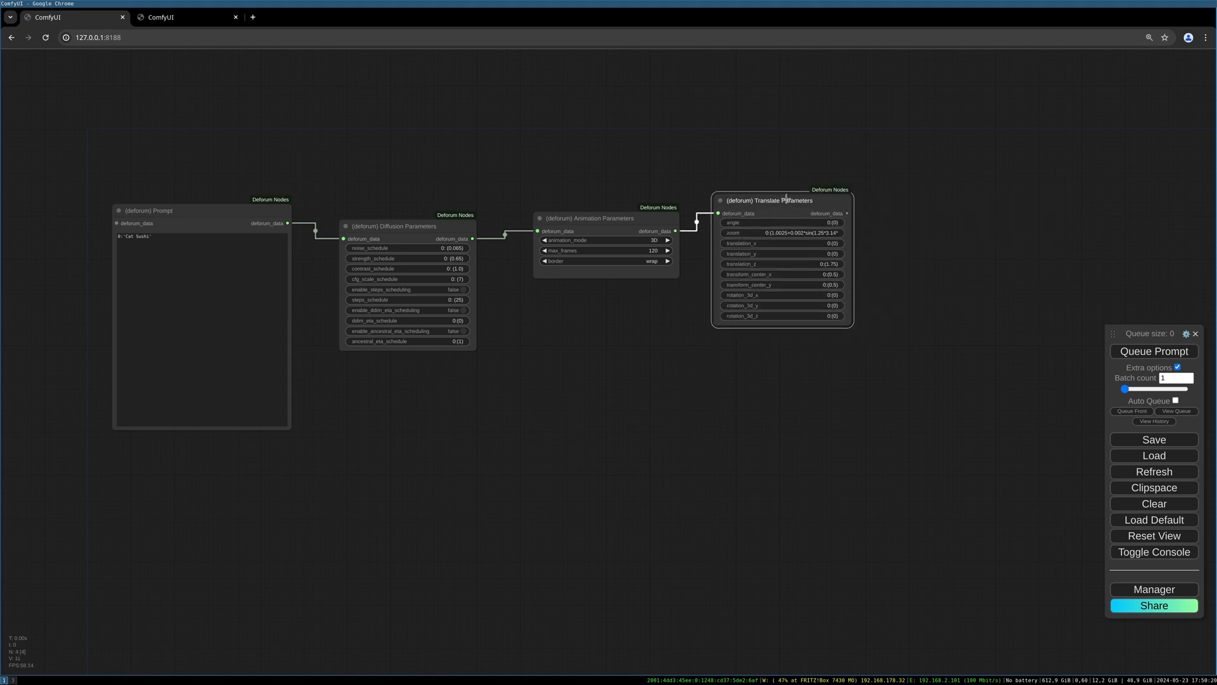
mouse_move(867, 333)
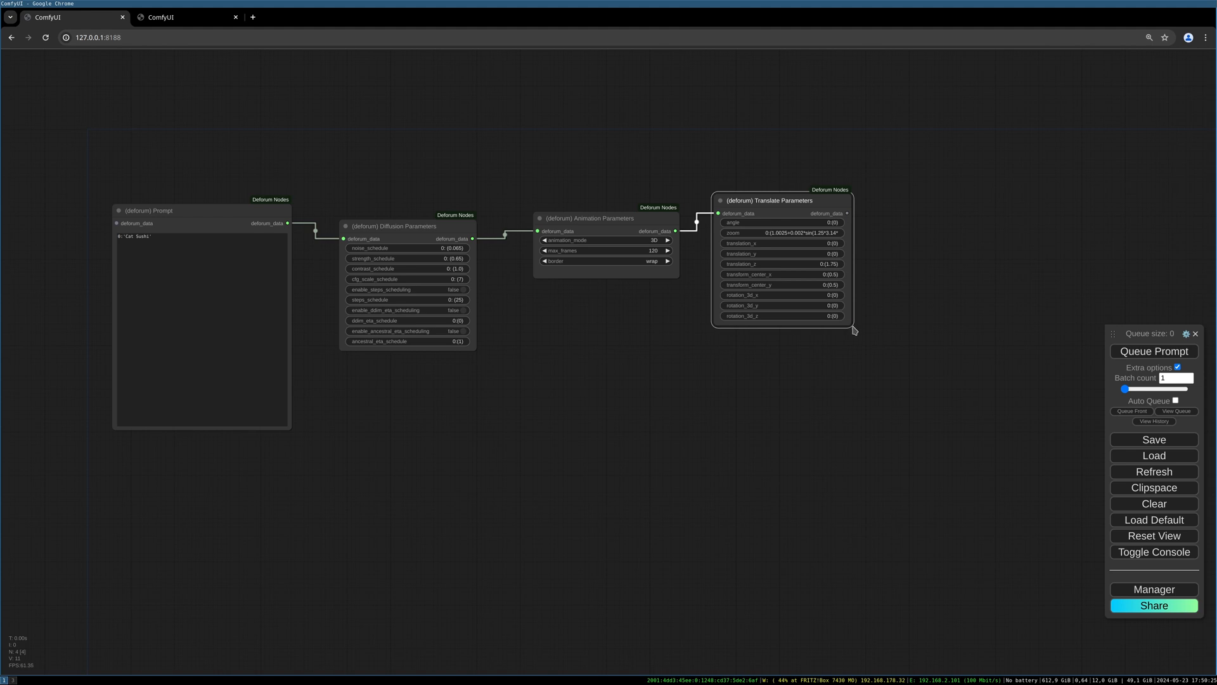
mouse_move(872, 288)
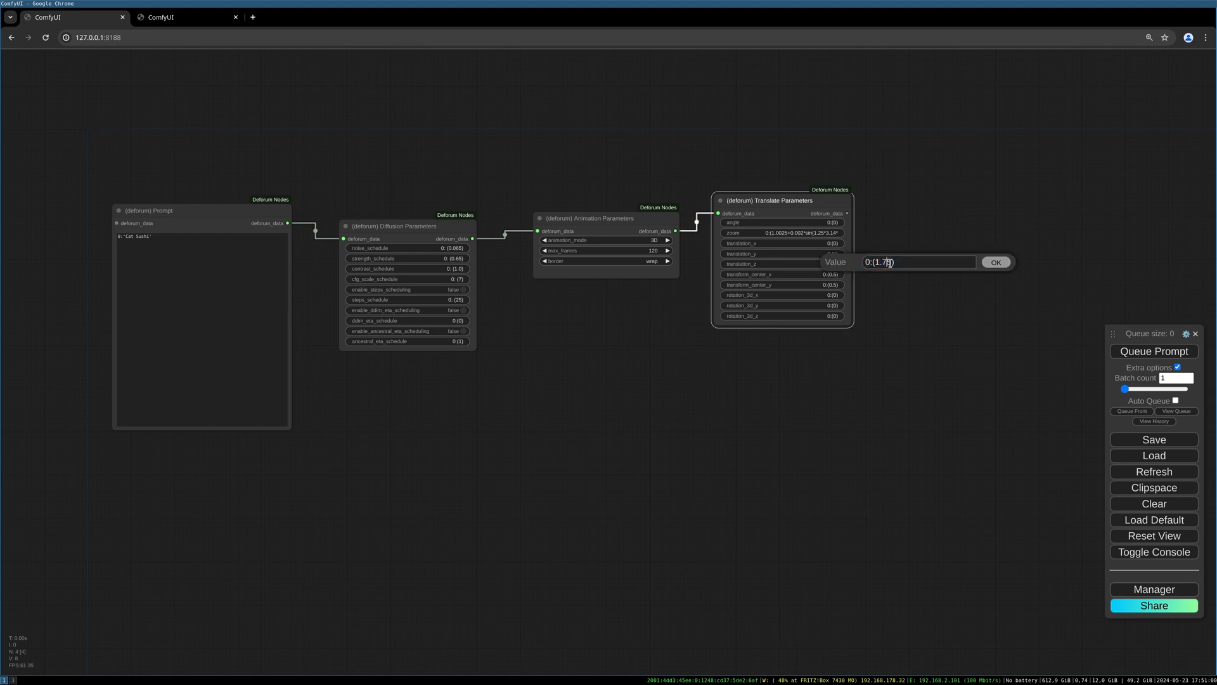
type("0:(5)")
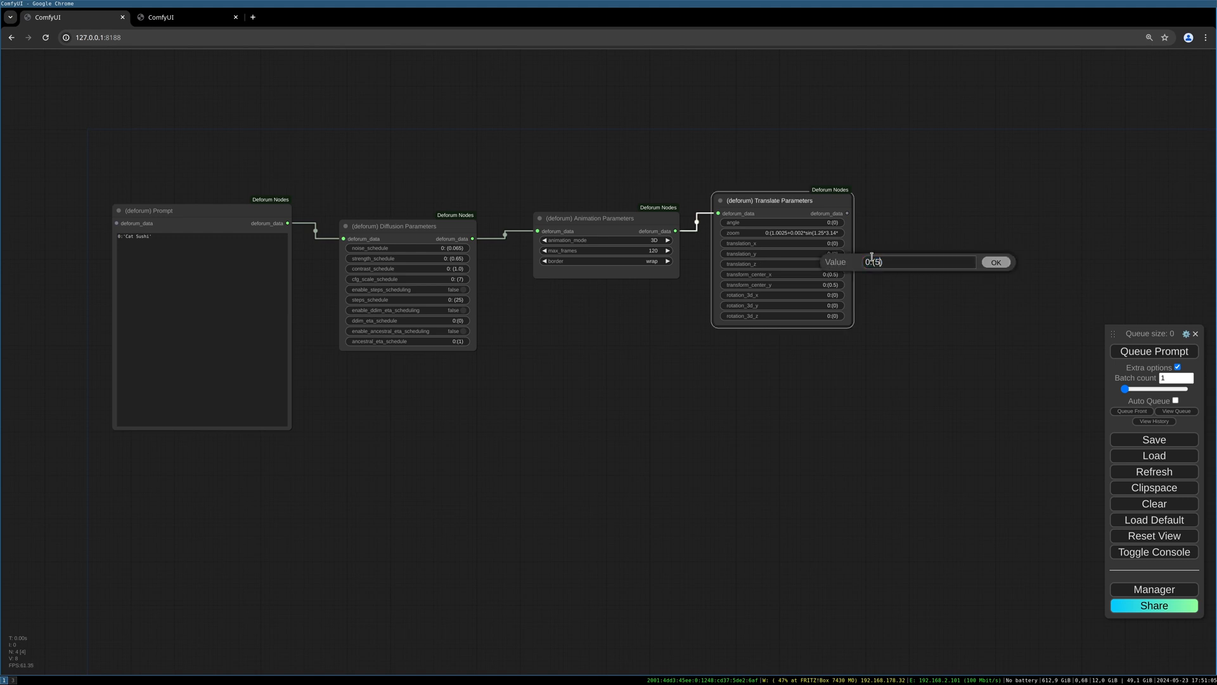
left_click(997, 262)
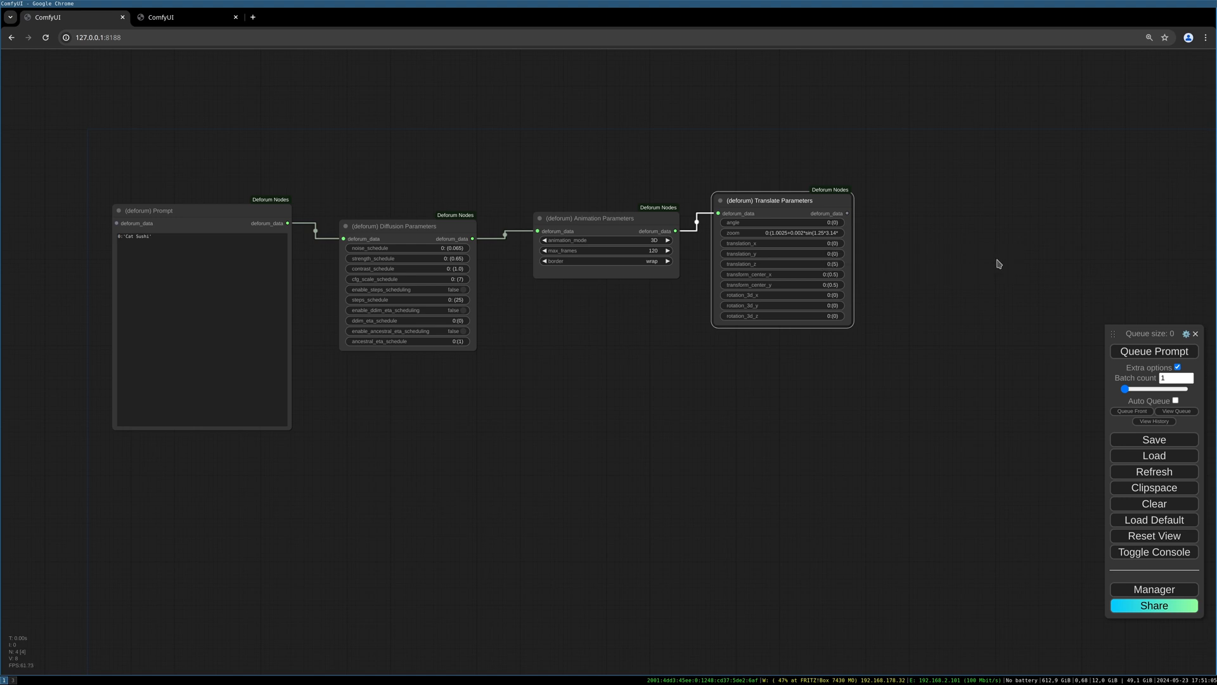
double_click(828, 232)
type("0:(0")
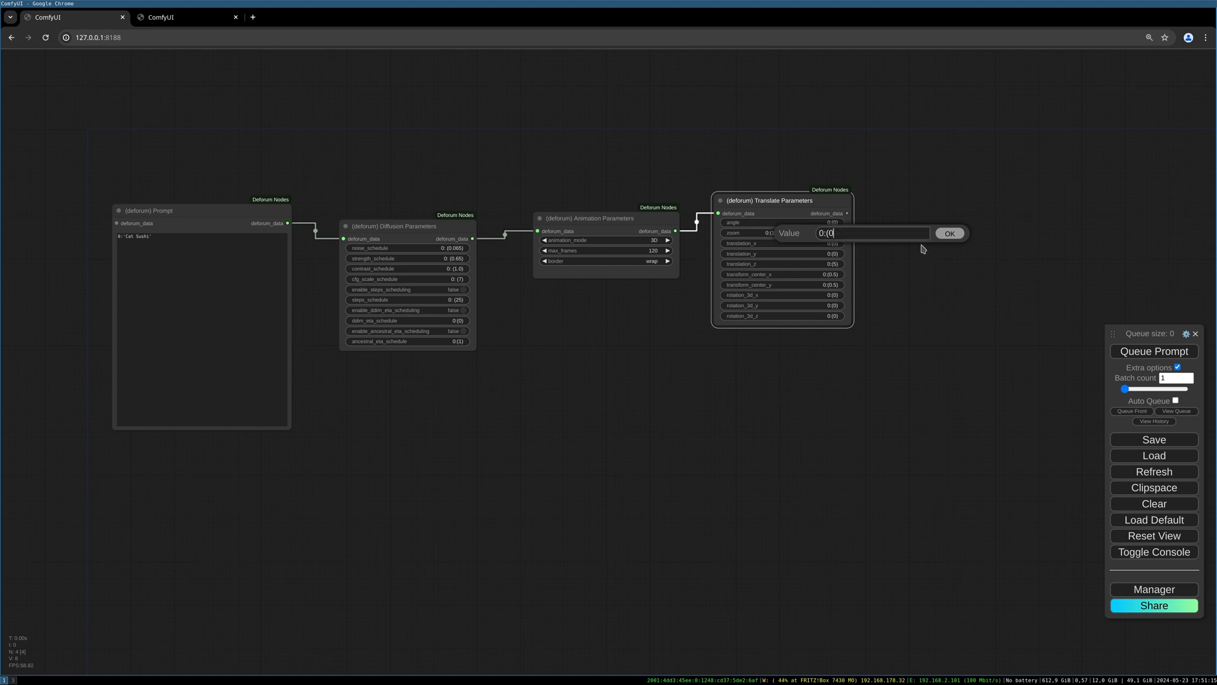
left_click(948, 234)
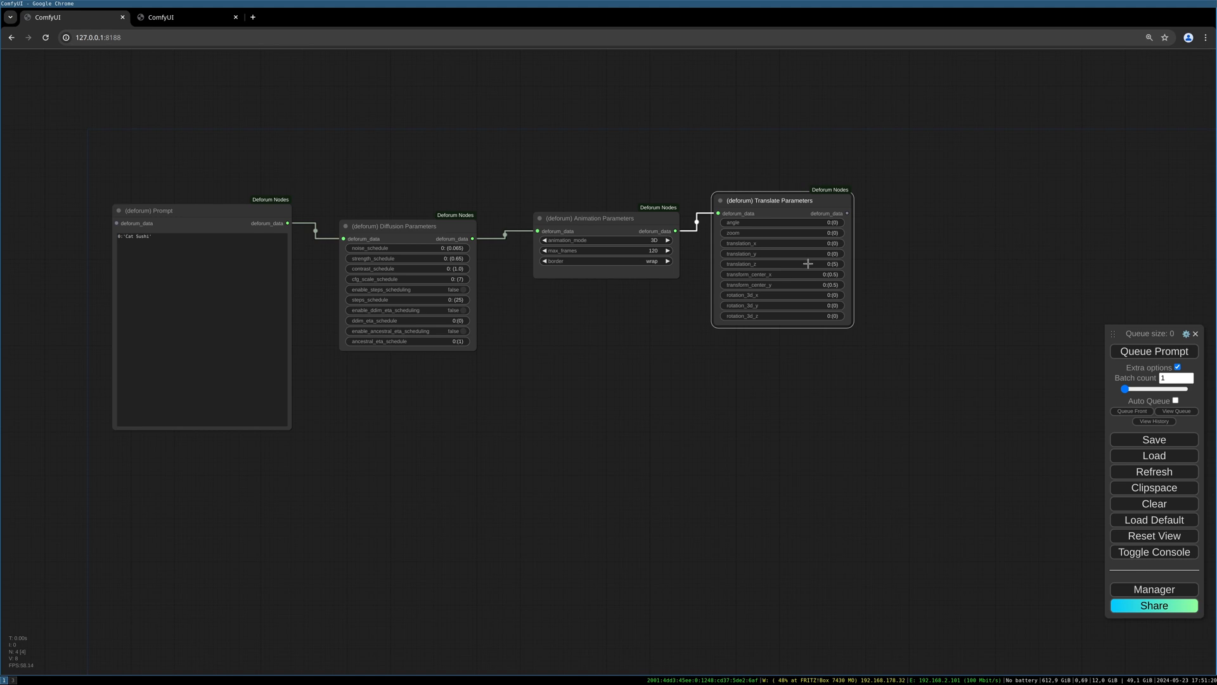
mouse_move(382, 244)
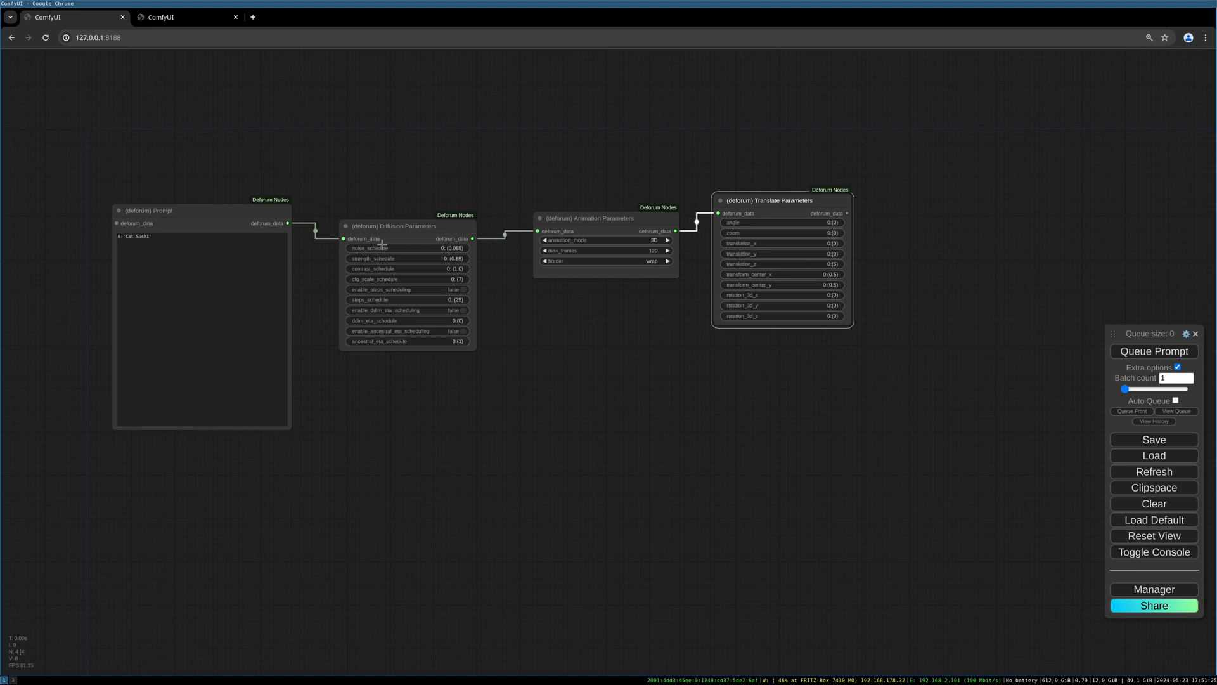
mouse_move(375, 249)
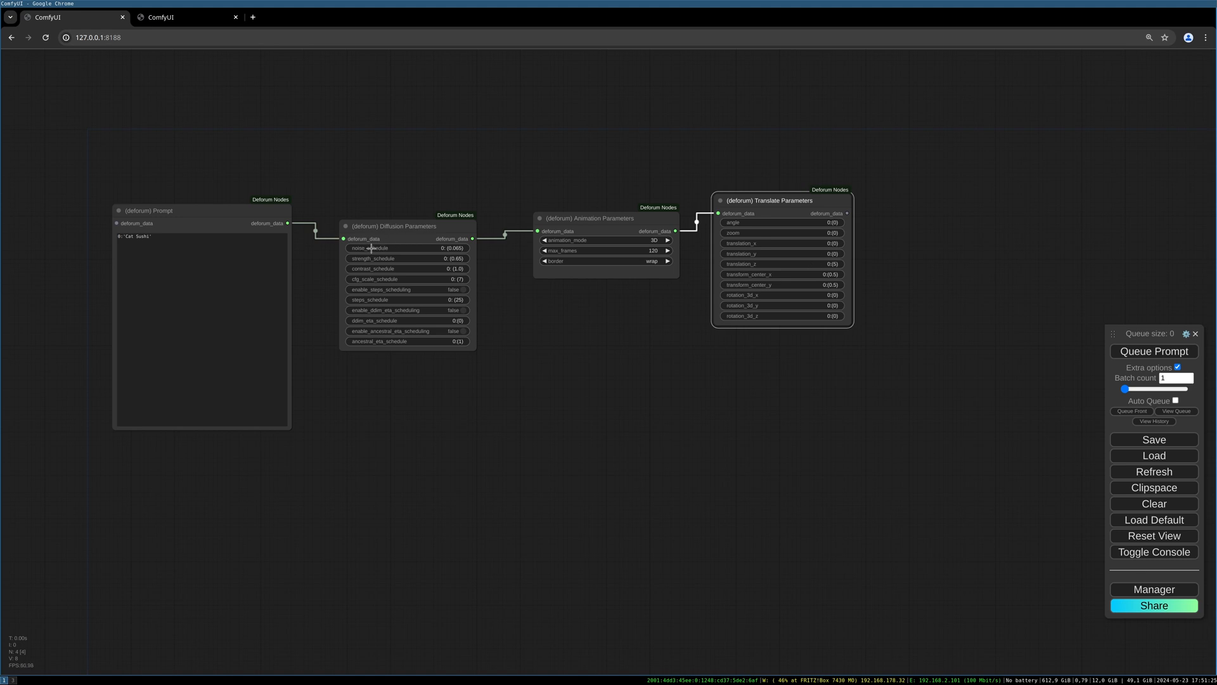
mouse_move(380, 325)
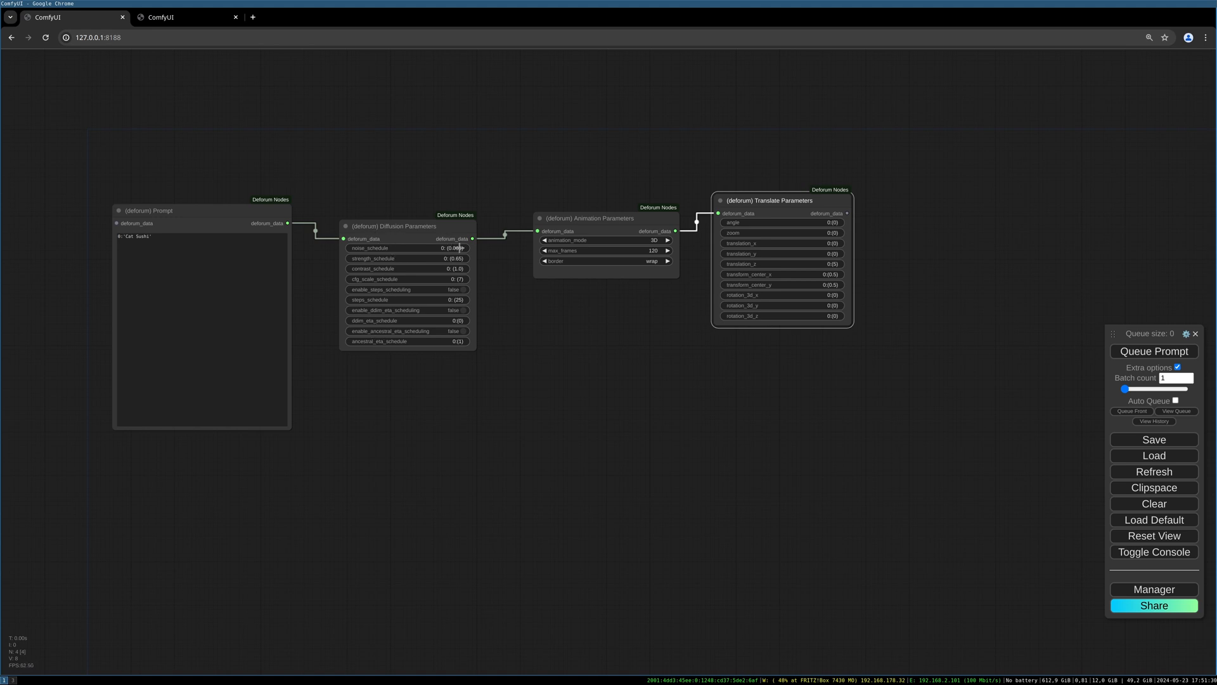
mouse_move(461, 282)
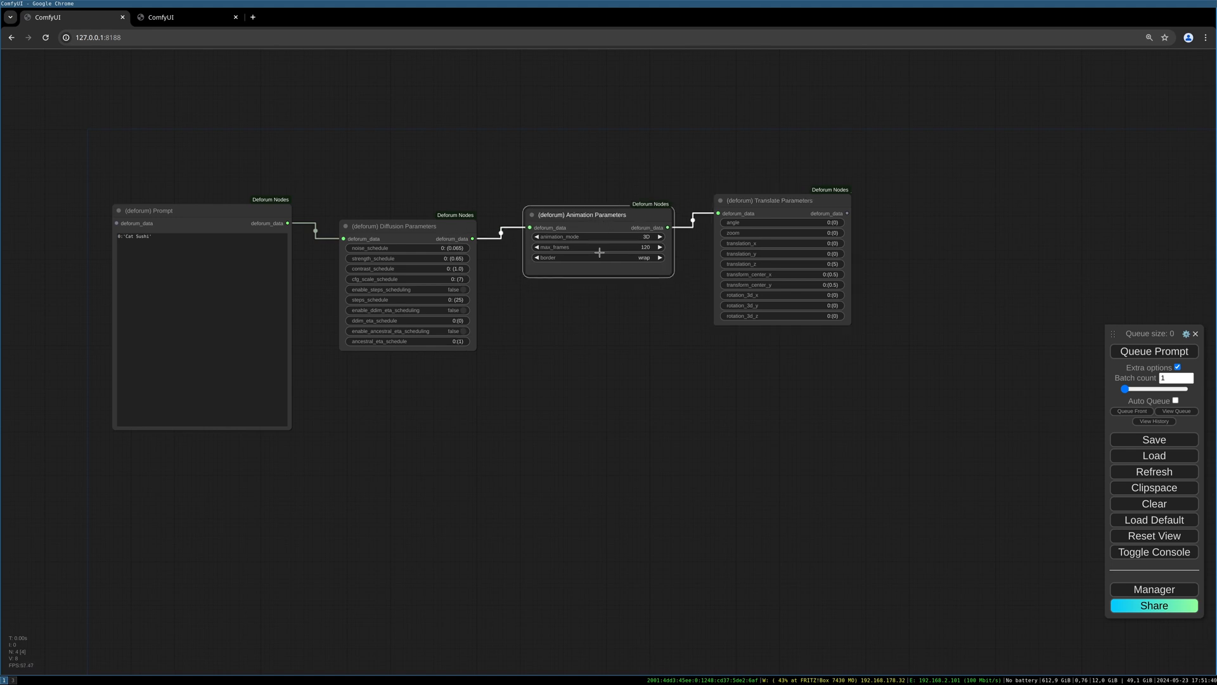
mouse_move(839, 275)
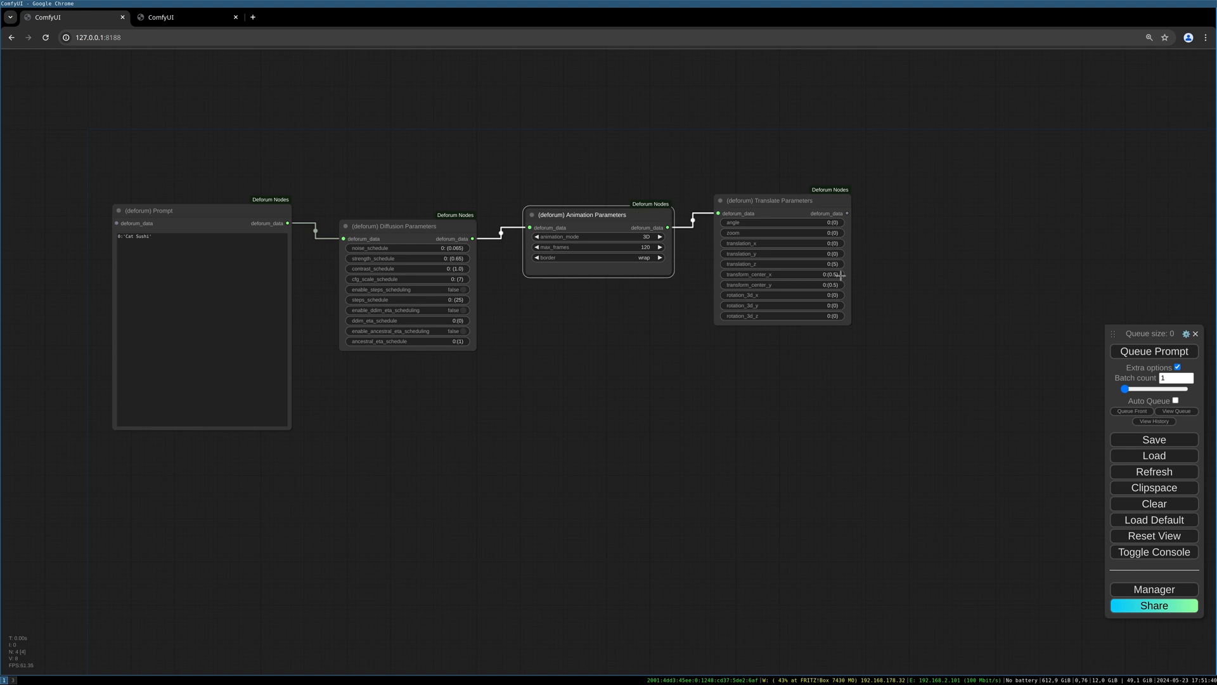
mouse_move(721, 380)
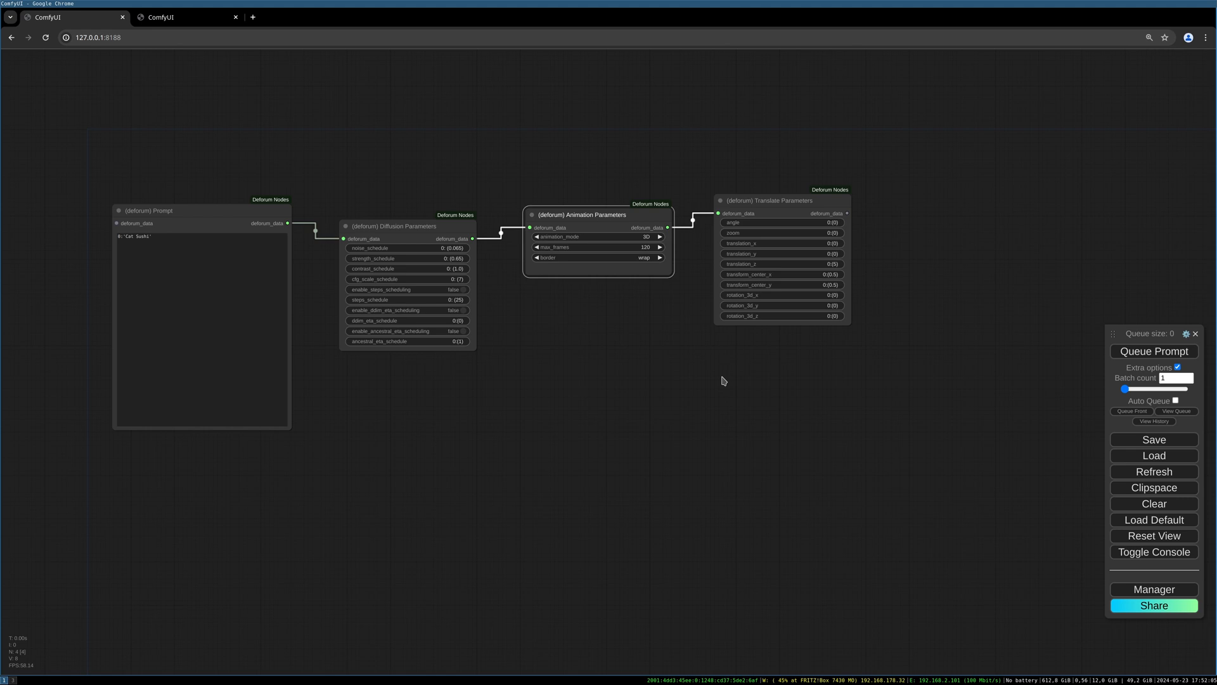
mouse_move(597, 233)
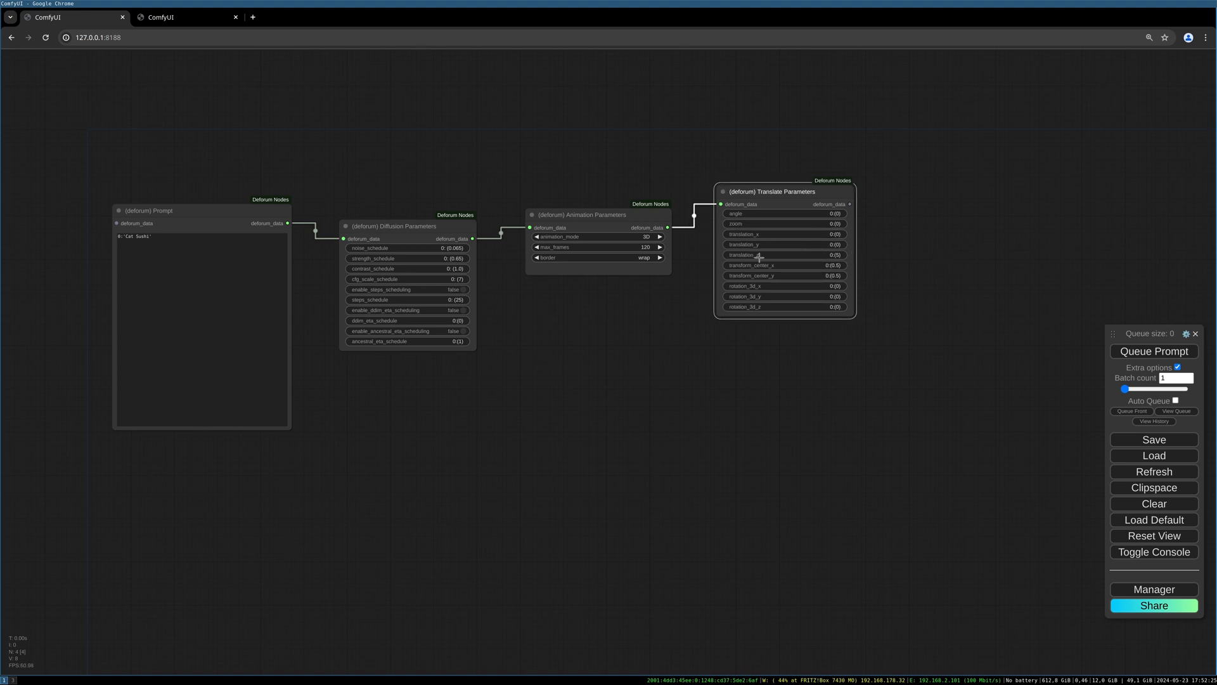
mouse_move(934, 248)
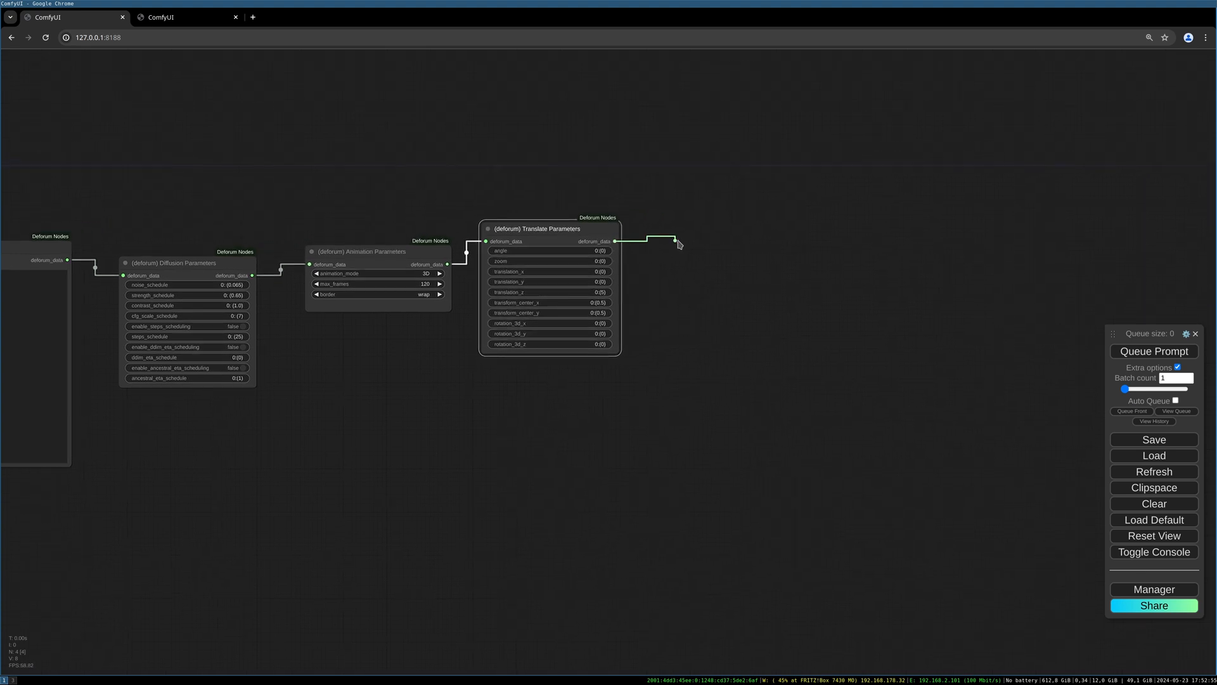
Attach a Deforum Base Parameters node with width 1024 and height 1536.
left_click(674, 241)
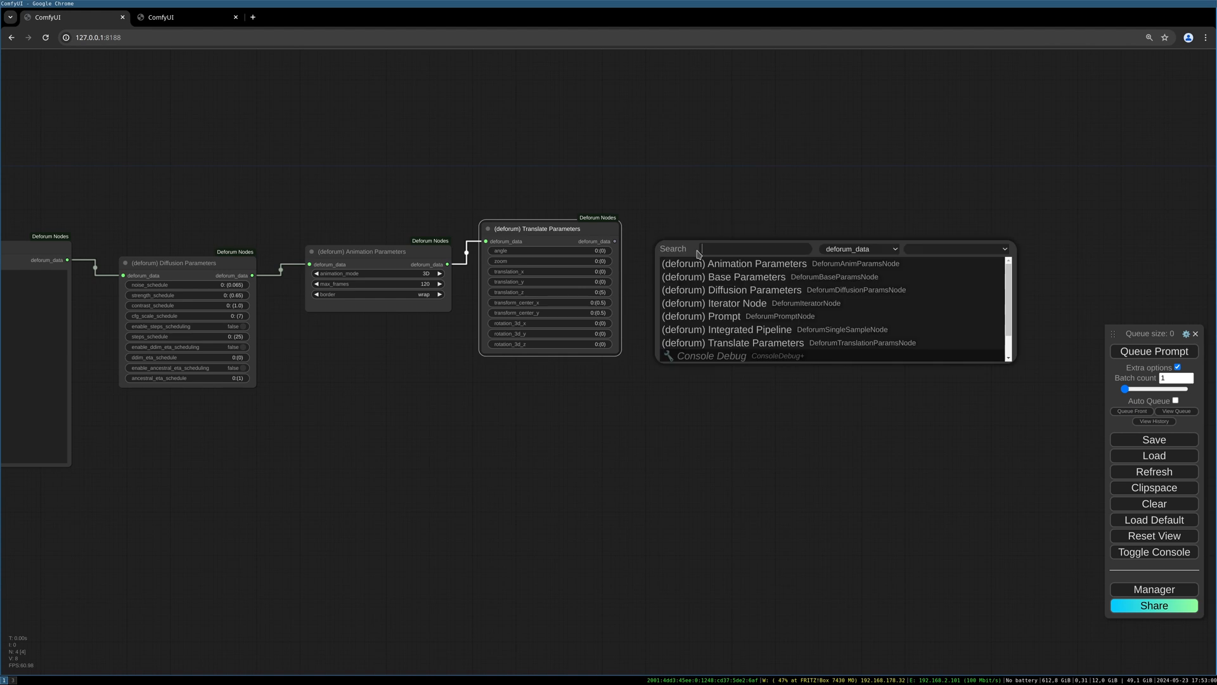
left_click(724, 278)
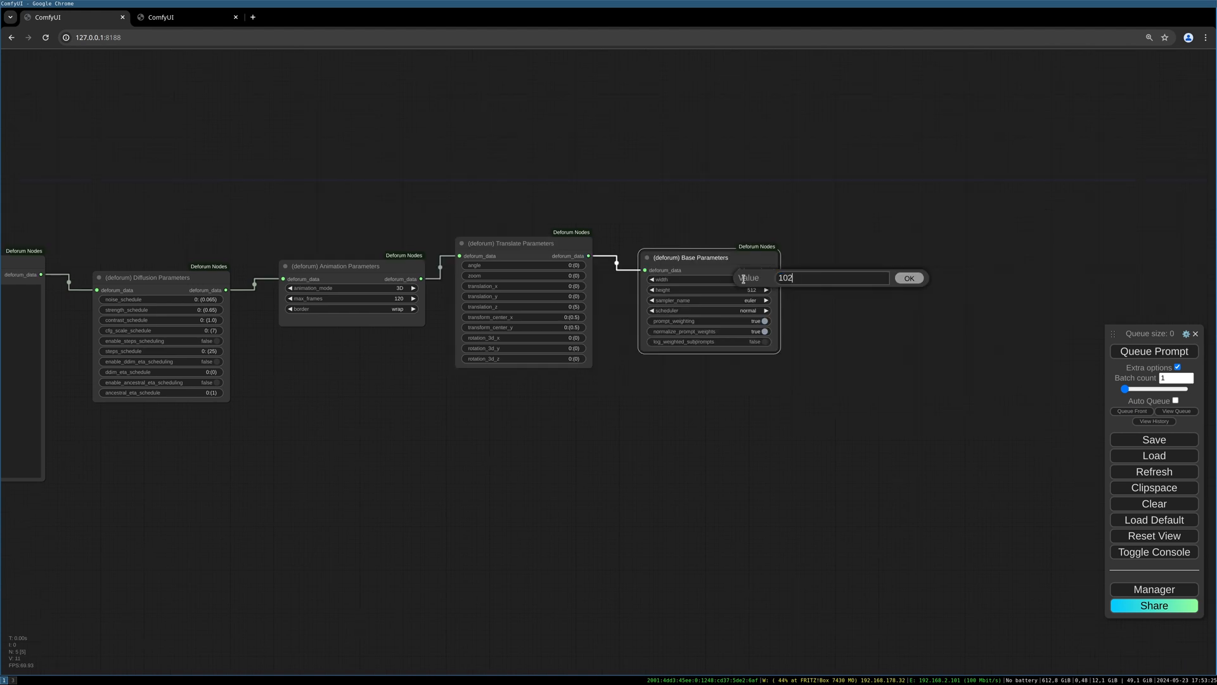
type("4")
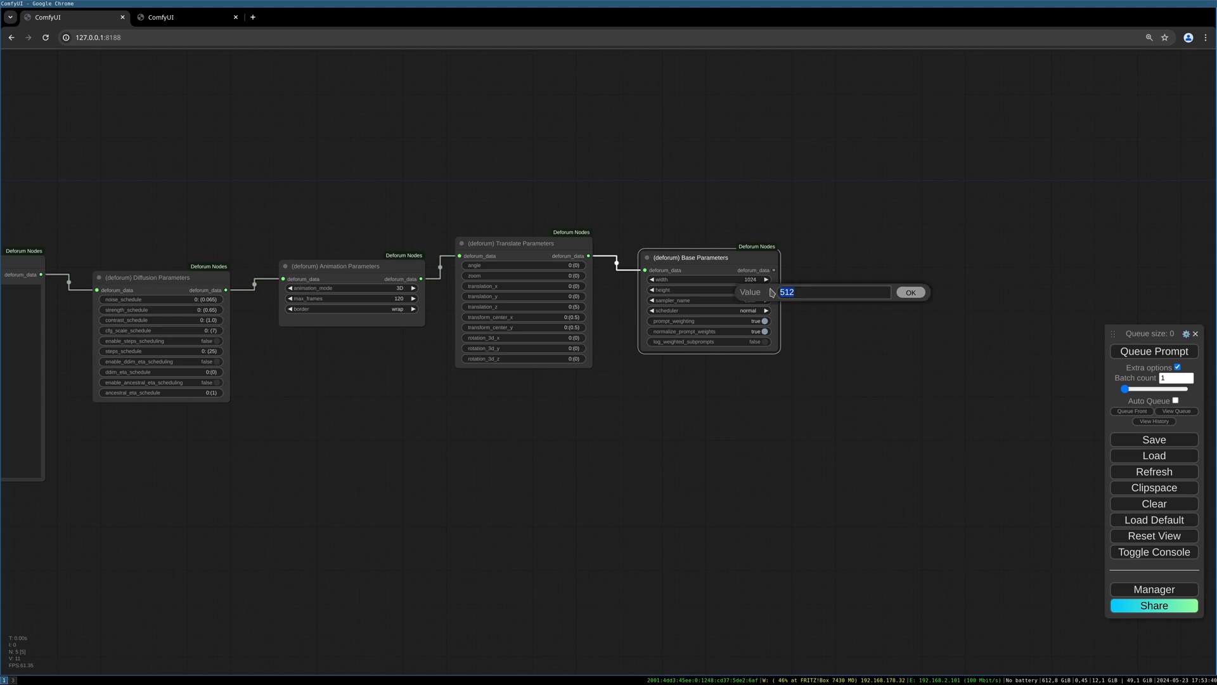
type("1536")
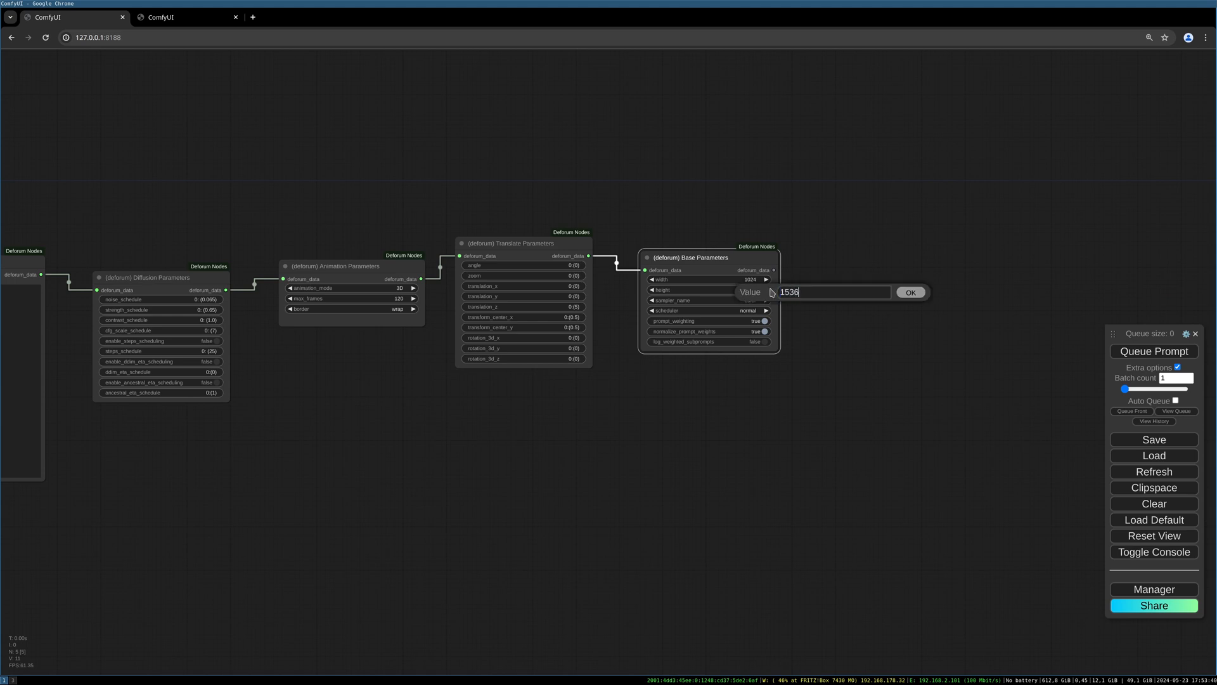
left_click(911, 291)
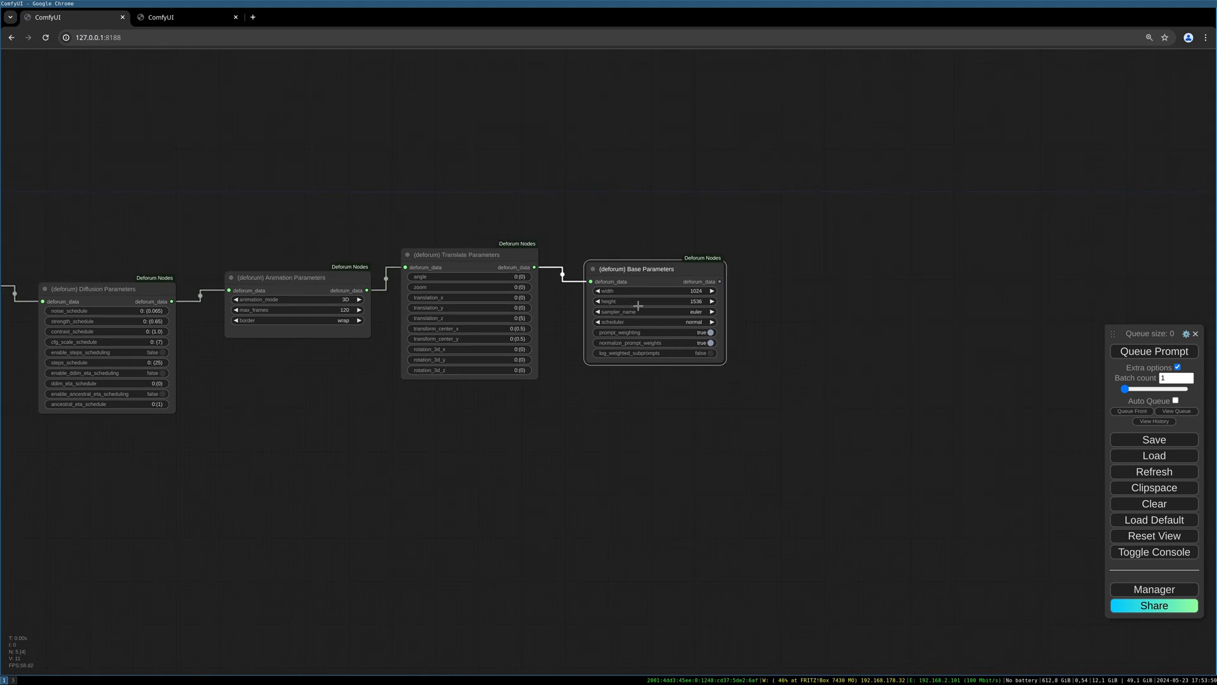
mouse_move(739, 377)
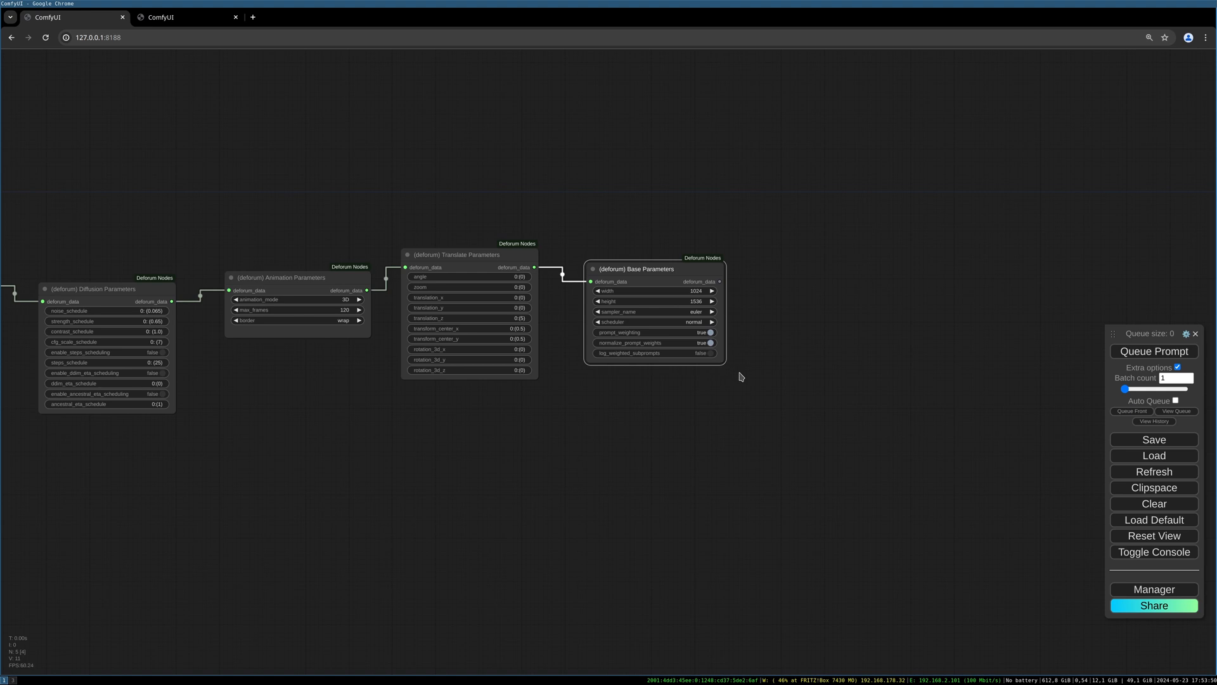
mouse_move(826, 278)
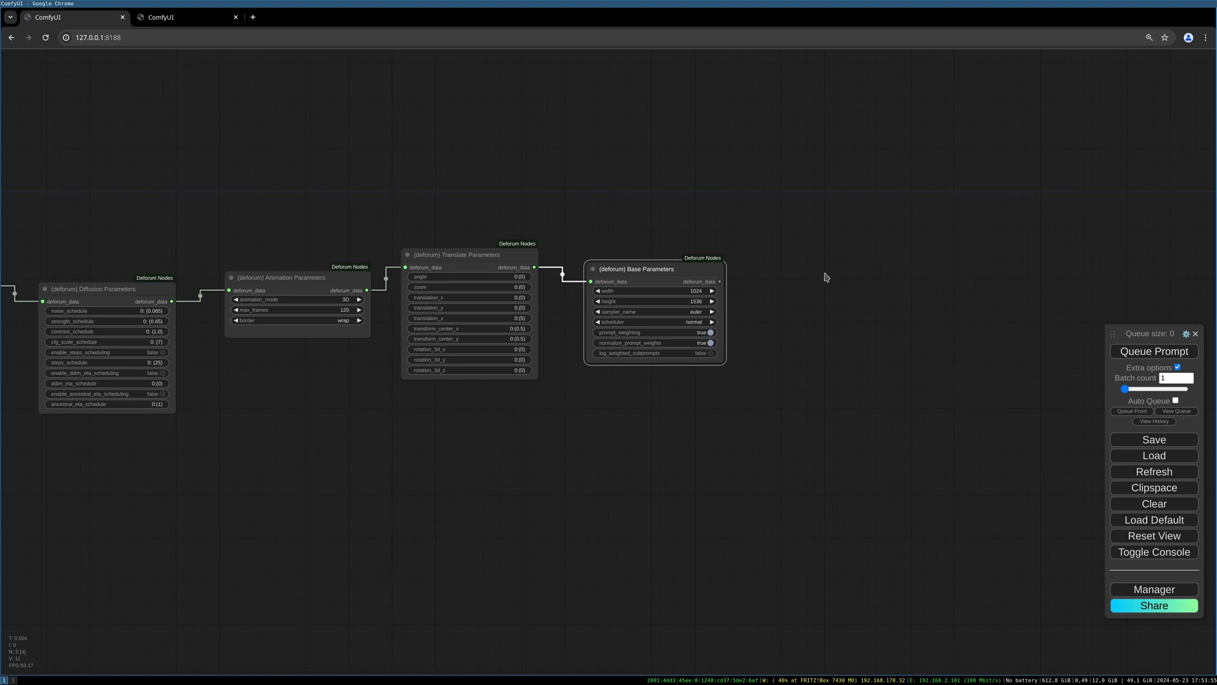
left_click(720, 284)
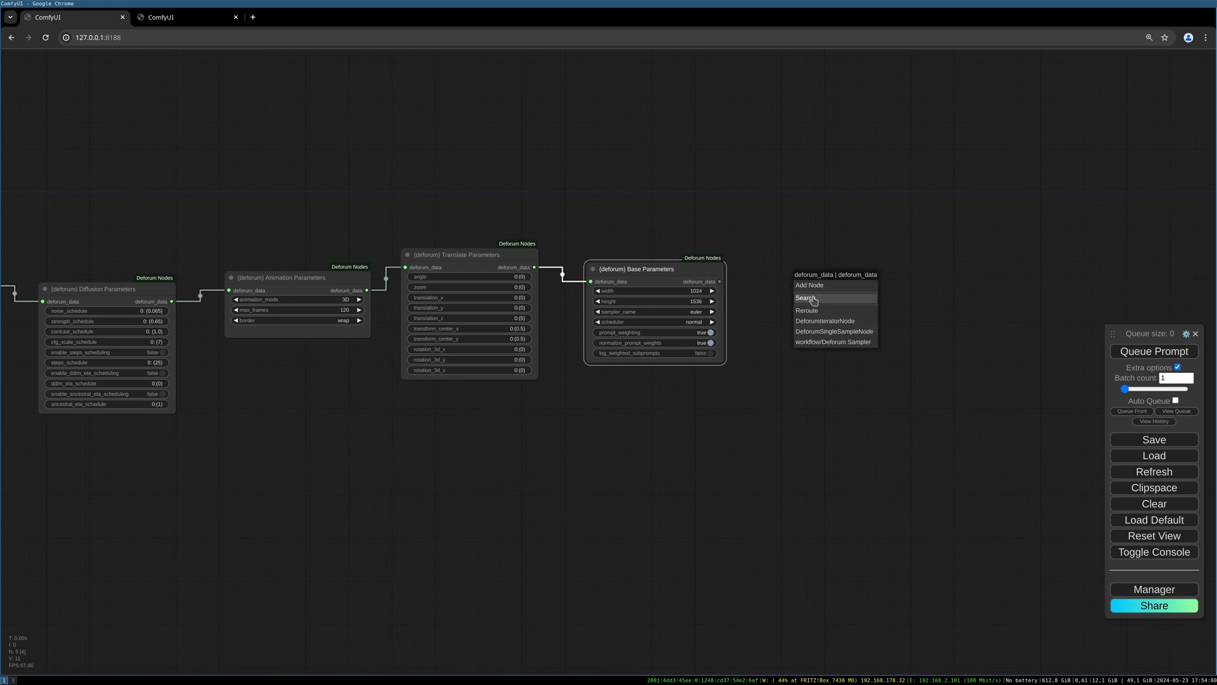
Attach a Deforum Iterator Node to the Base Parameters output.
left_click(806, 297)
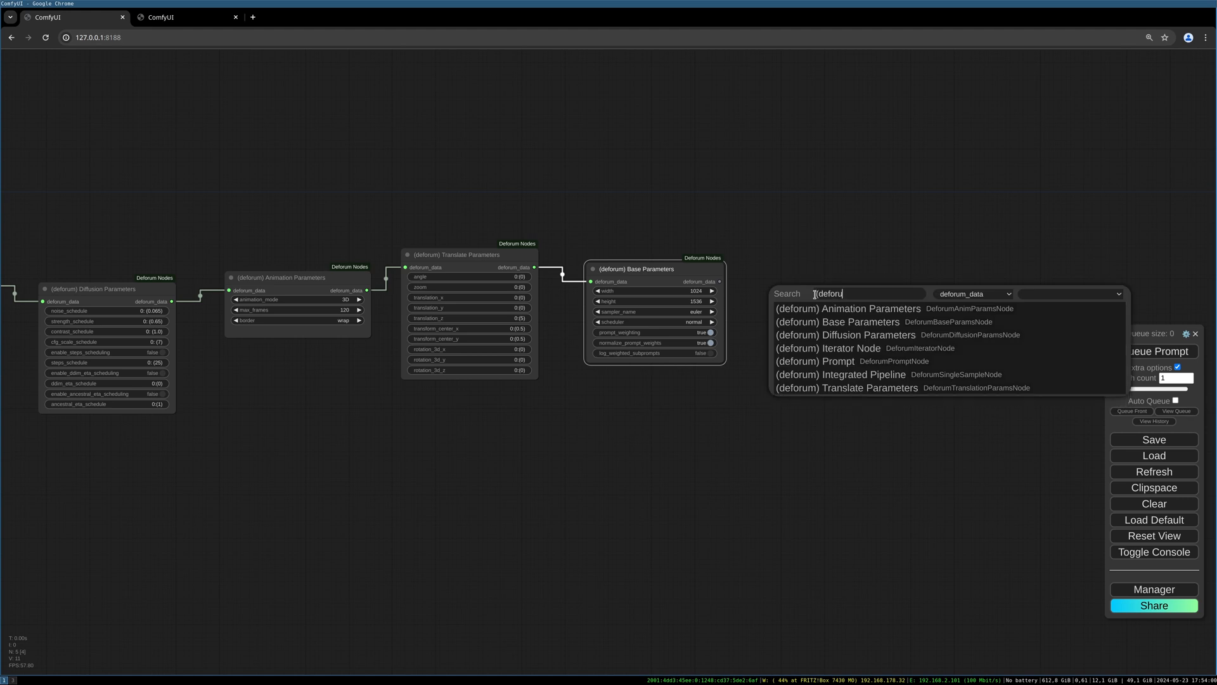
type("m)")
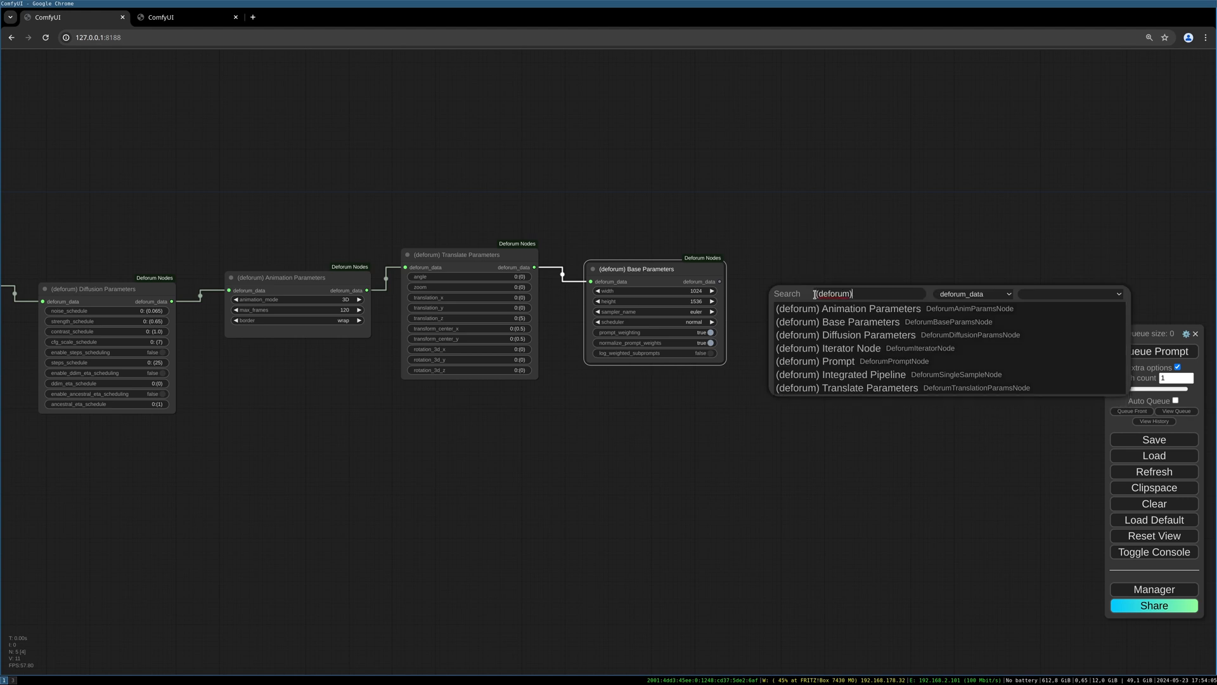
left_click(828, 348)
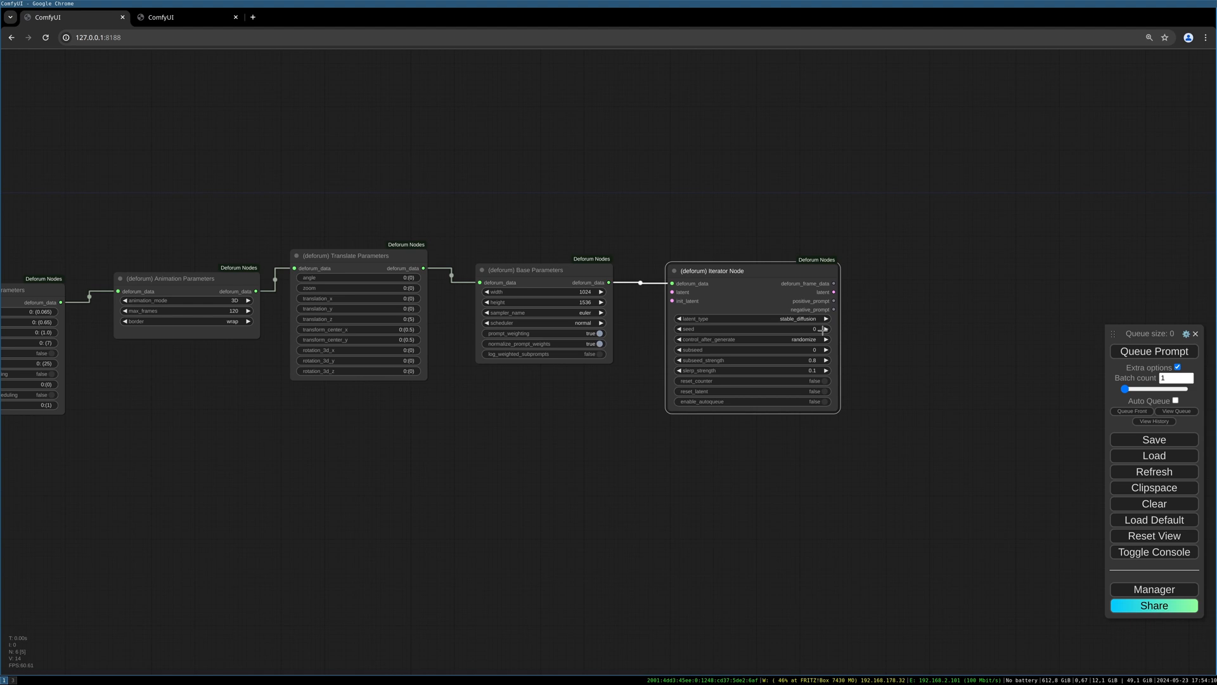
mouse_move(822, 329)
type("(deforum) k")
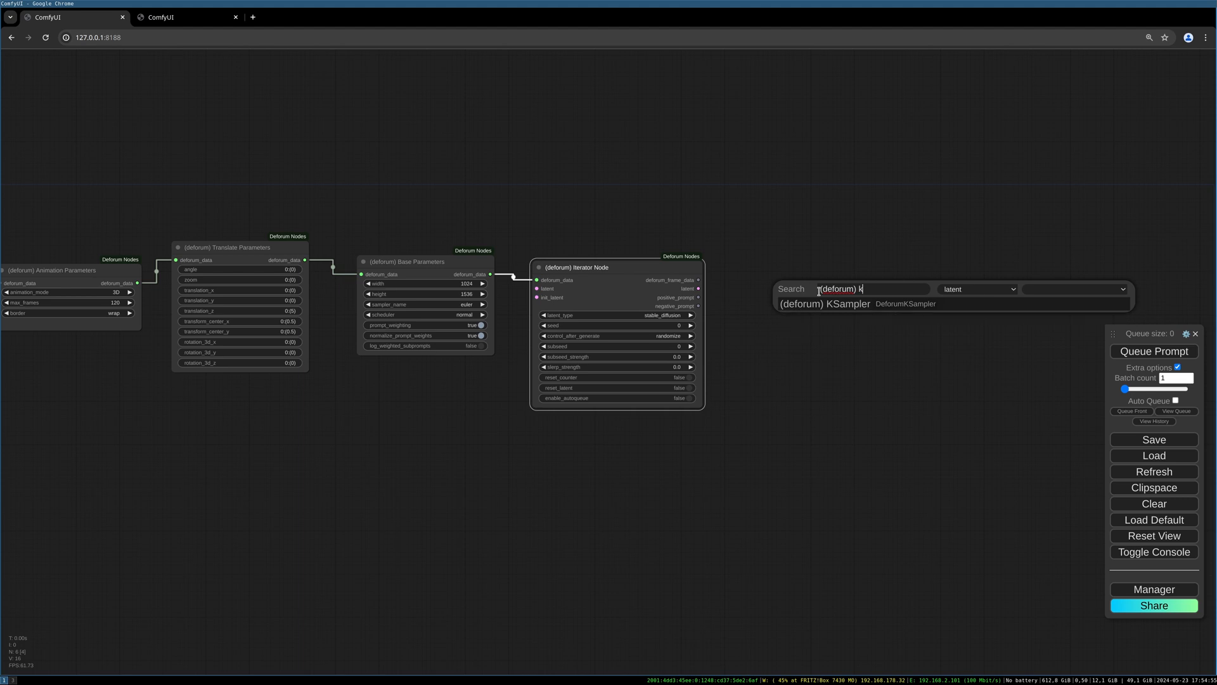
Add a Deforum KSampler with a Load Checkpoint supplying juggernautXL_v8Rundiffusion.safetensors.
left_click(824, 303)
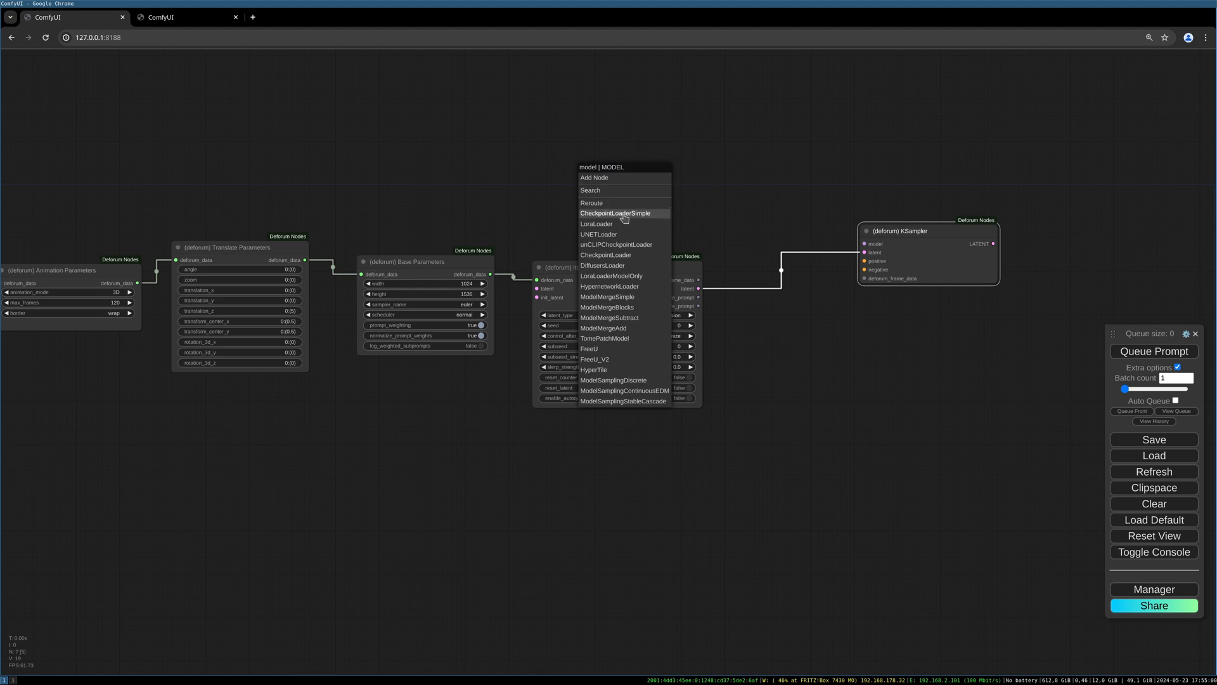
left_click(614, 213)
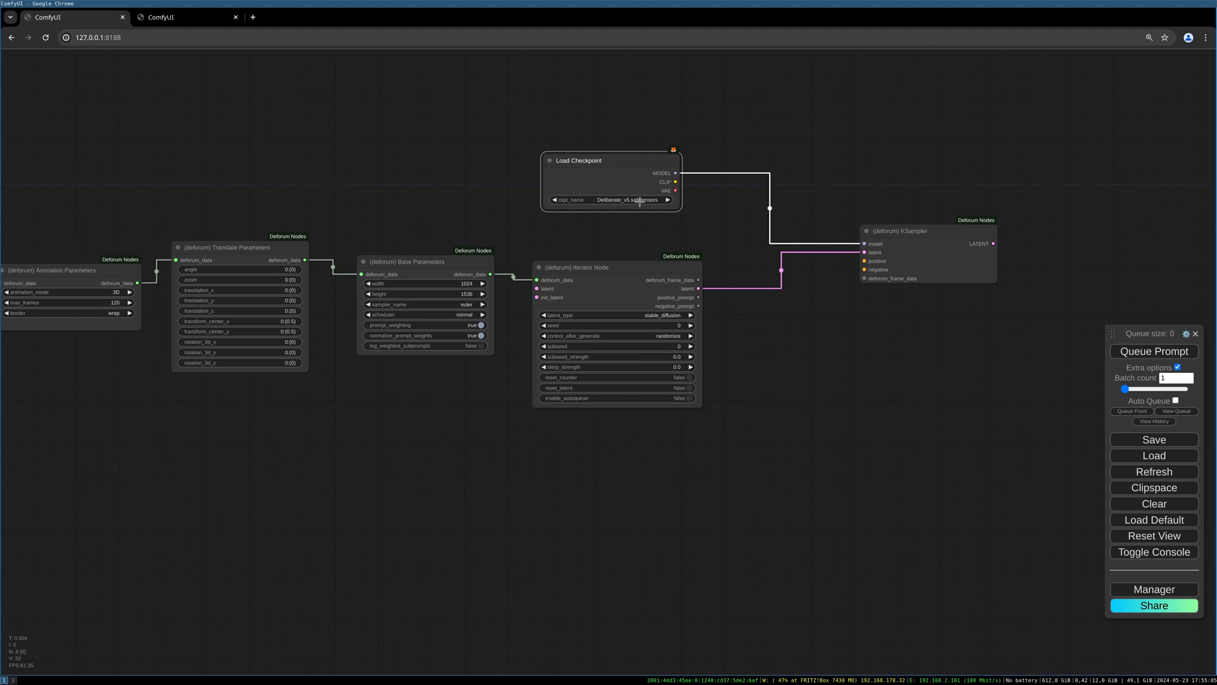
left_click(611, 199)
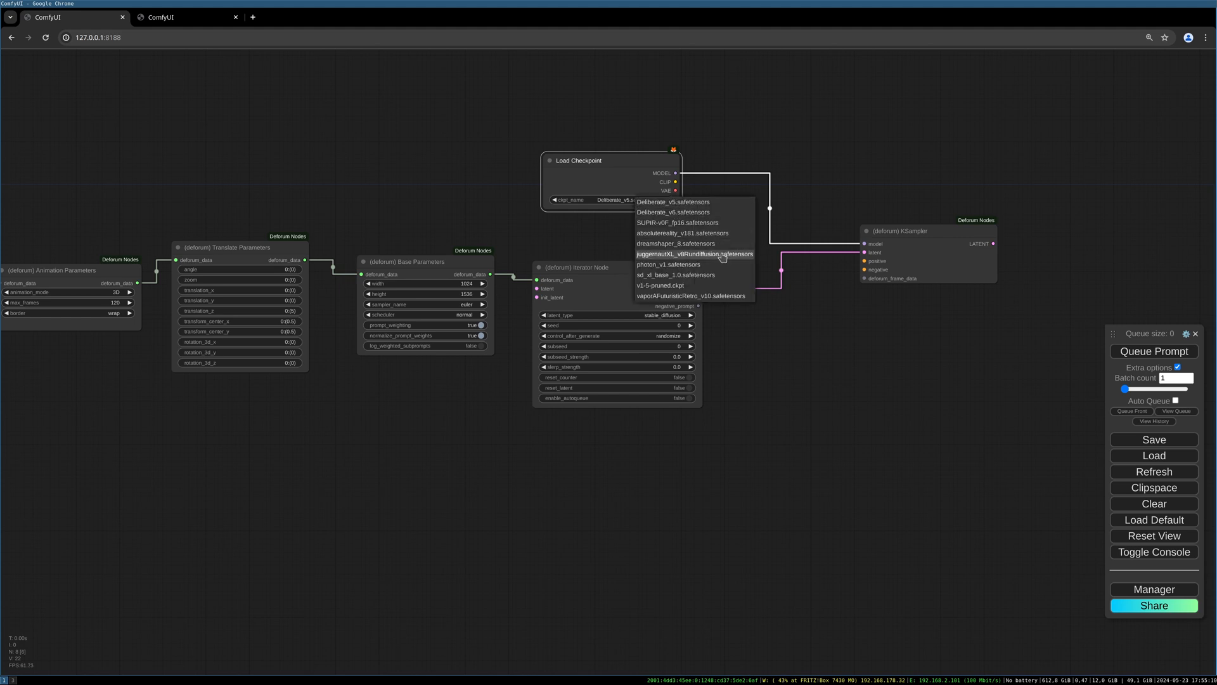
left_click(694, 254)
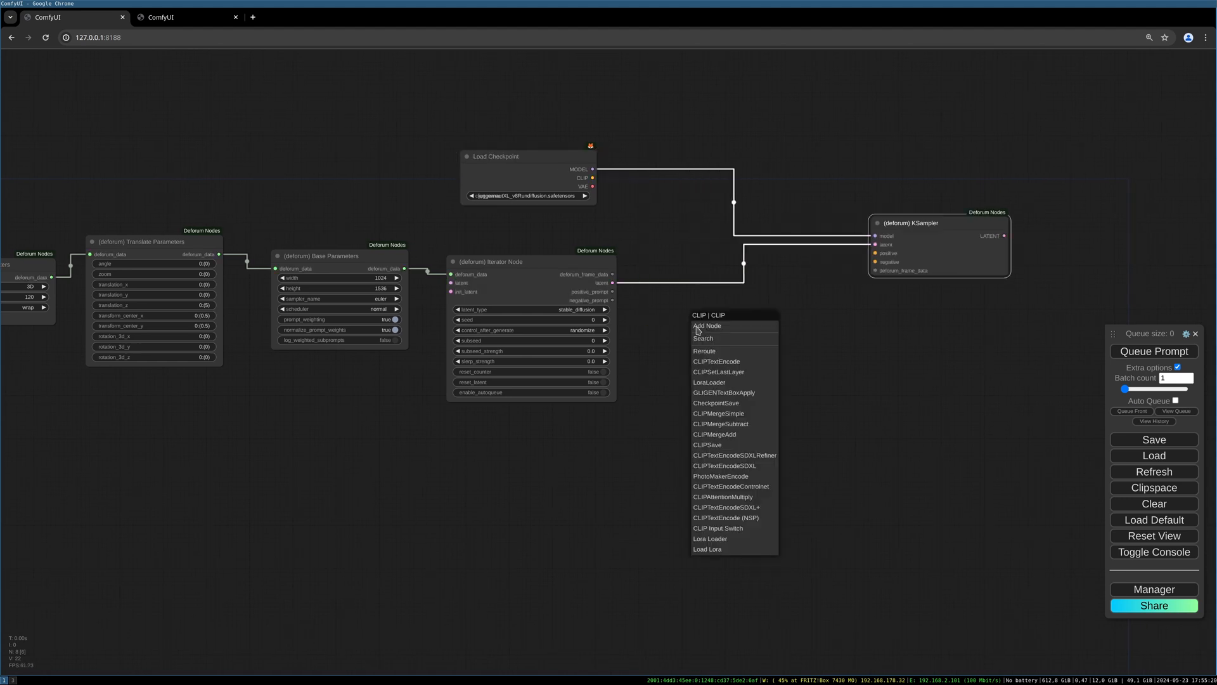
Add a Deforum Blend Conditionings node from the checkpoint's CLIP output.
left_click(702, 337)
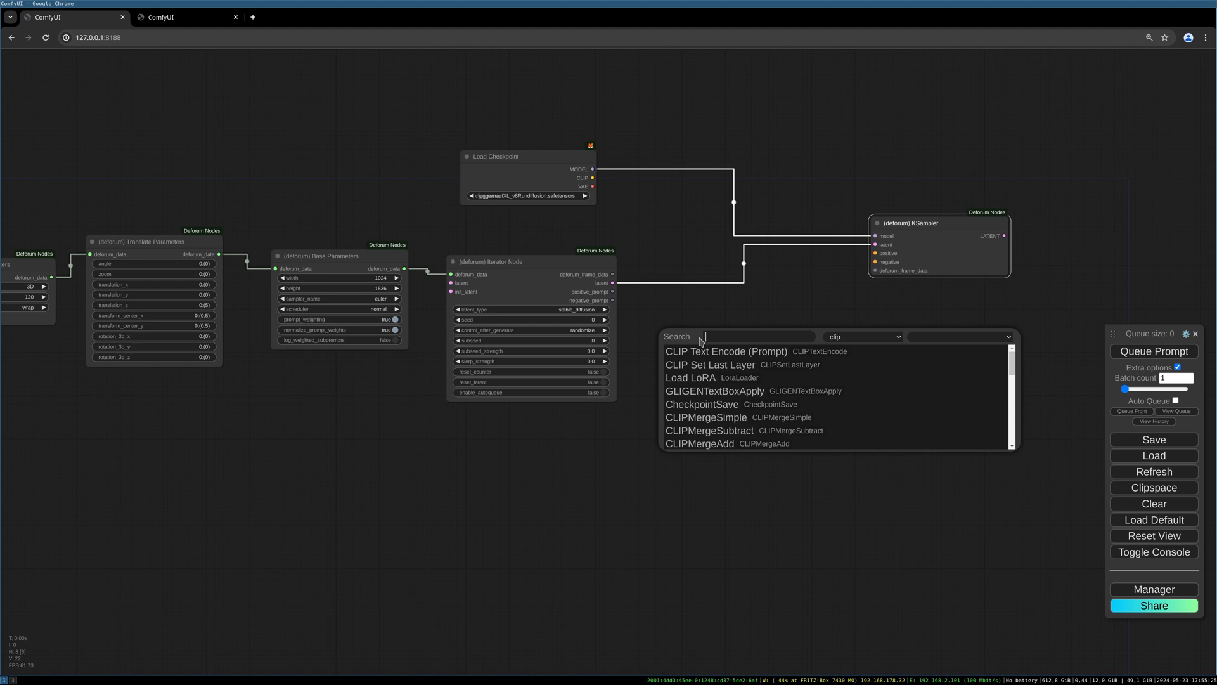
type("(deforum) blen")
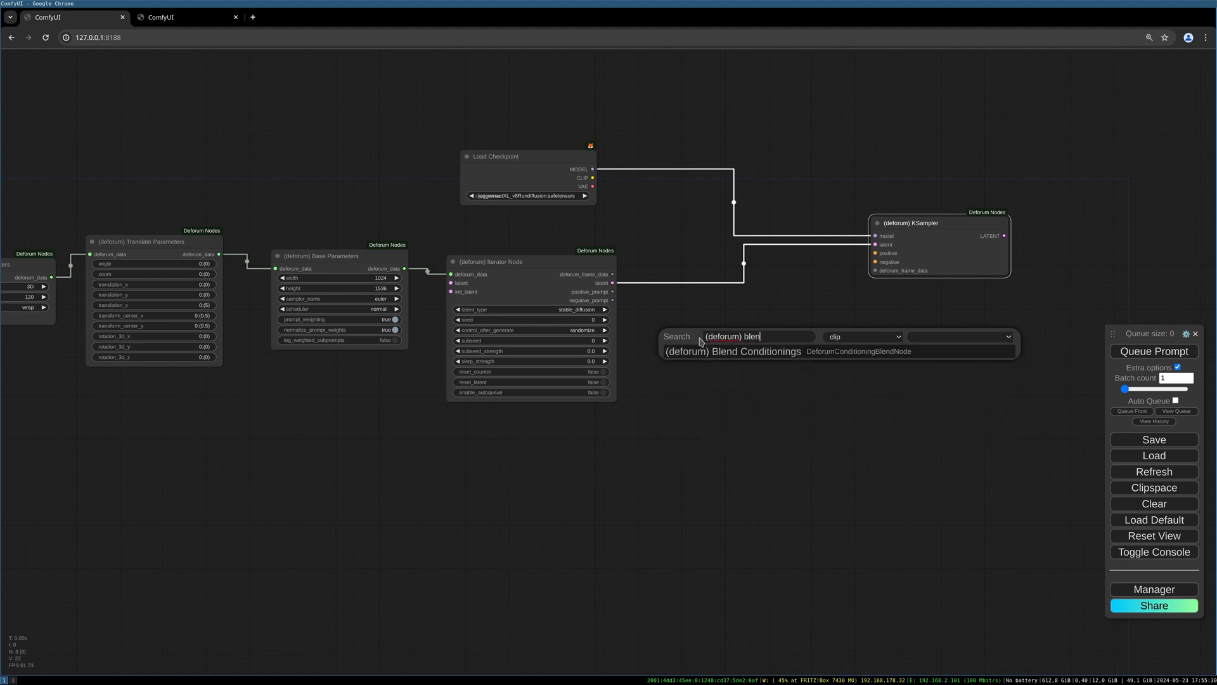
left_click(731, 351)
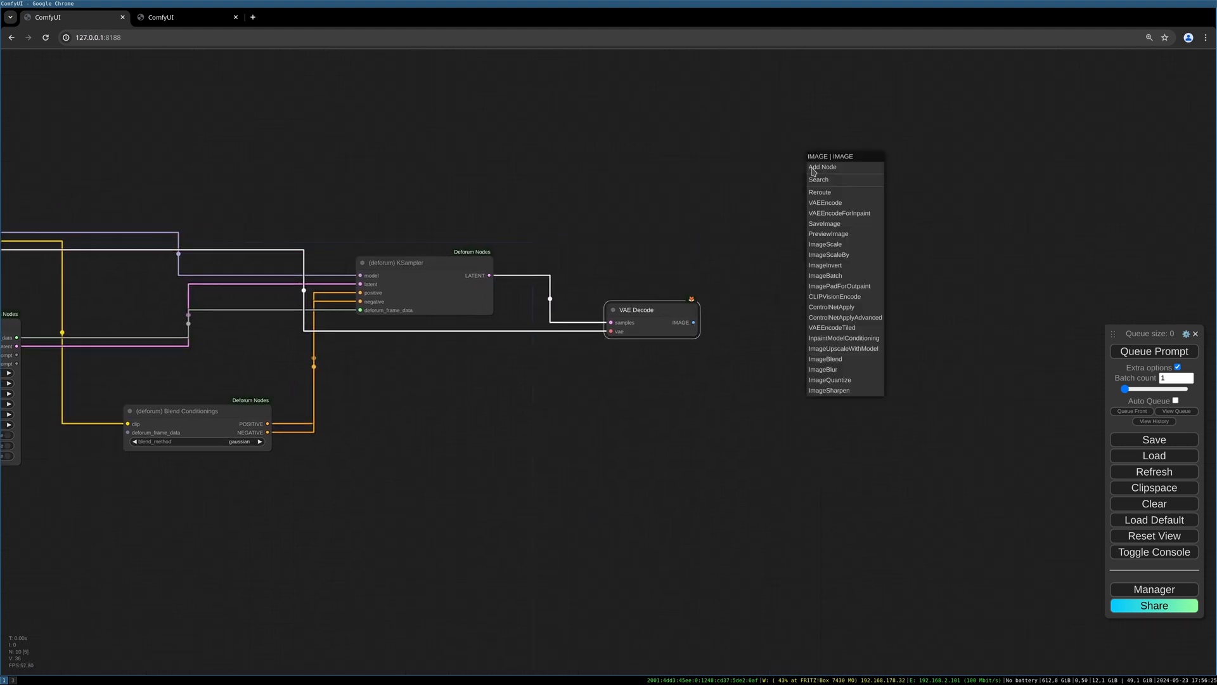
Add a Preview Image node for the VAE Decode's images.
left_click(828, 233)
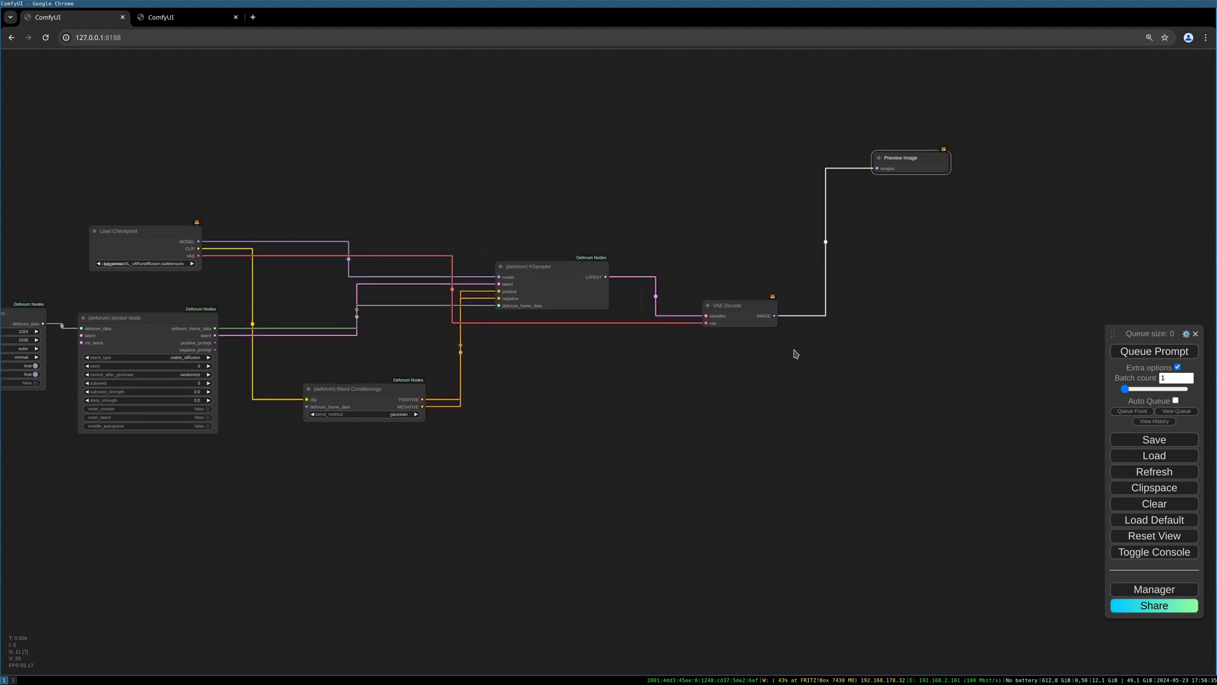
mouse_move(798, 337)
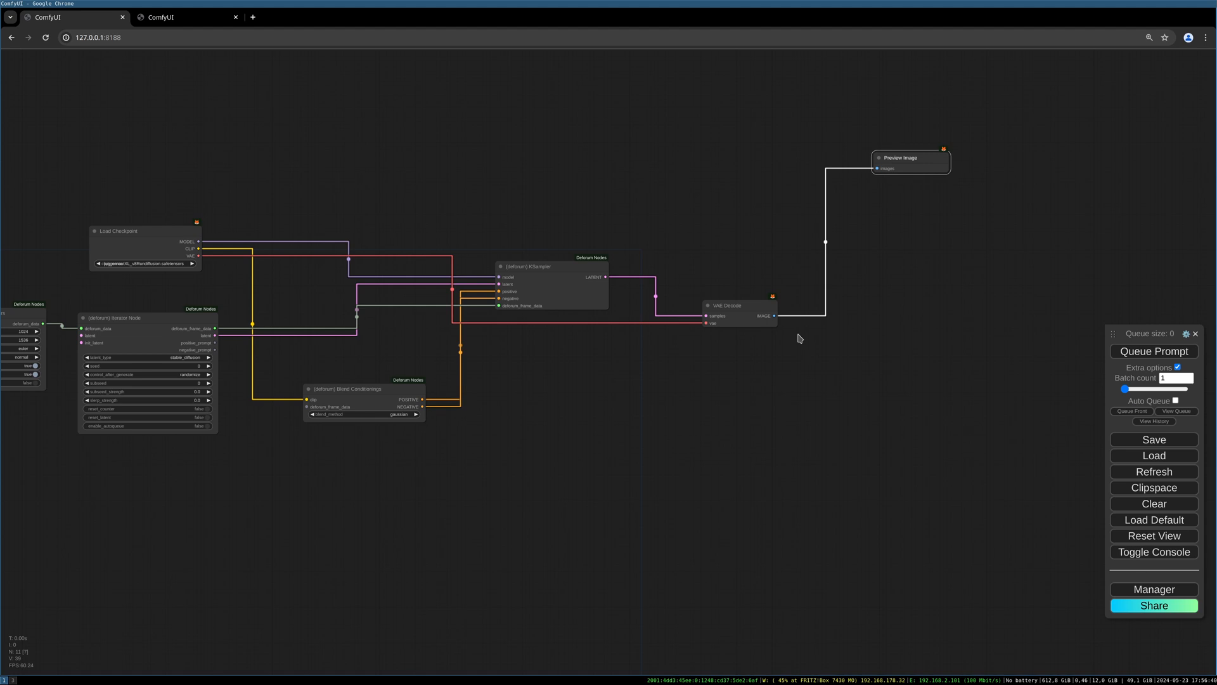
mouse_move(805, 332)
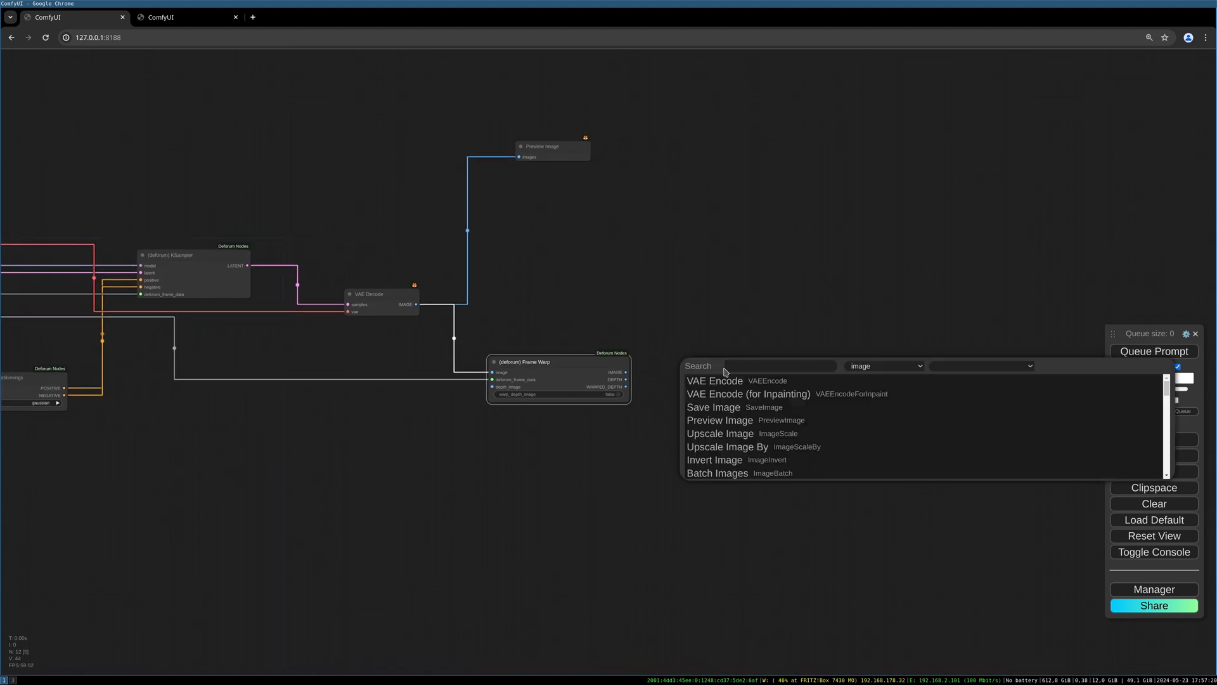
Add a Deforum Add Noise node after the Frame Warp image.
type("(deforum)")
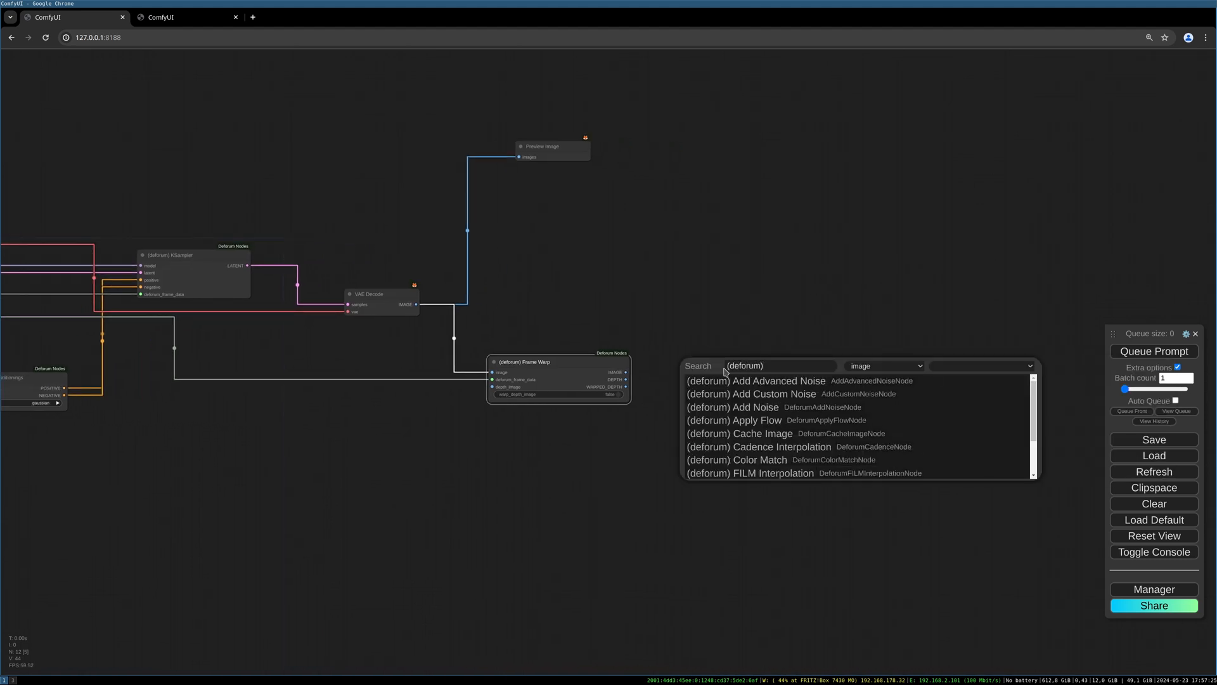
type("add")
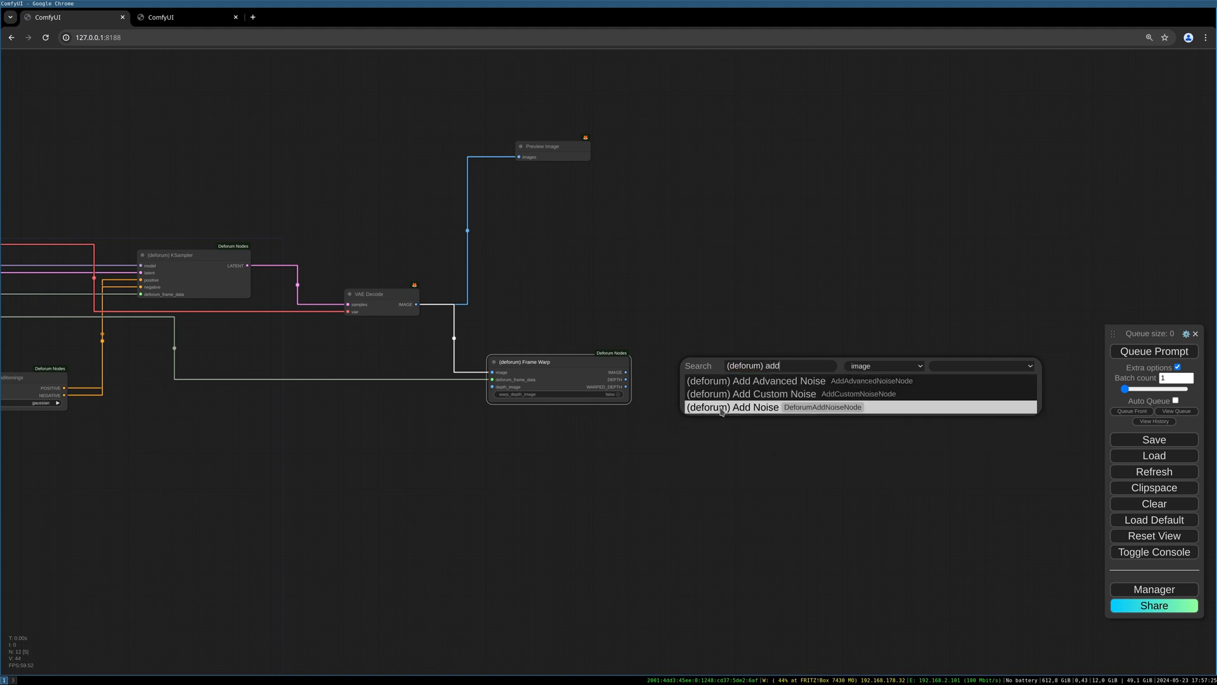
left_click(731, 407)
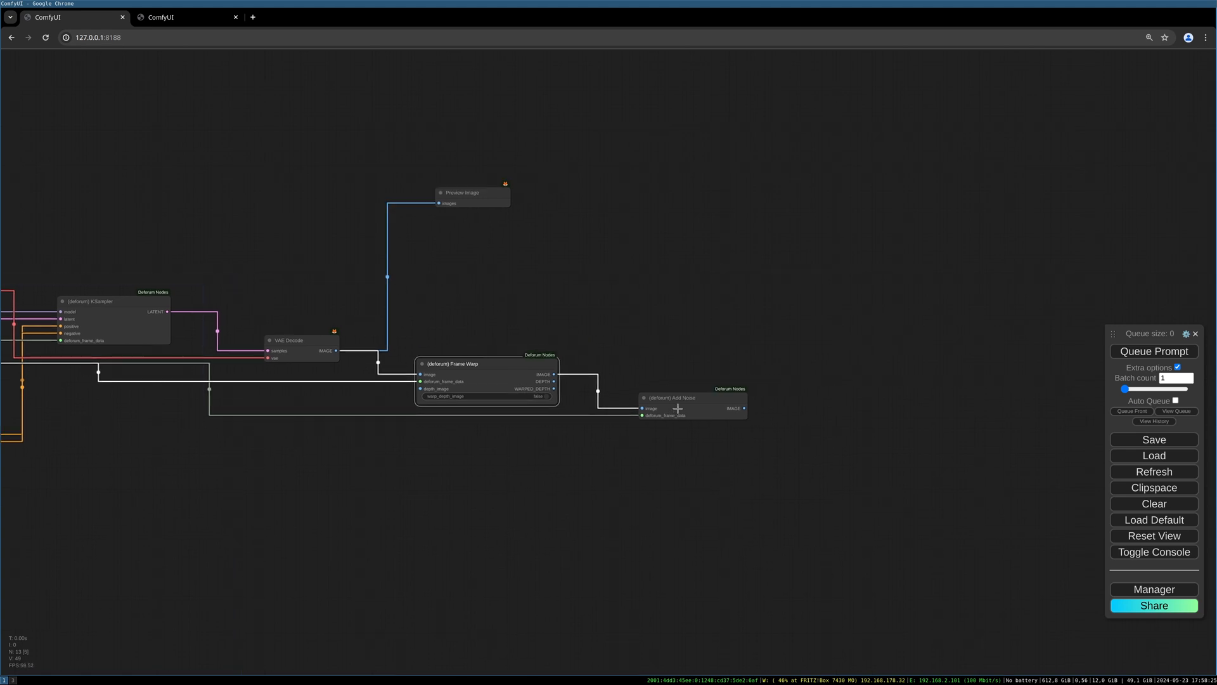
mouse_move(881, 402)
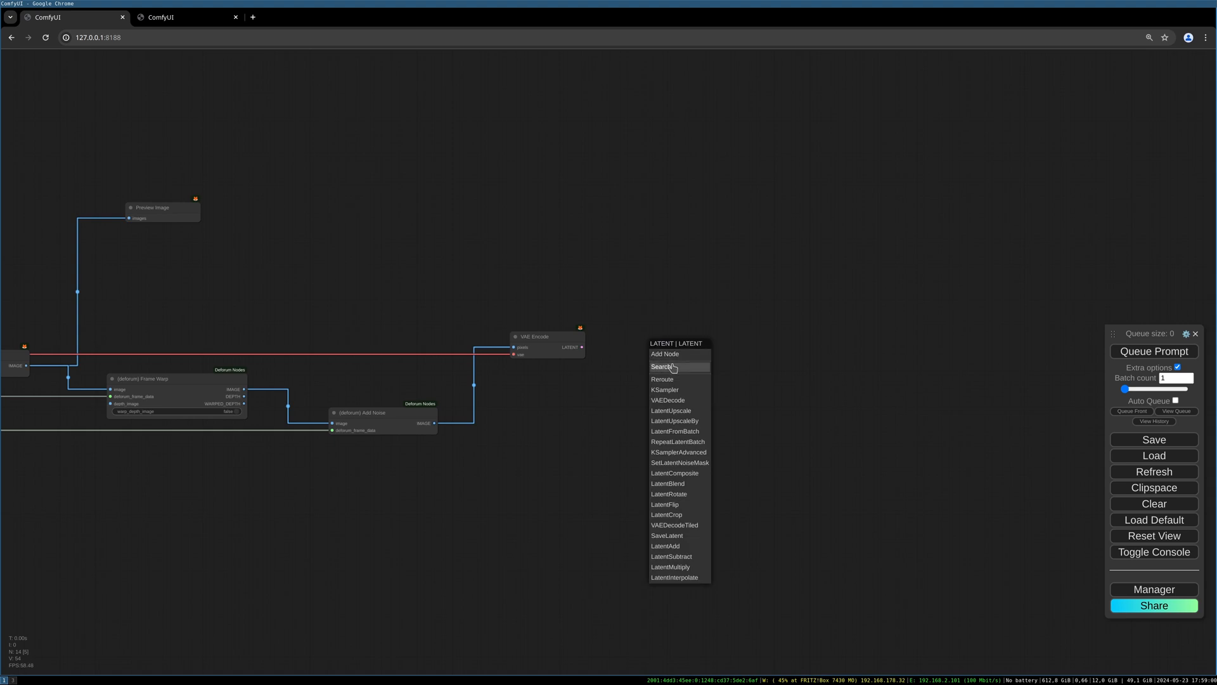
Add a Deforum Cache Latent node on the VAE Encode's latent output.
left_click(662, 365)
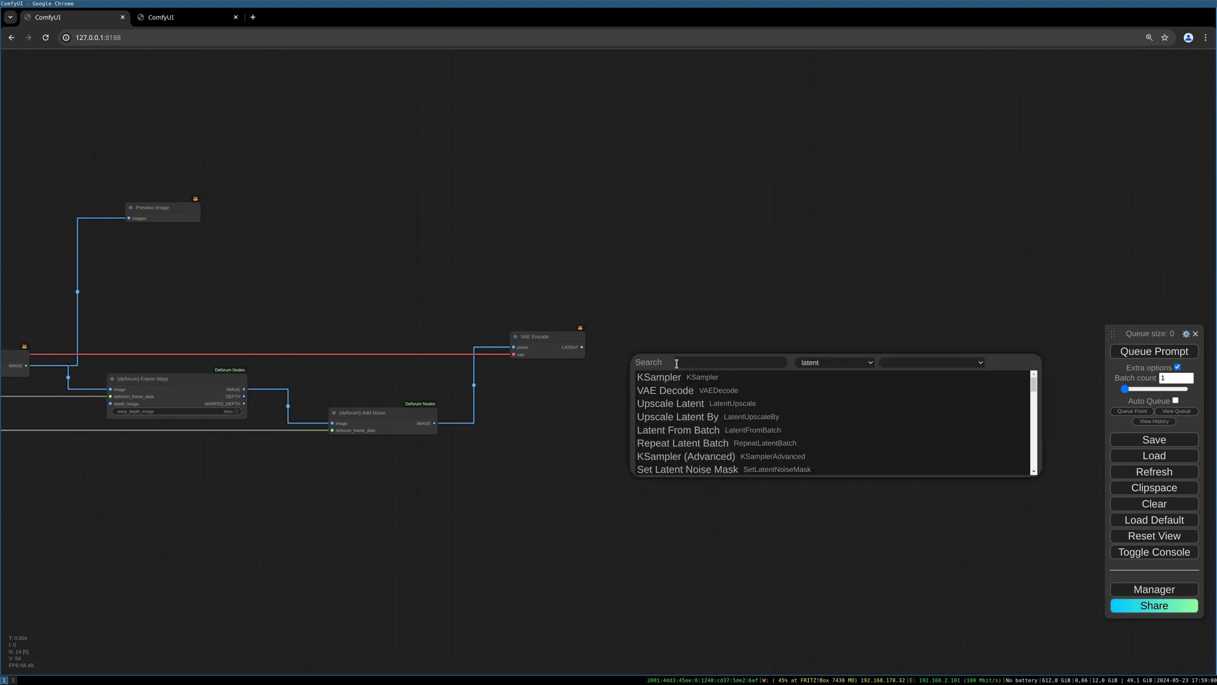
type("defor")
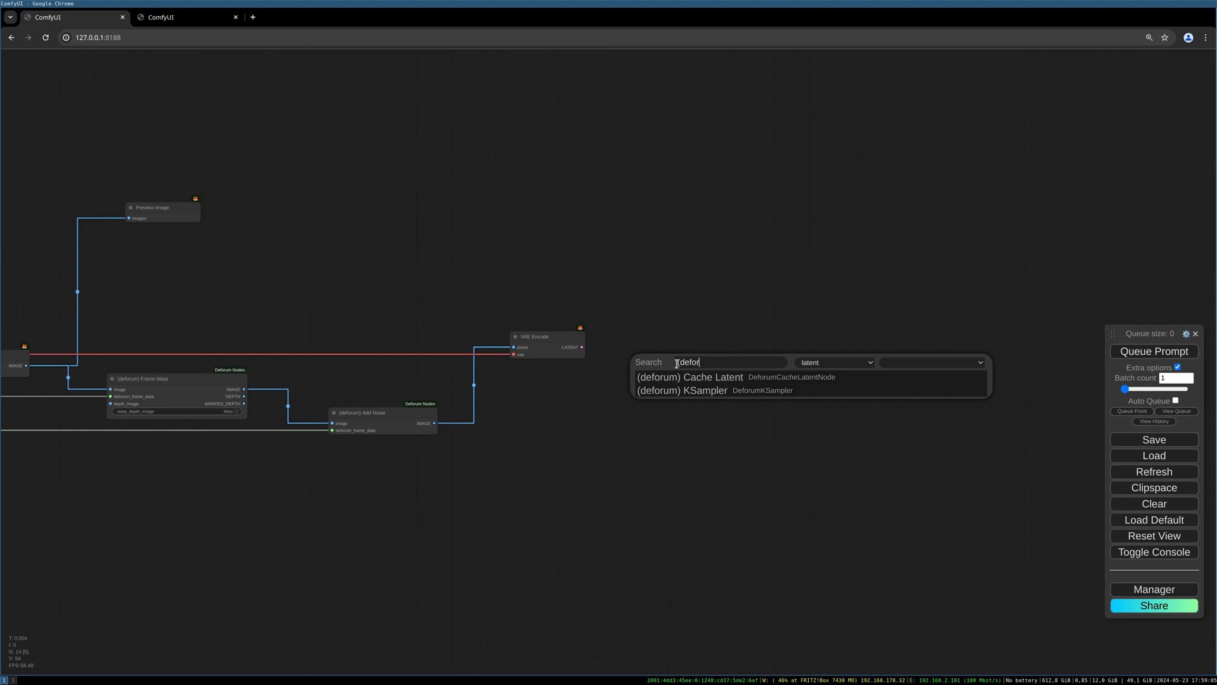
type("(deforum) ca")
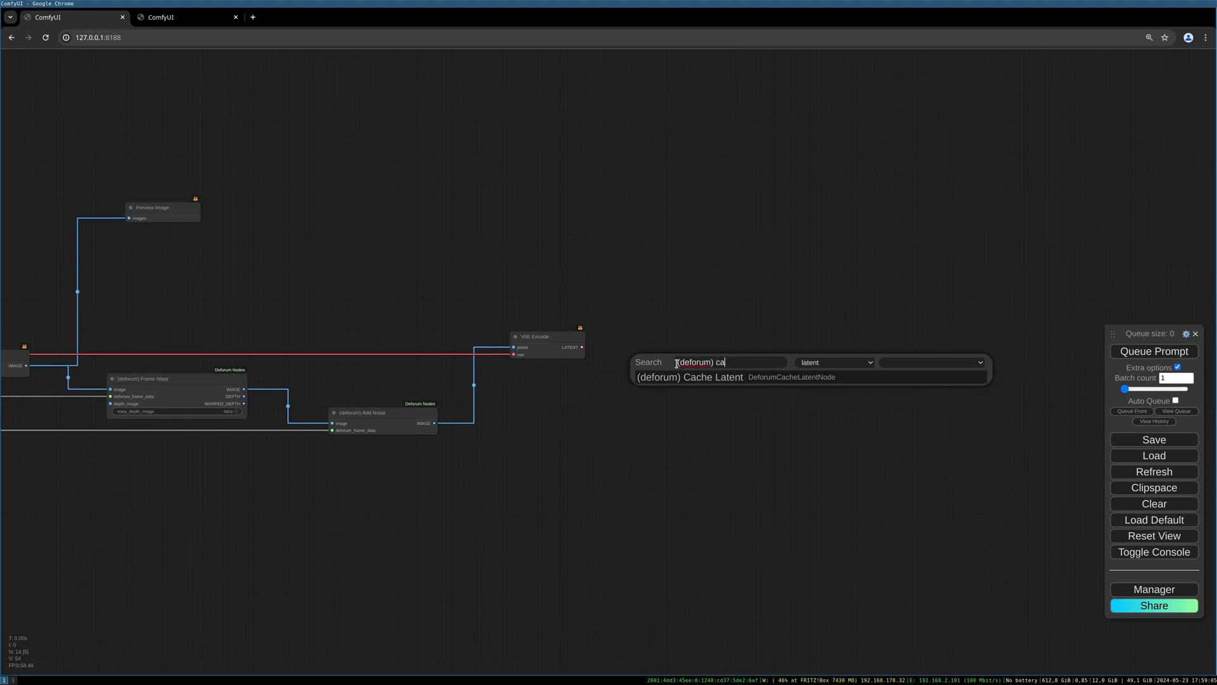
left_click(688, 376)
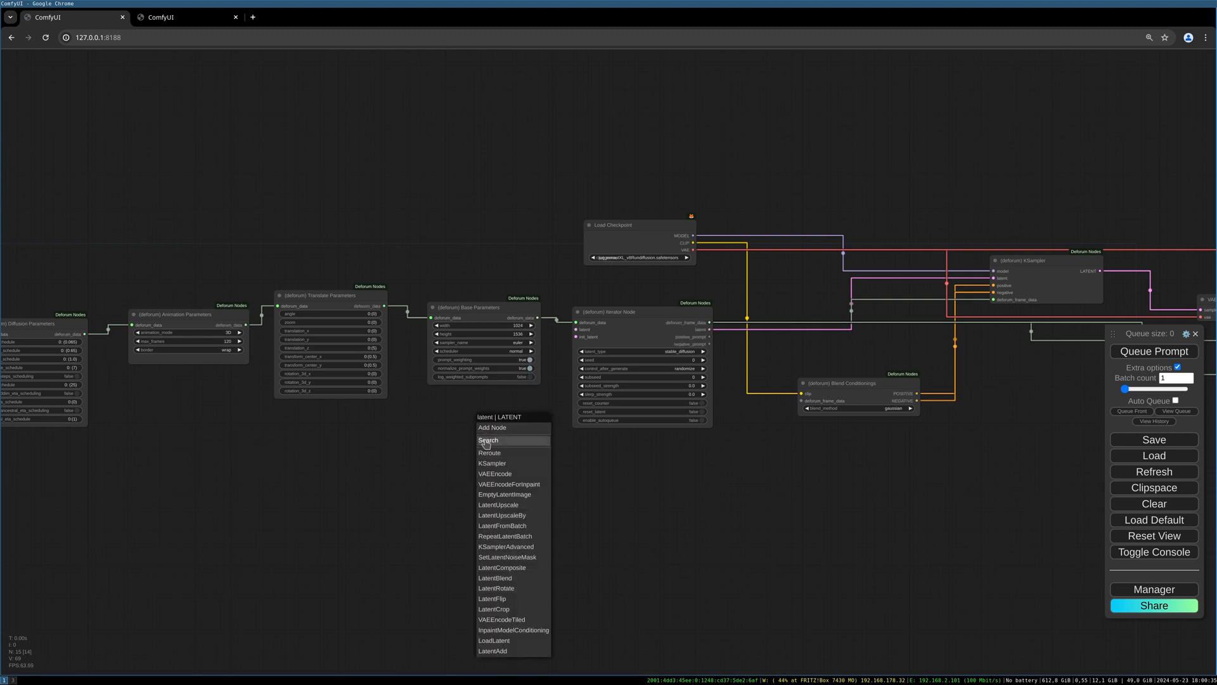
Add a Deforum Load Cached Latent node for the Iterator's init_latent input.
left_click(488, 440)
type("(deforum")
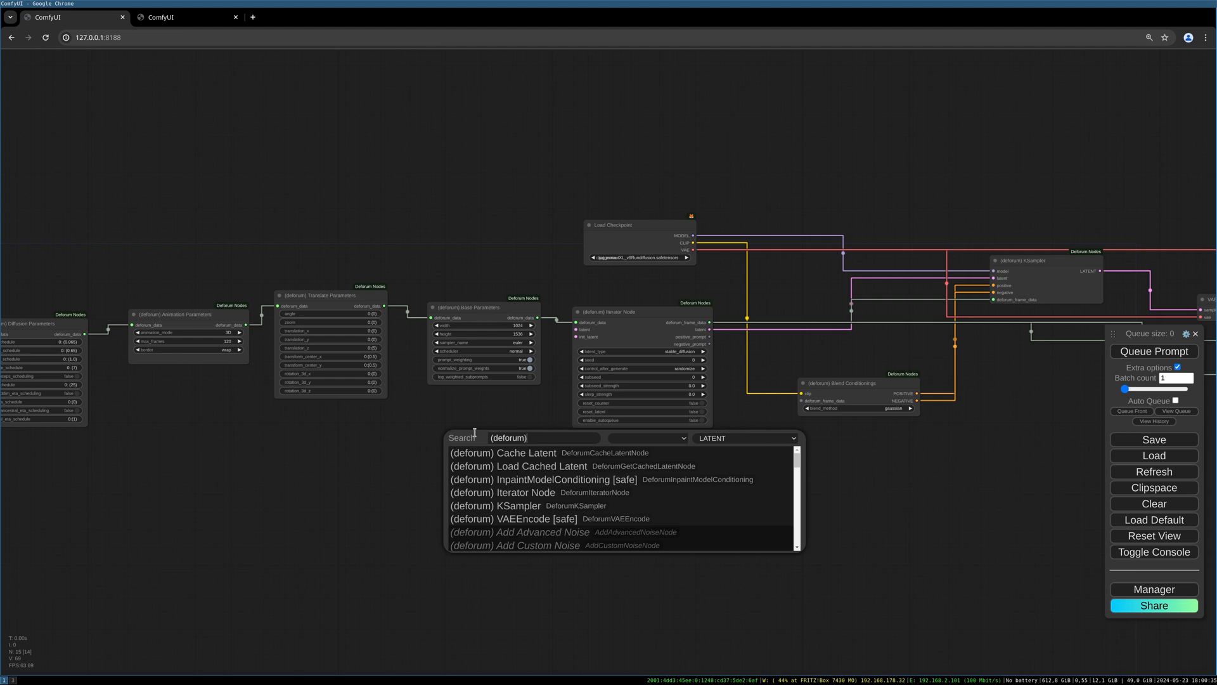
type("load")
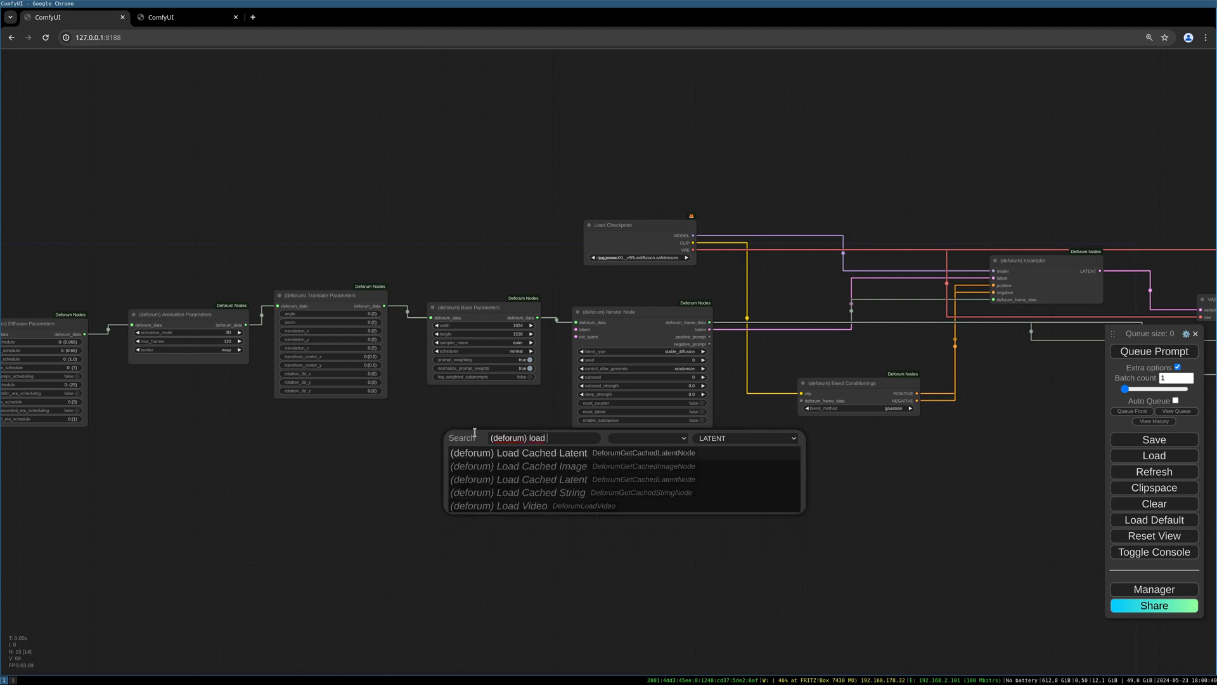
left_click(518, 452)
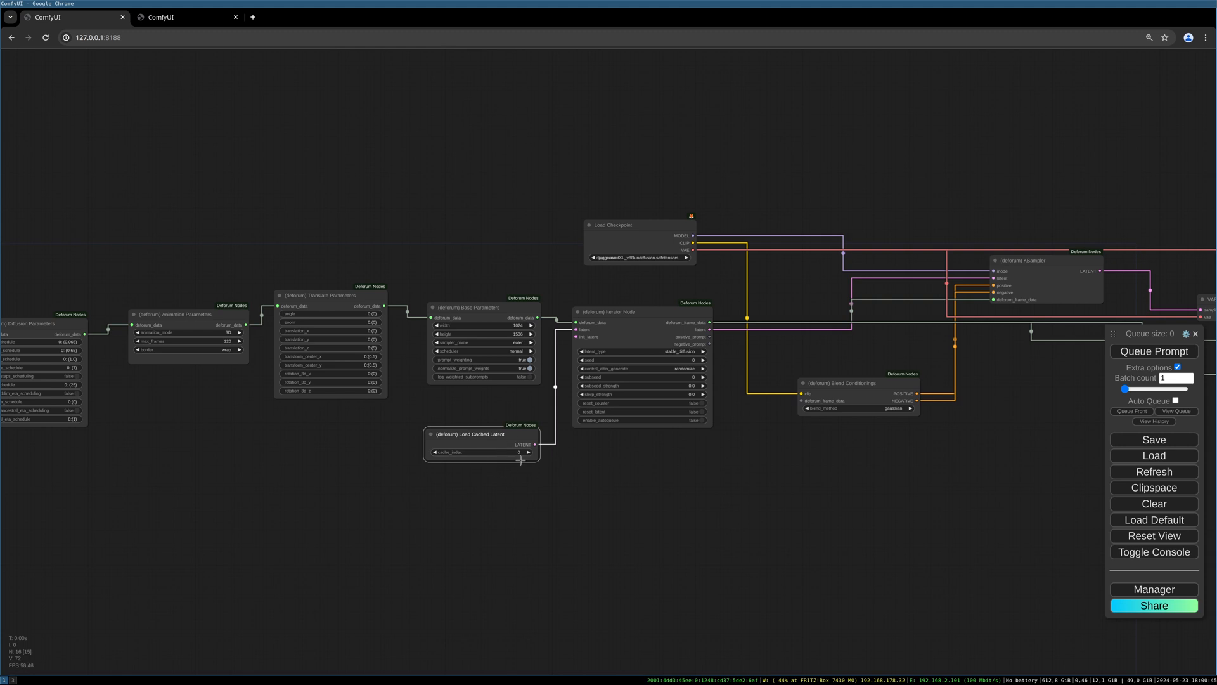
mouse_move(565, 459)
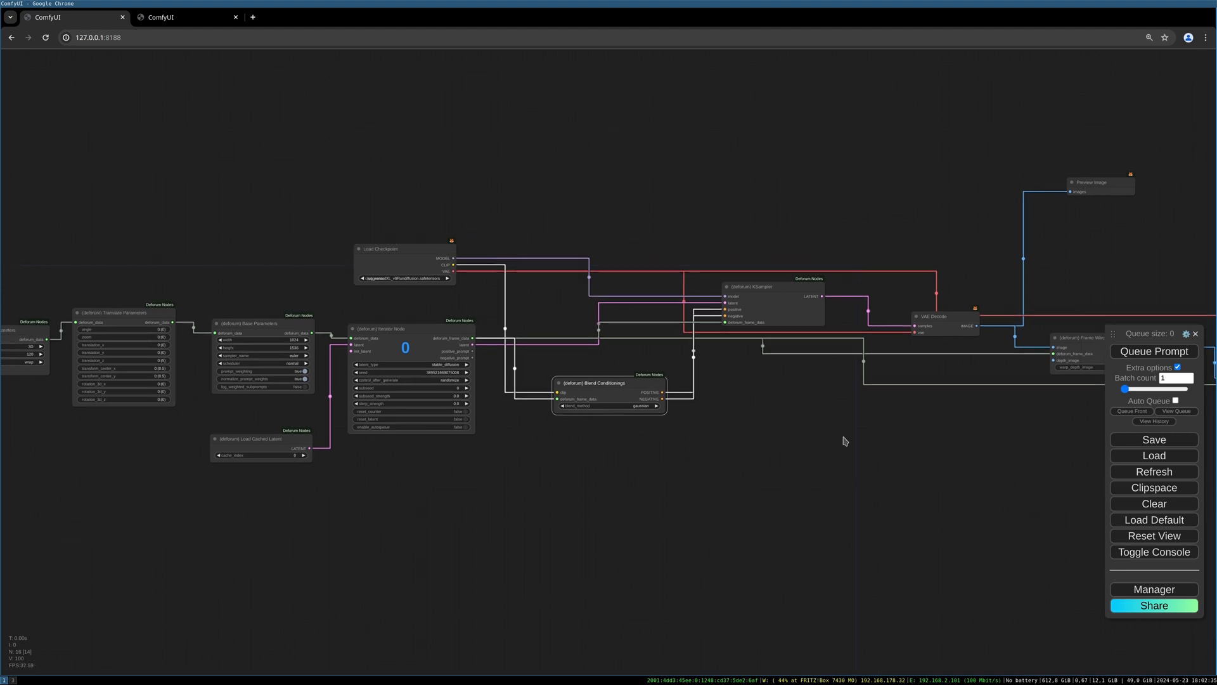
mouse_move(1166, 355)
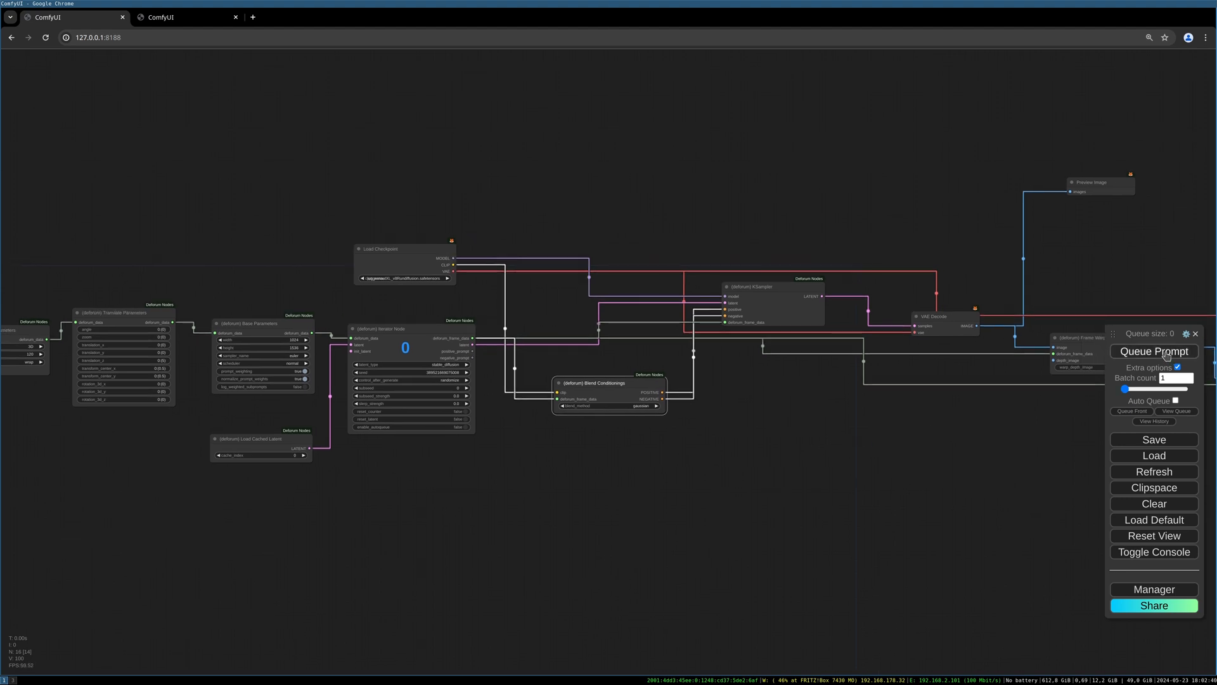
Queue the prompt and dismiss the resulting KSampler error.
left_click(1152, 351)
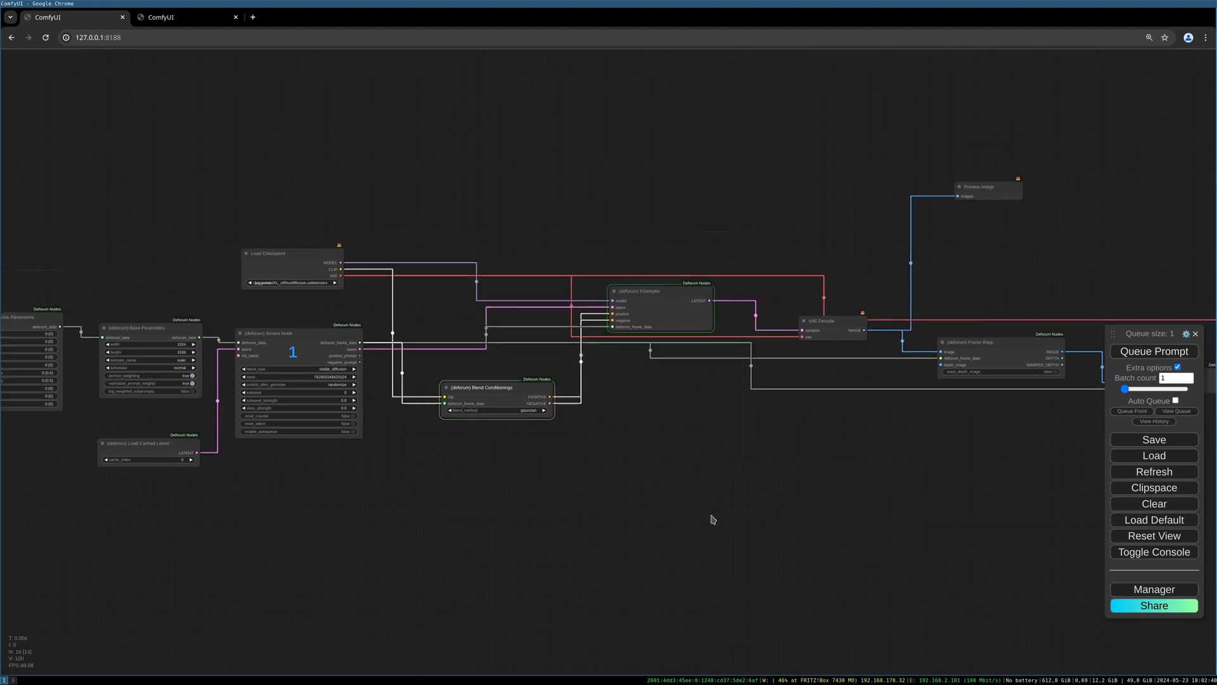
left_click(1153, 351)
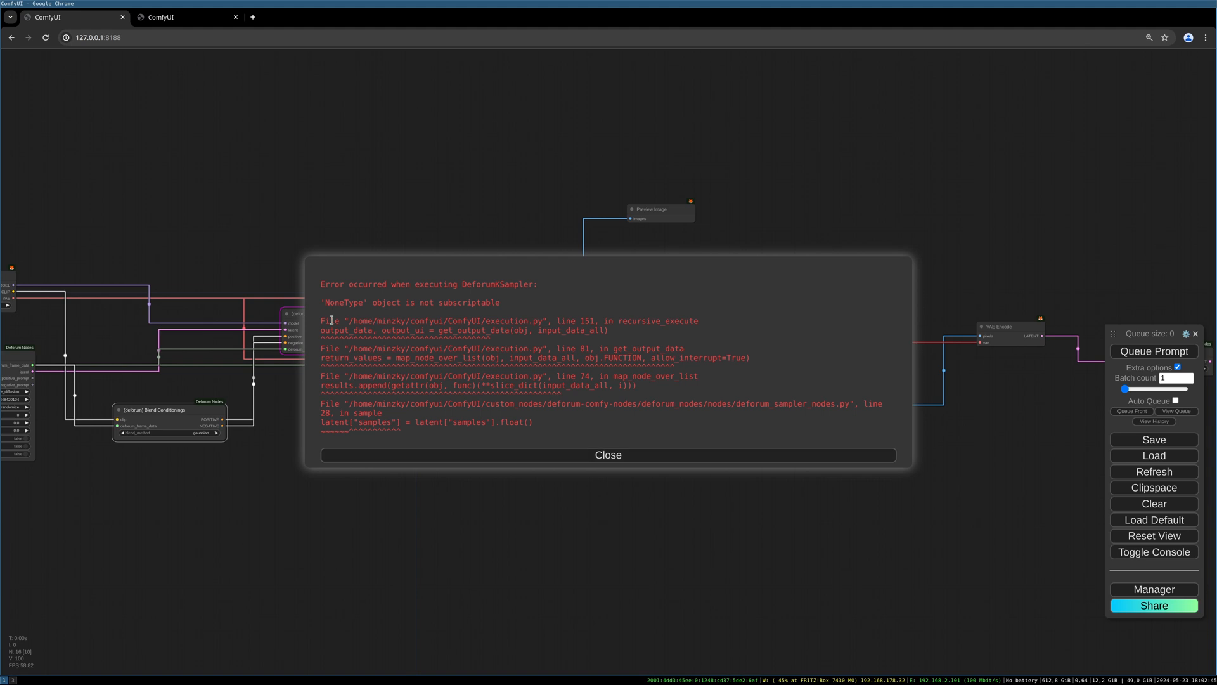
mouse_move(533, 466)
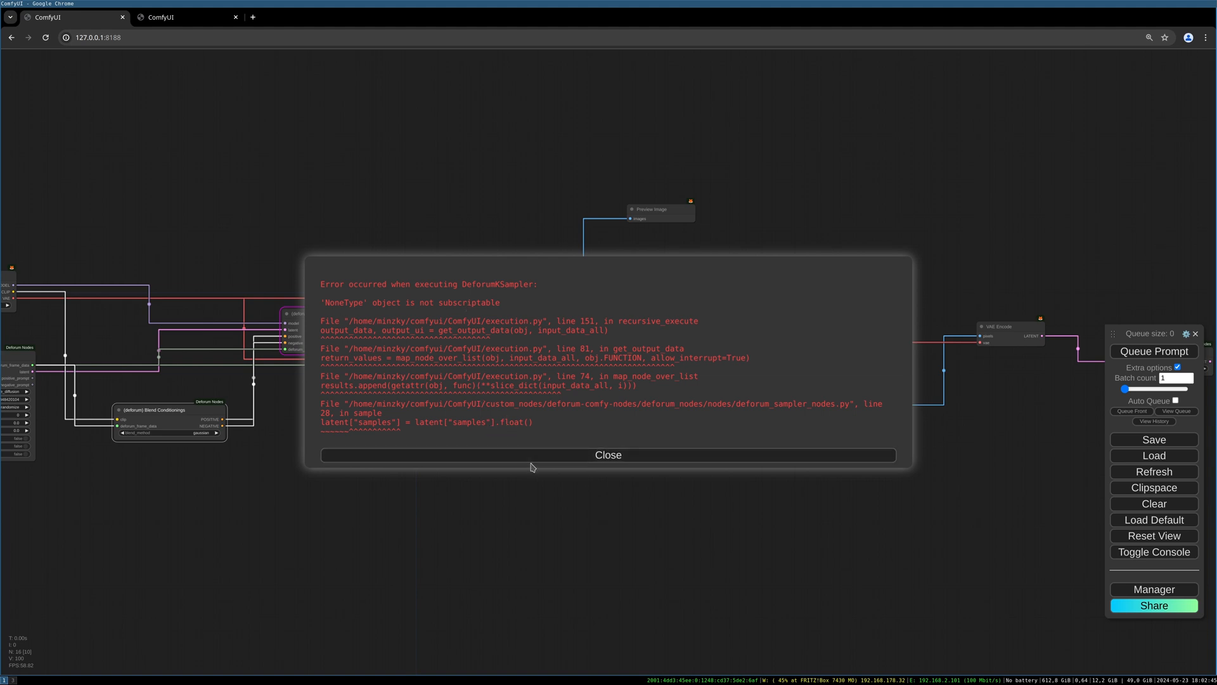
left_click(608, 453)
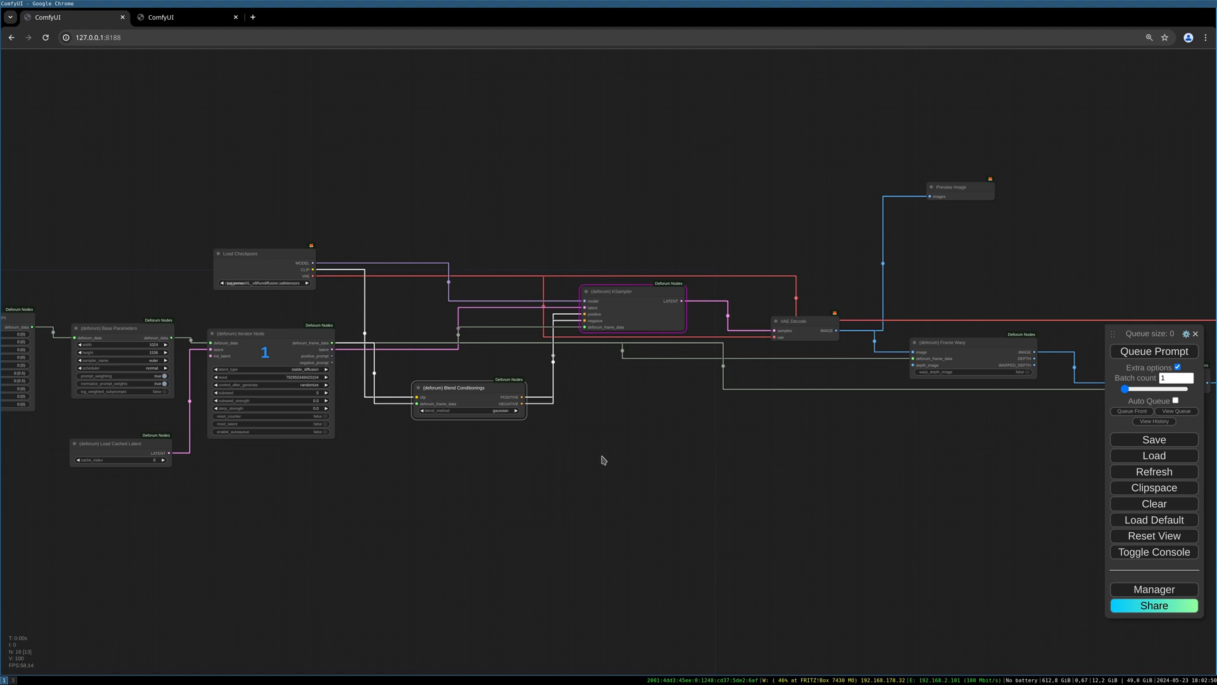
mouse_move(332, 420)
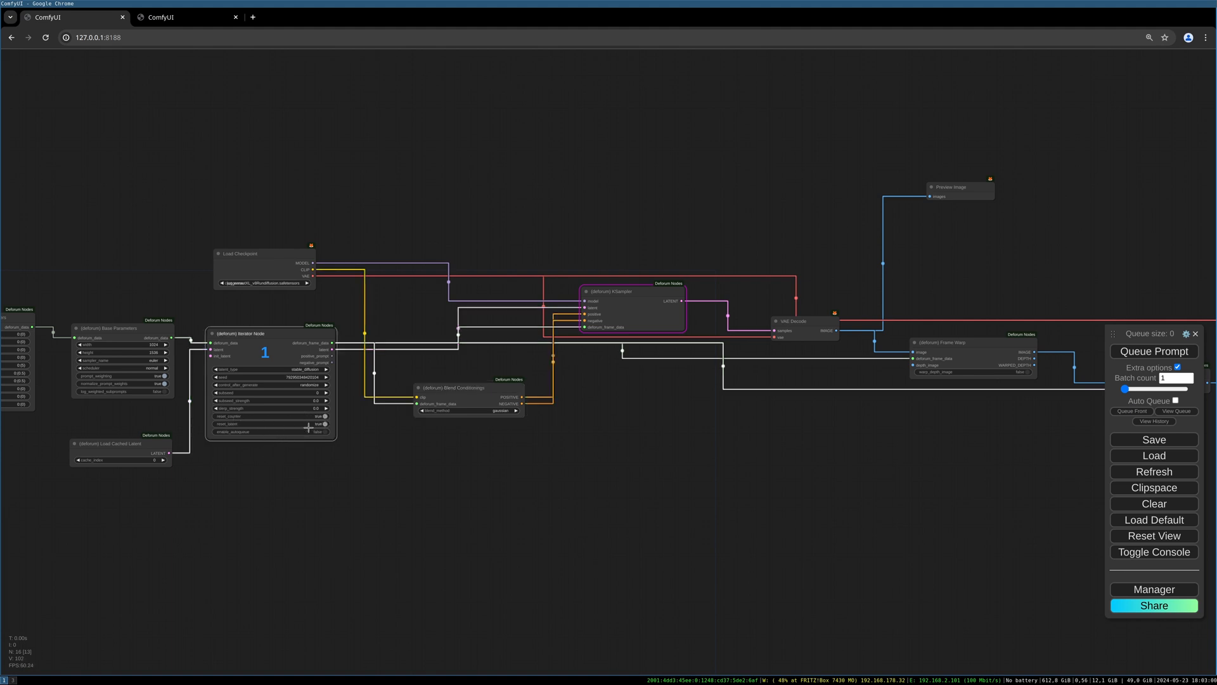
mouse_move(952, 403)
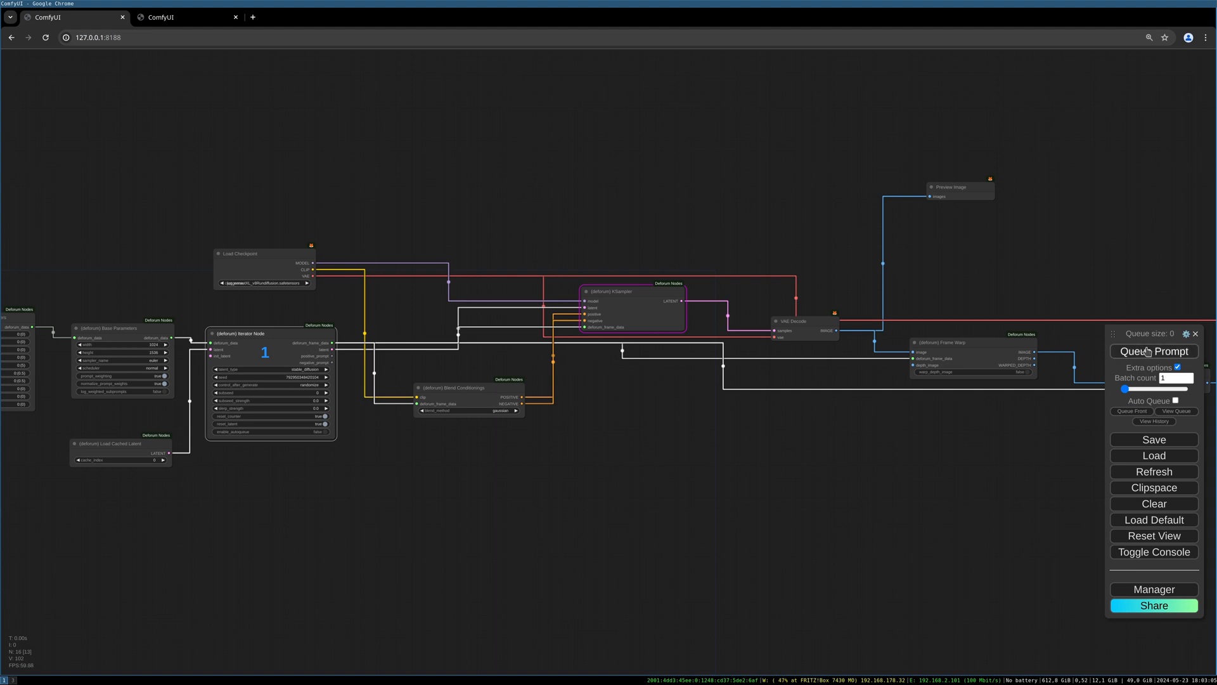
Queue the prompt again with auto re-run enabled to generate cat-sushi frames.
left_click(1154, 351)
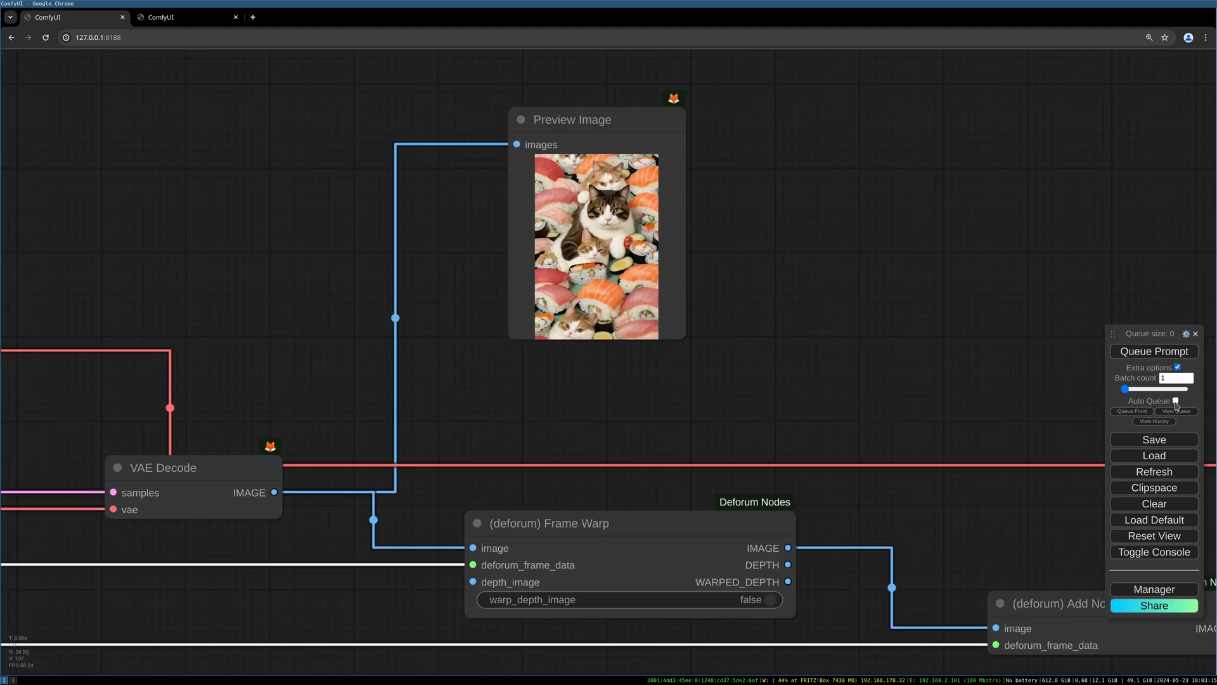
left_click(1177, 401)
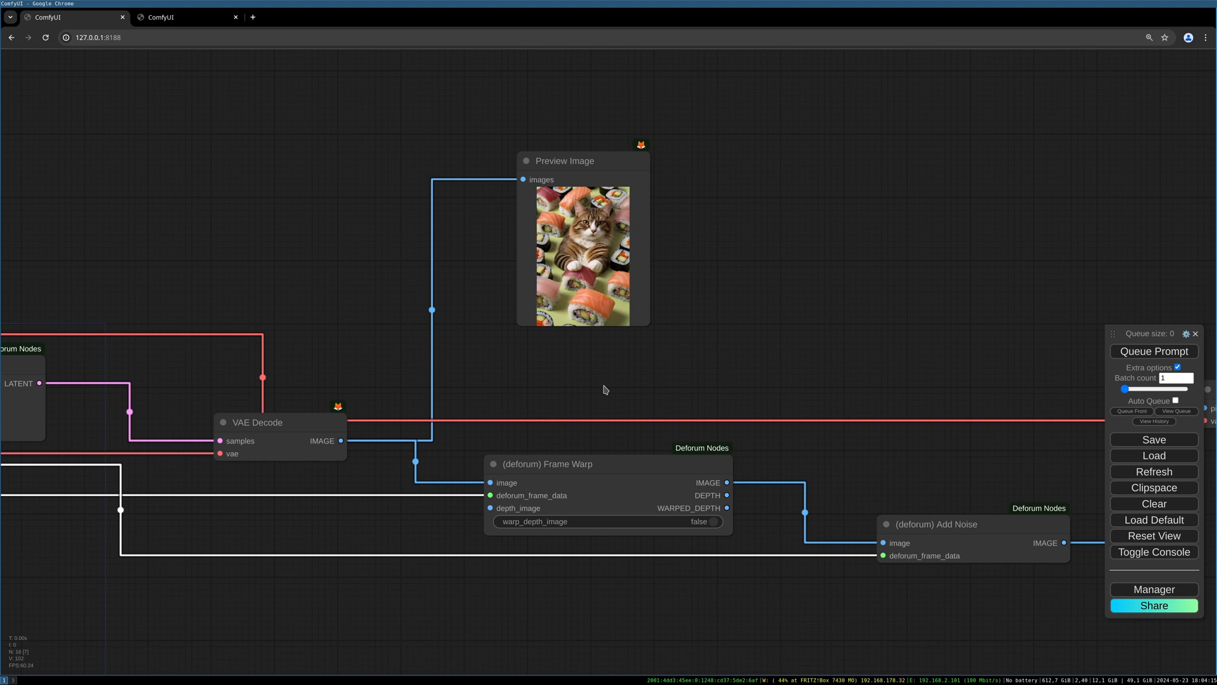
mouse_move(481, 371)
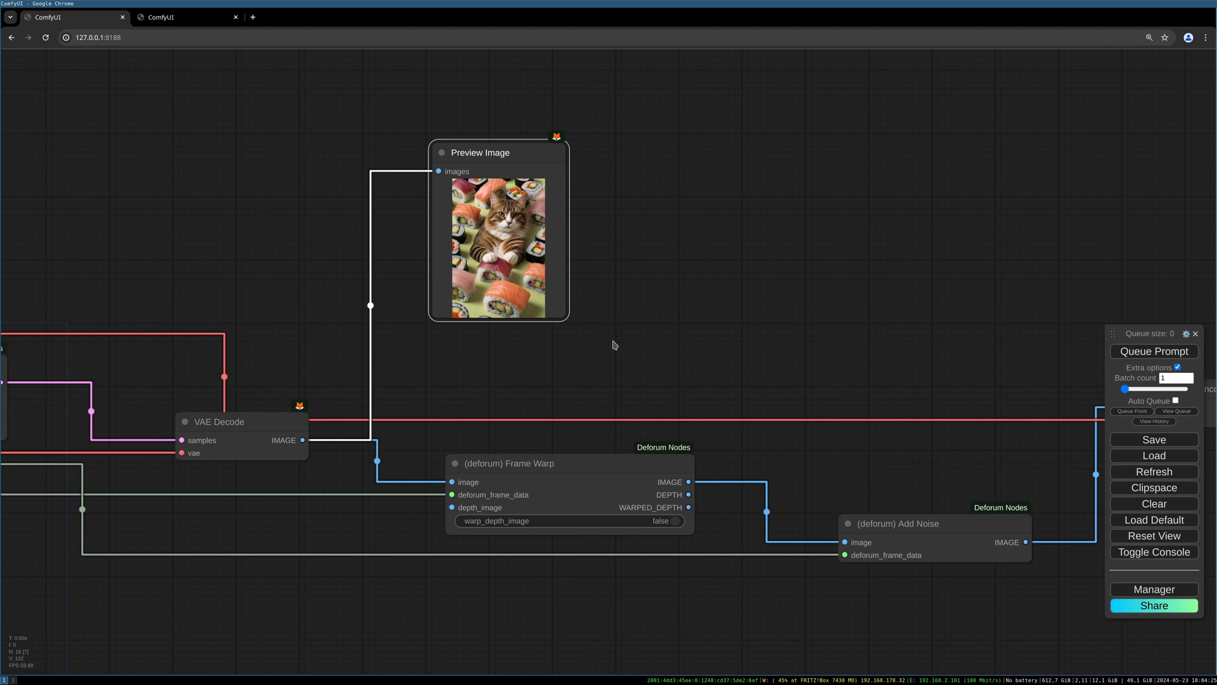
mouse_move(635, 362)
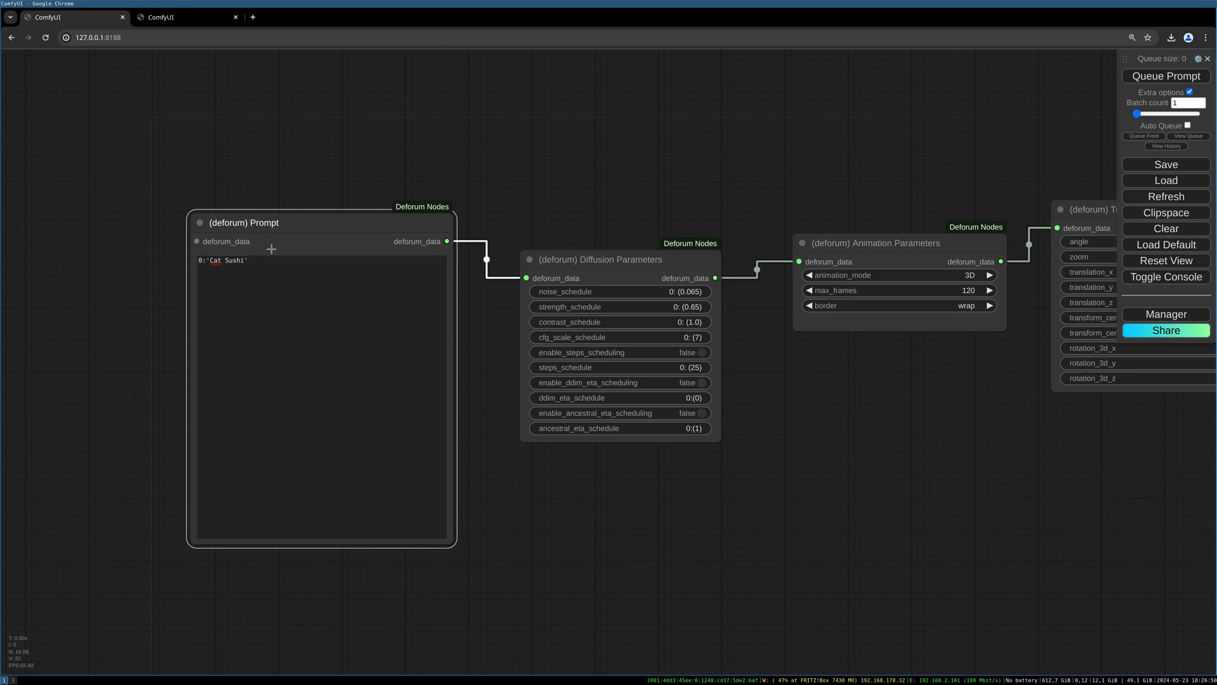
Add a second keyframe 100:'Dog Sushi' after 0:'Cat Sushi' in the Deforum Prompt schedule.
left_click(276, 258)
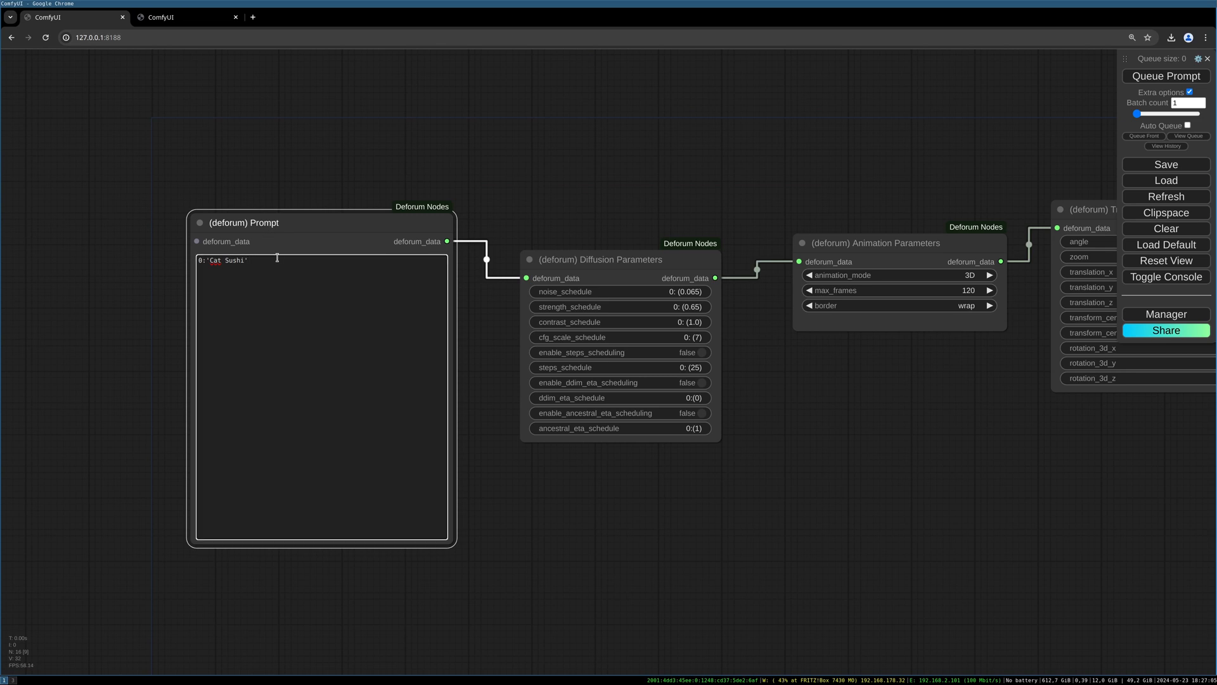
type(",")
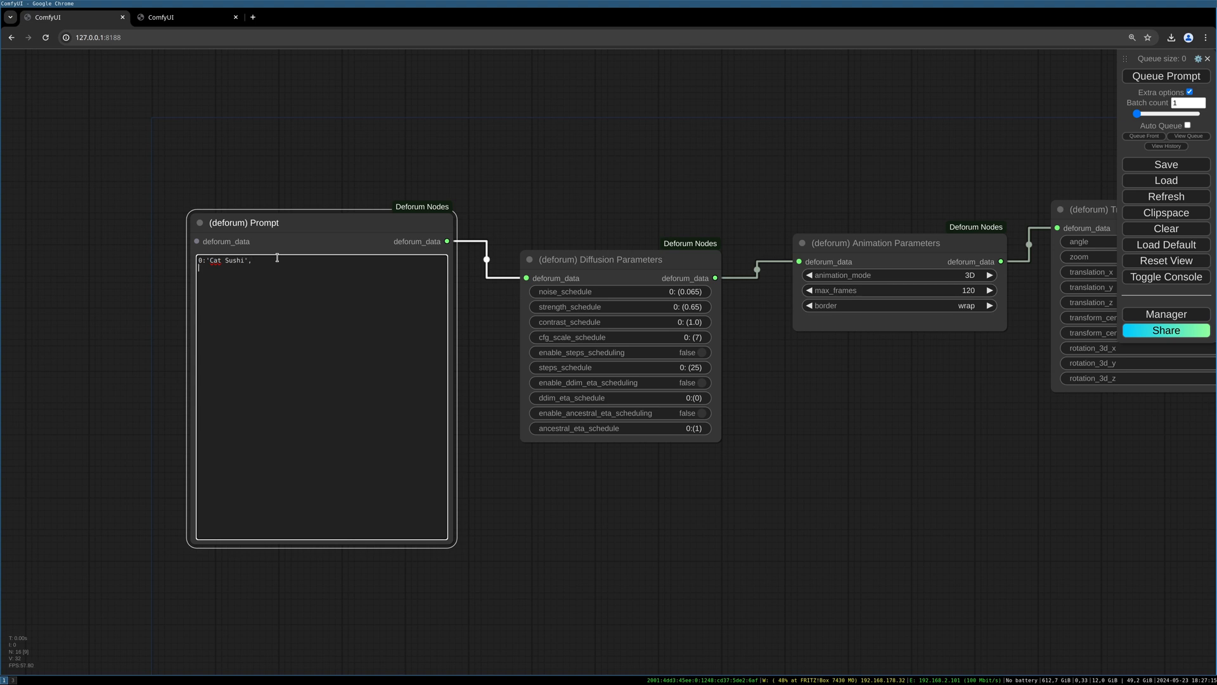
type("100:")
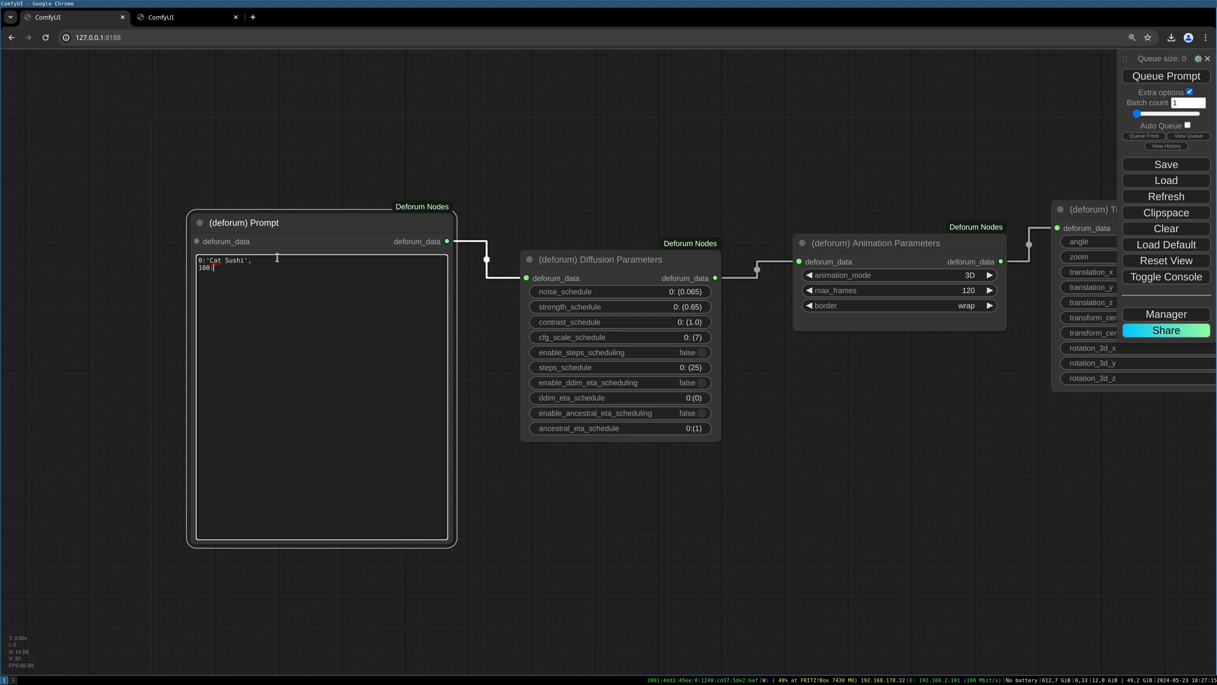
type("'Dog")
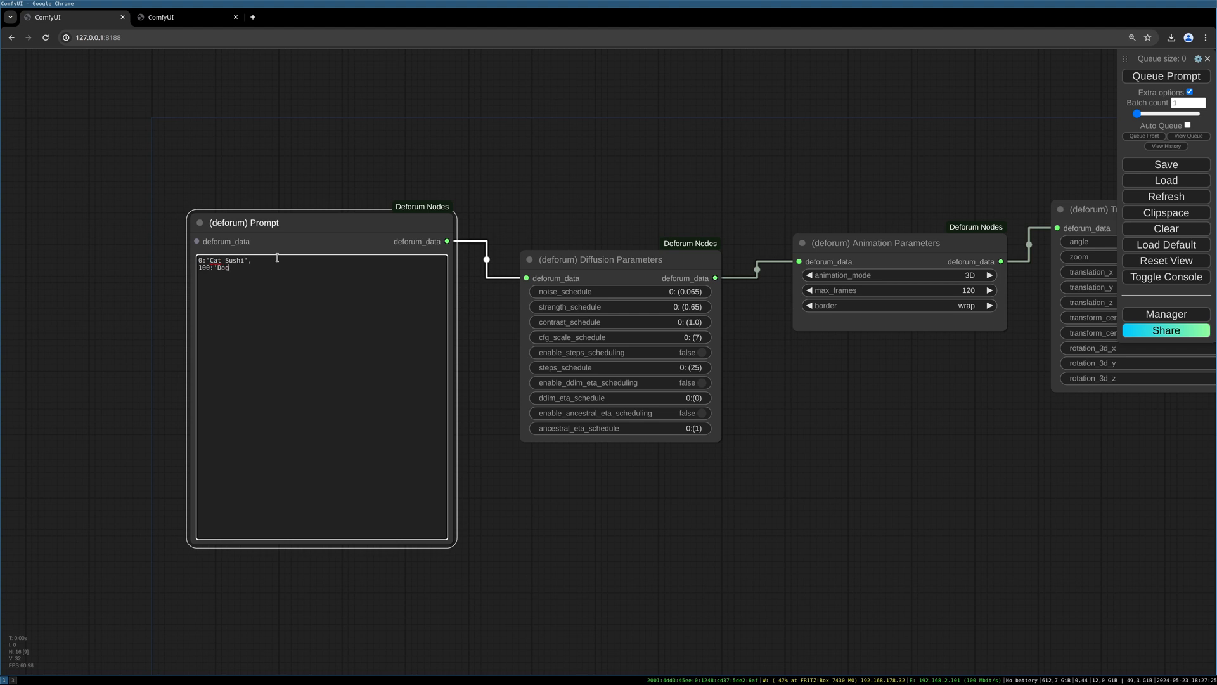
type("Sushi")
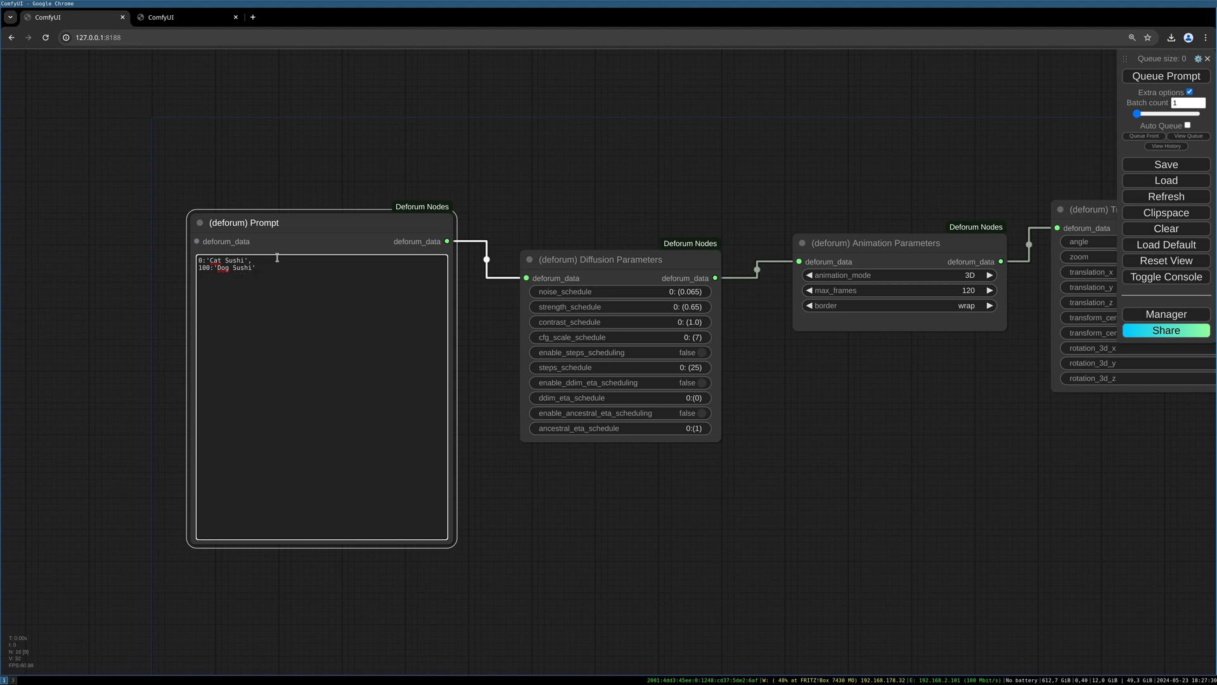